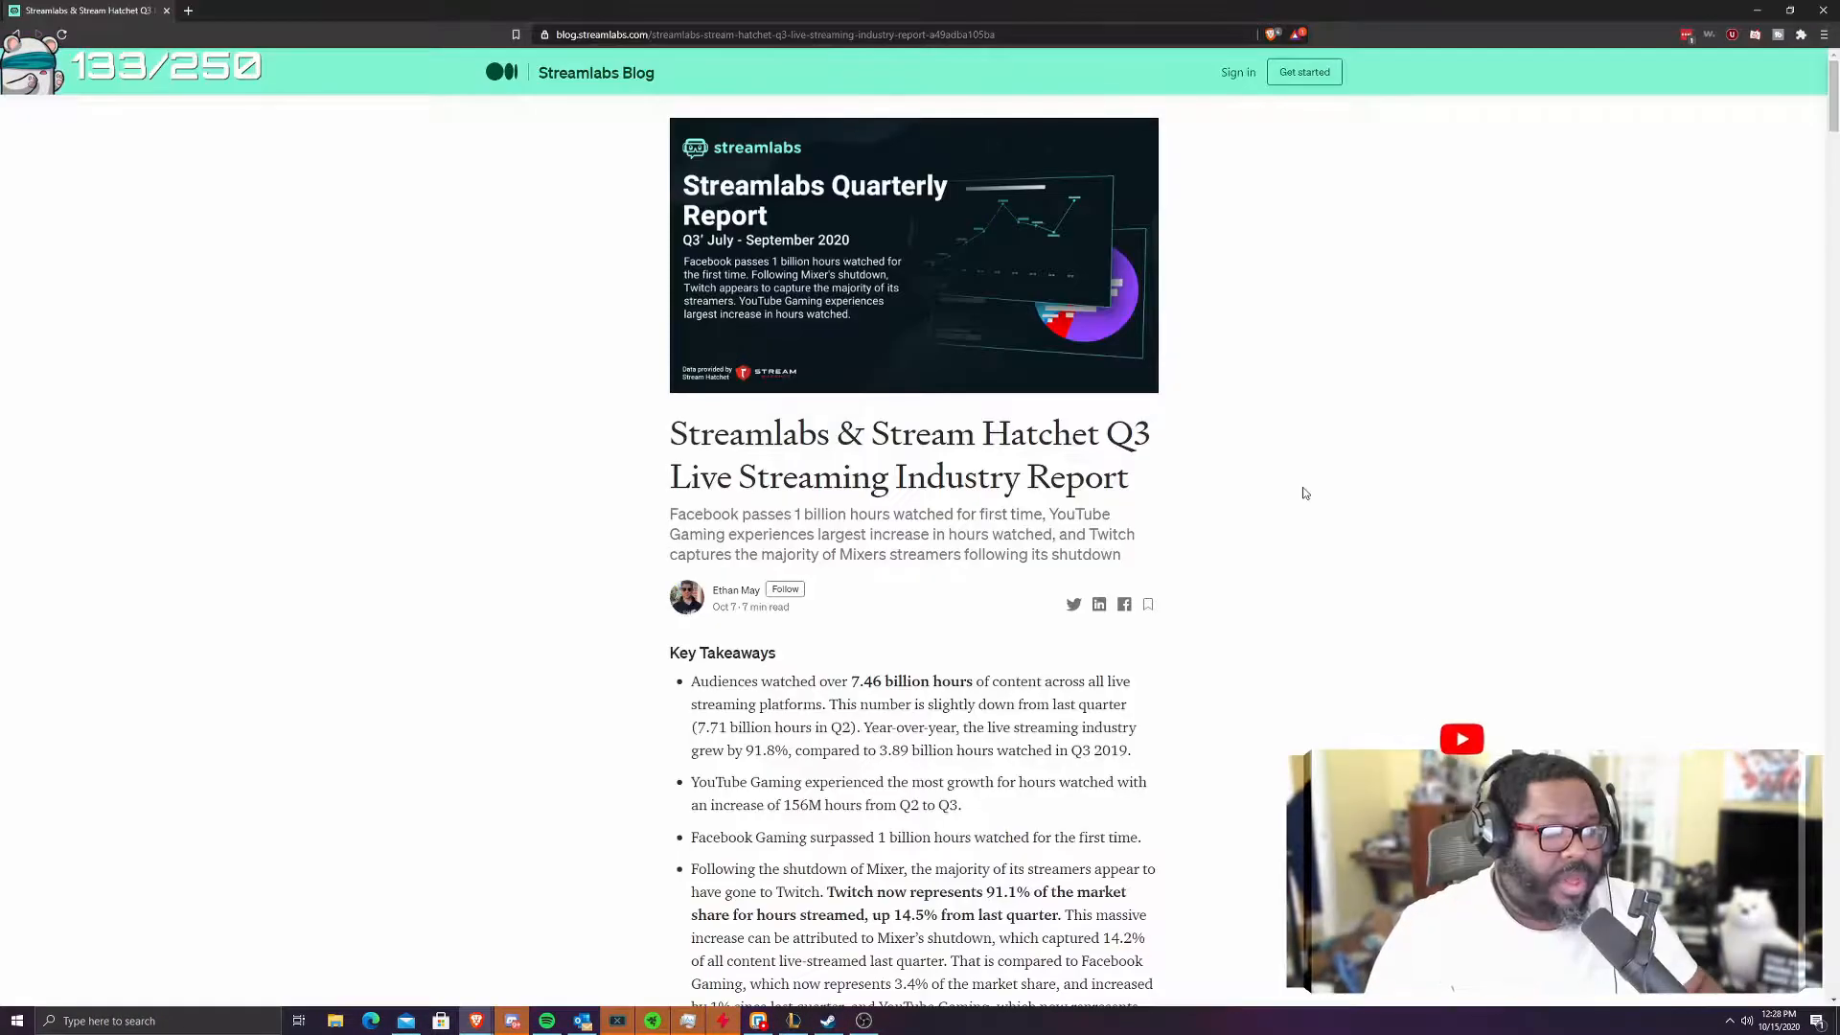
# - Scroll past the header image to show the Q3 2020 report title and Key Takeaways bullets
pyautogui.scroll(-3)
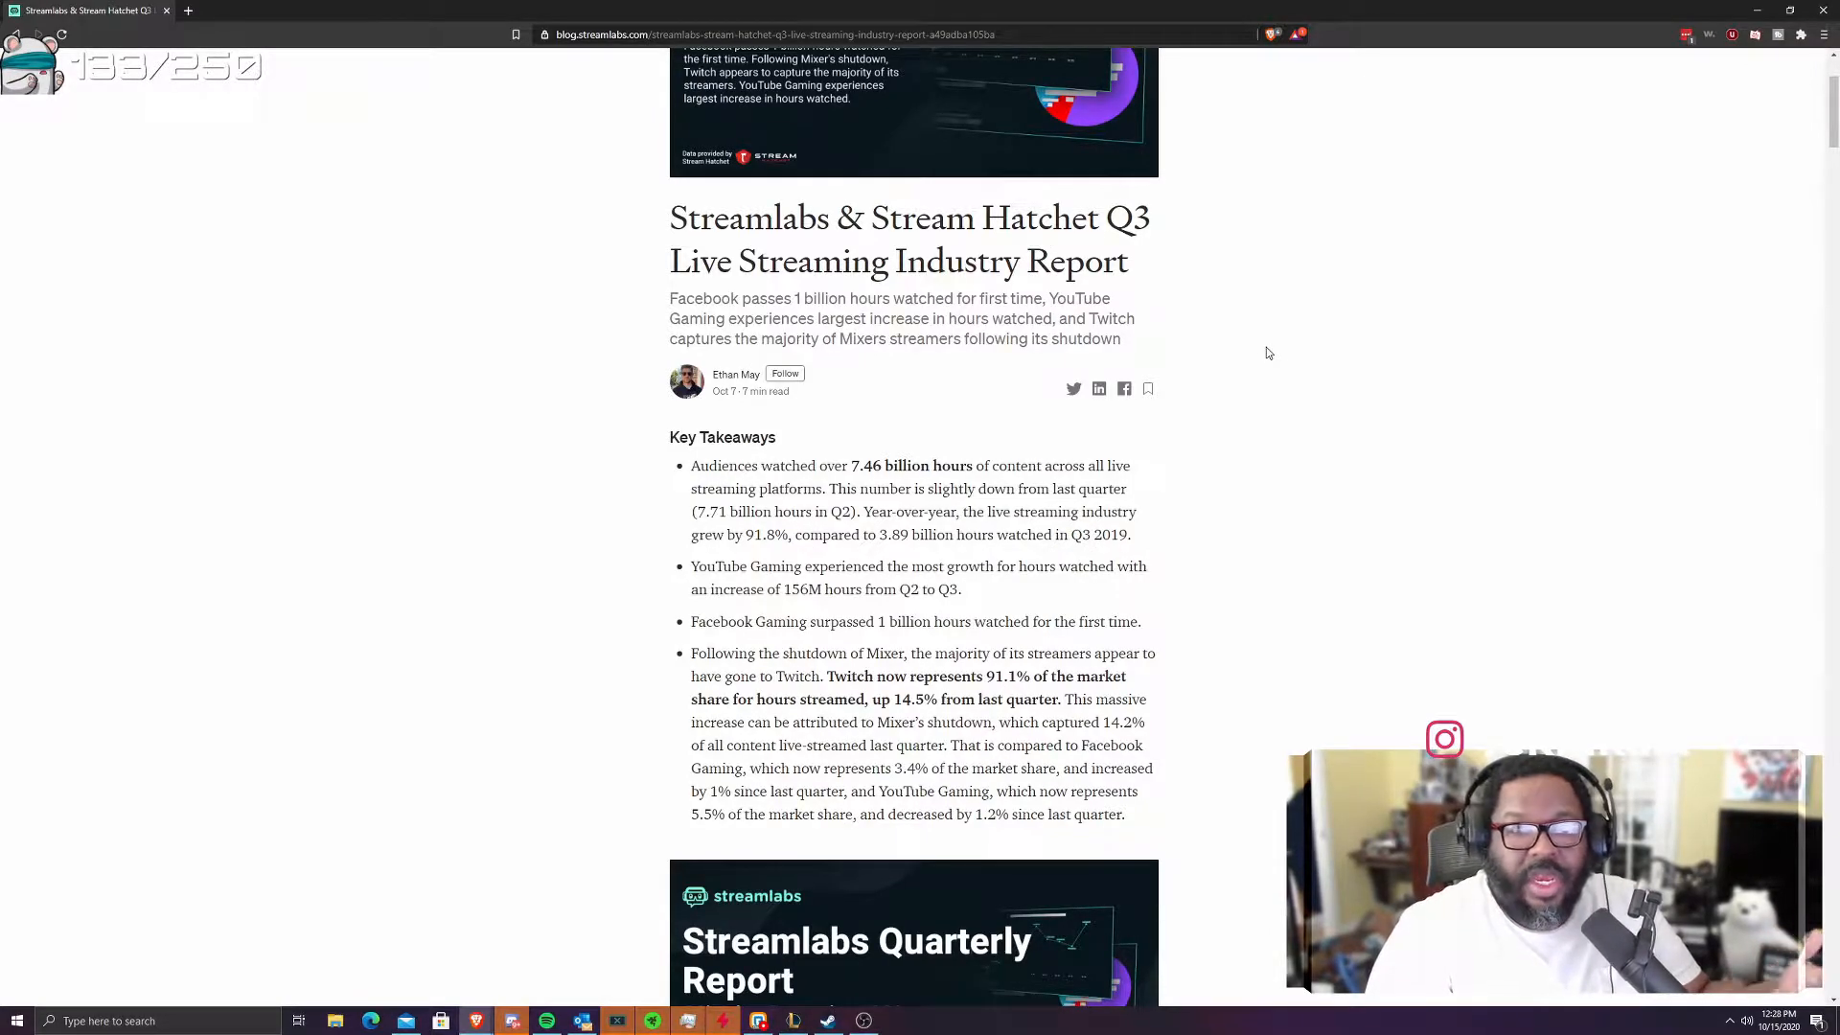
pyautogui.scroll(-3)
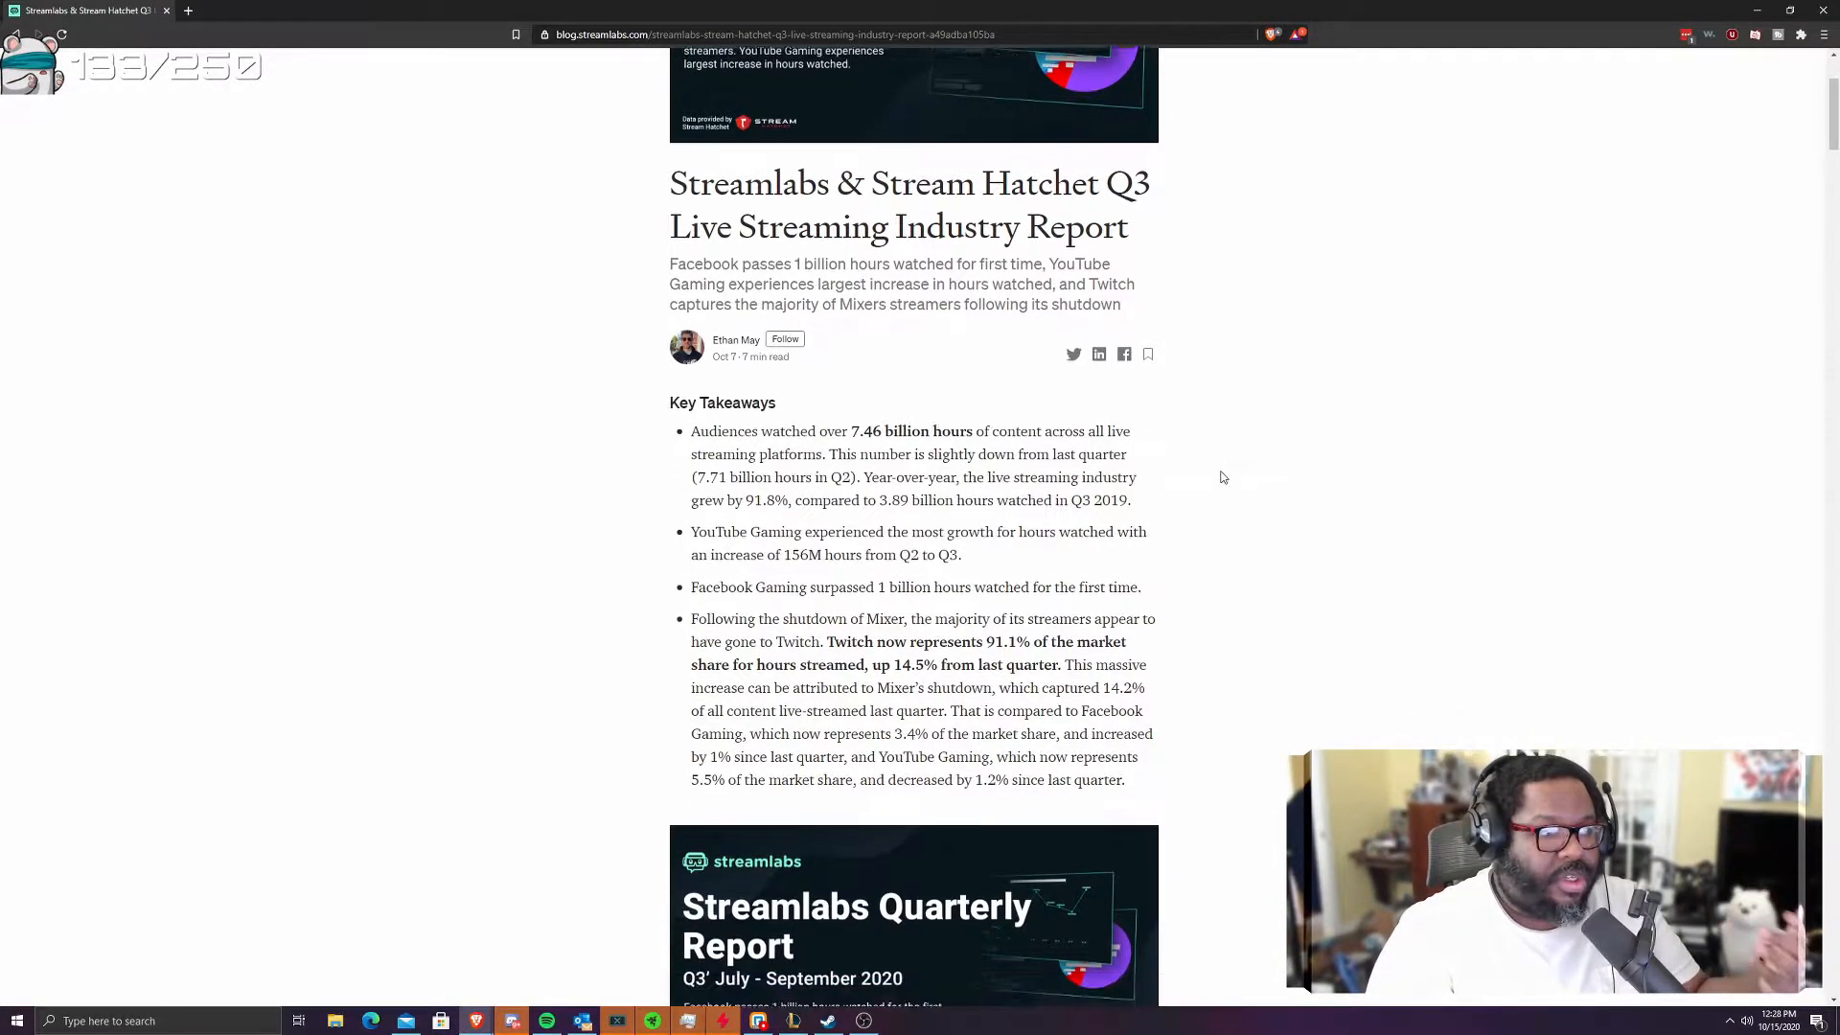
pyautogui.scroll(-3)
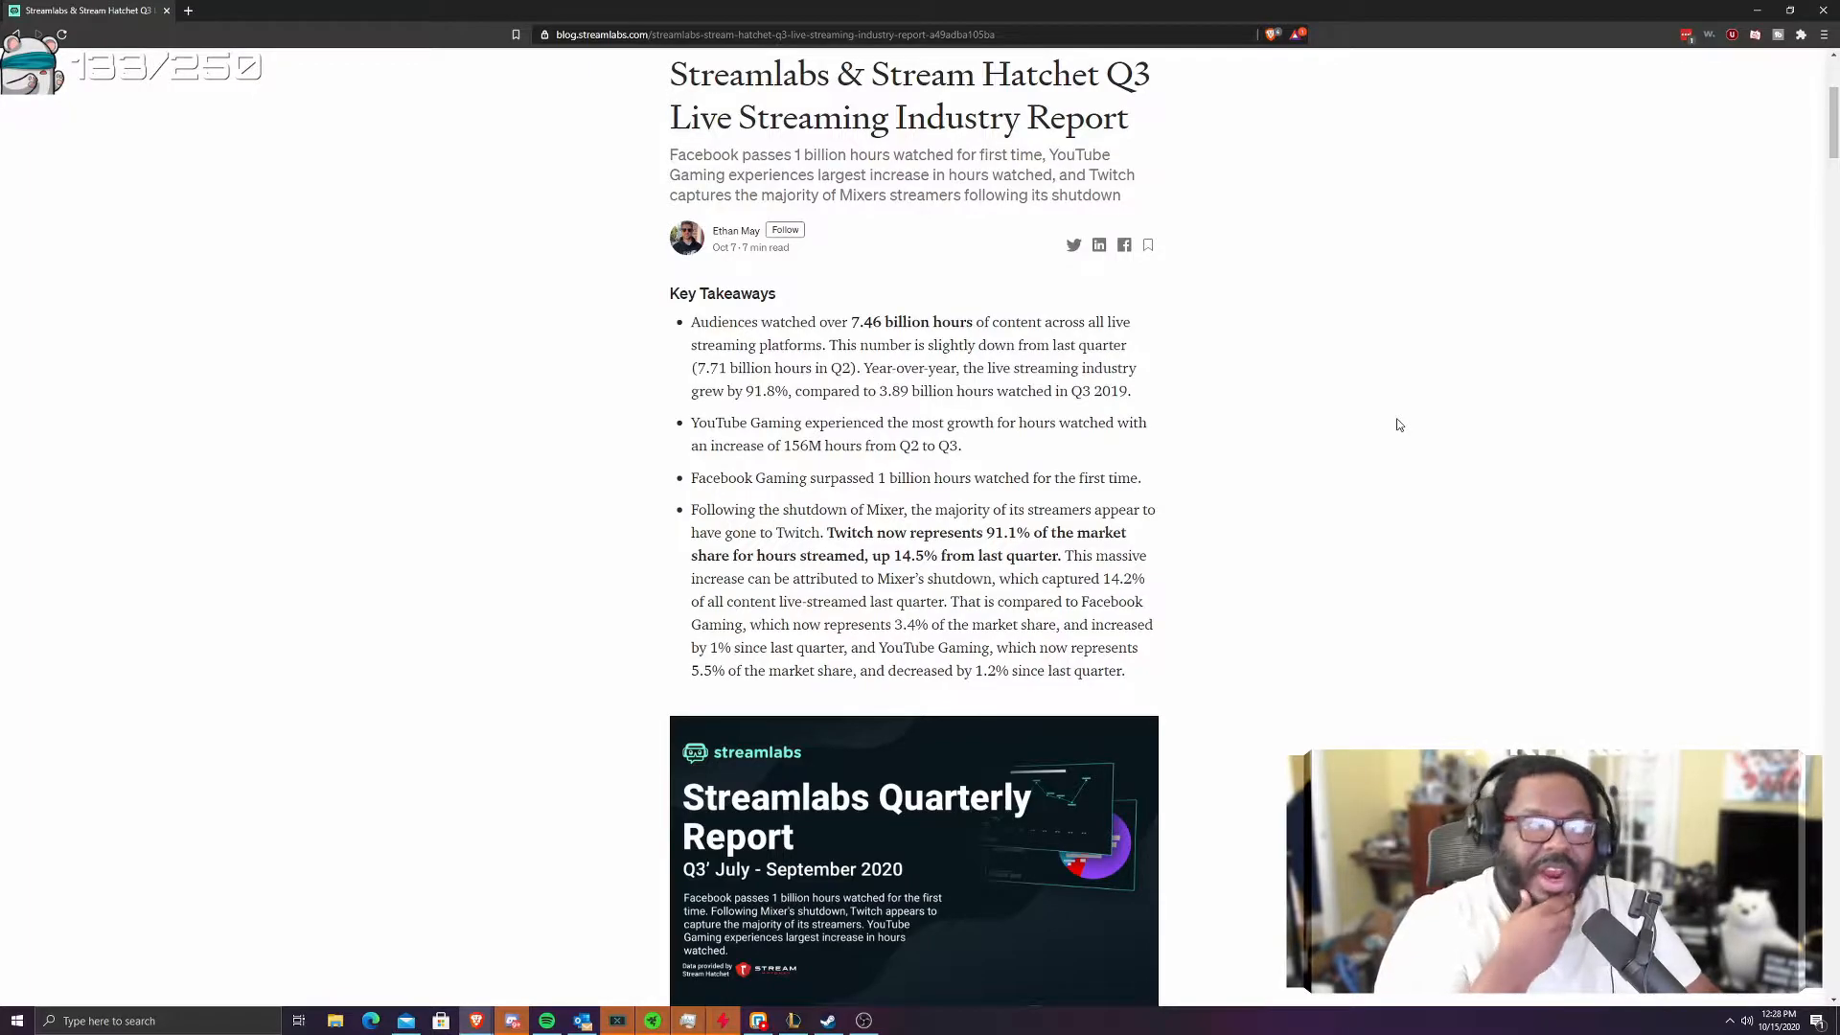
pyautogui.moveTo(1388, 393)
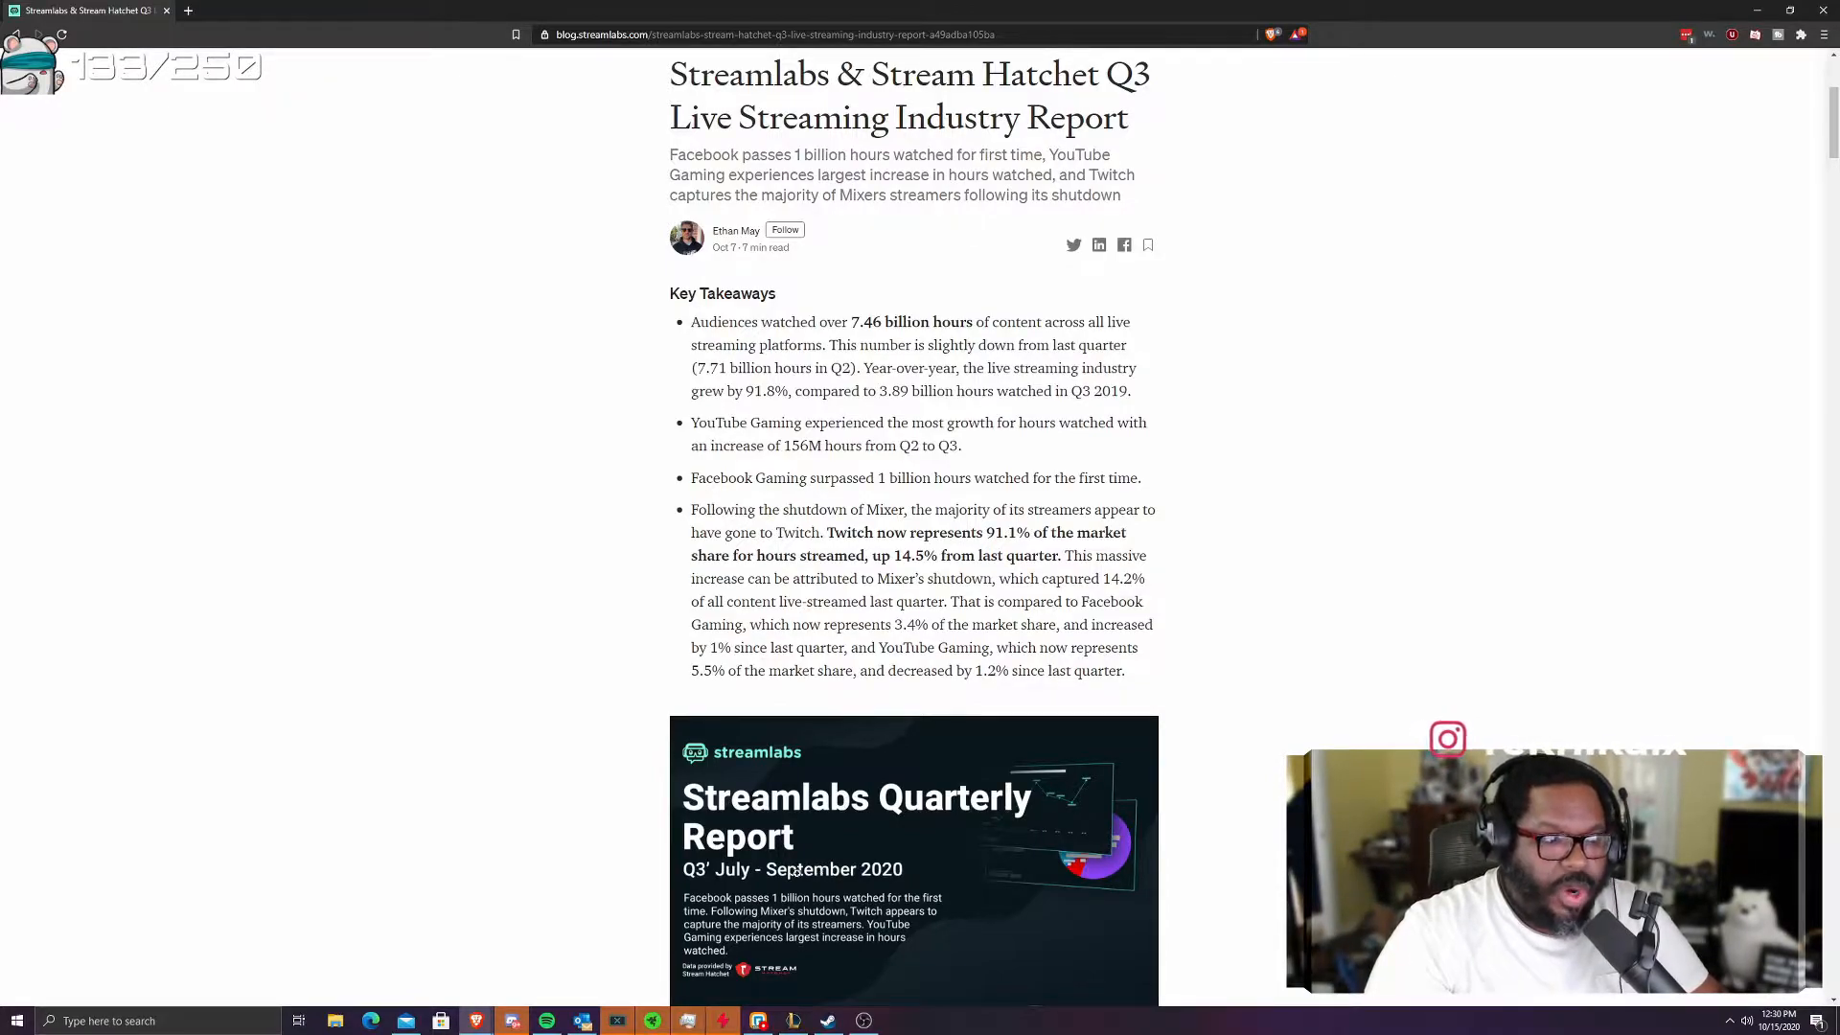
pyautogui.moveTo(586, 992)
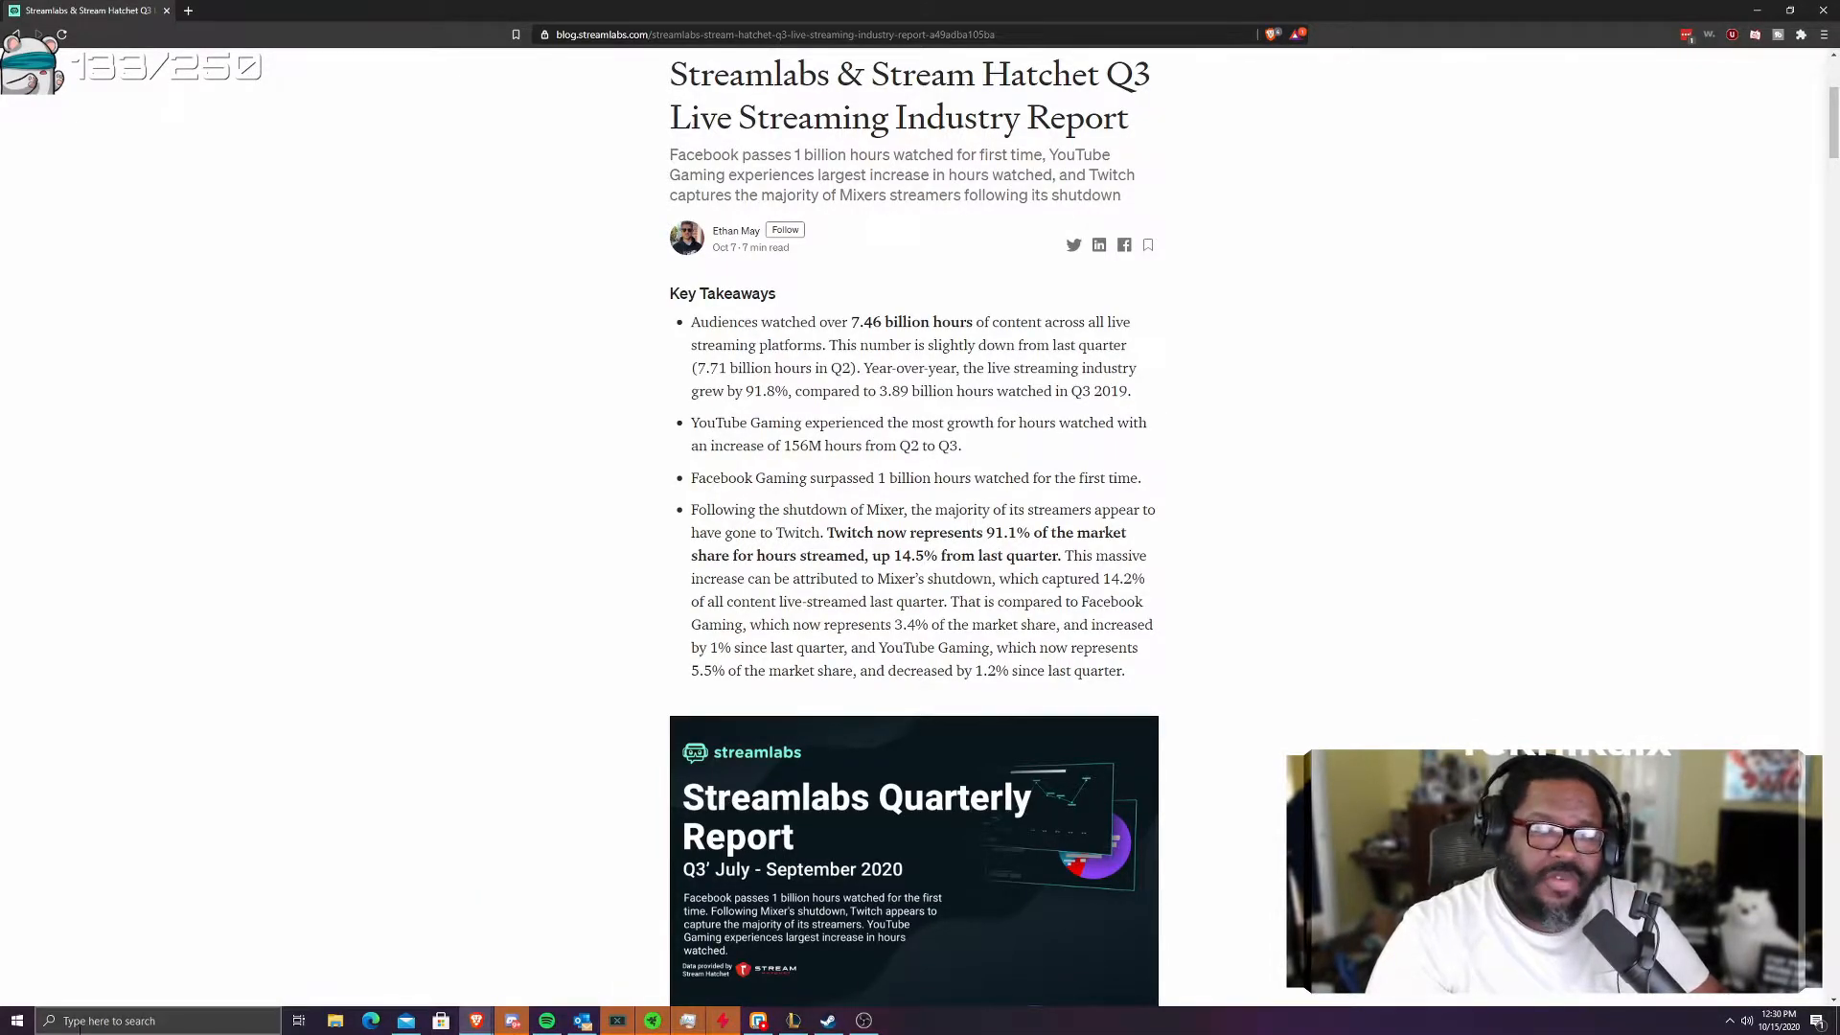
pyautogui.moveTo(84, 976)
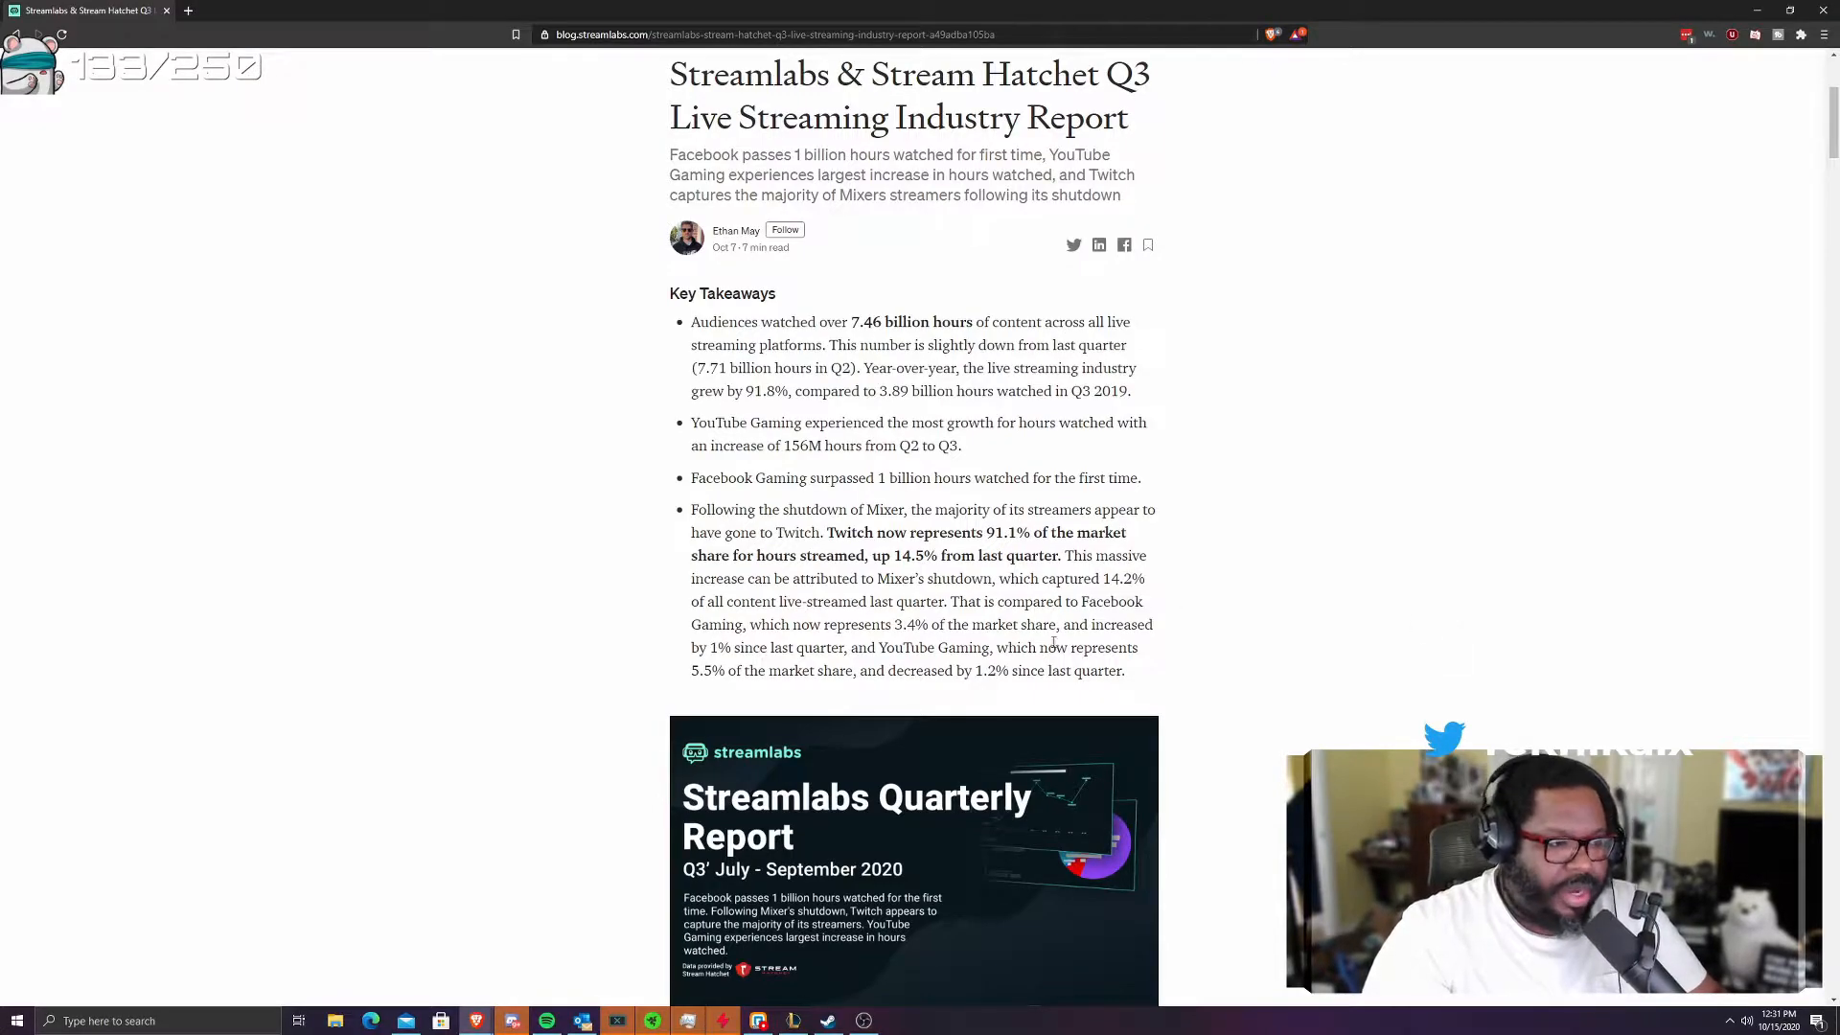
# - Scroll to the Quarterly Report infographic's hours watched, hours streamed and unique channels pie charts
pyautogui.scroll(-3)
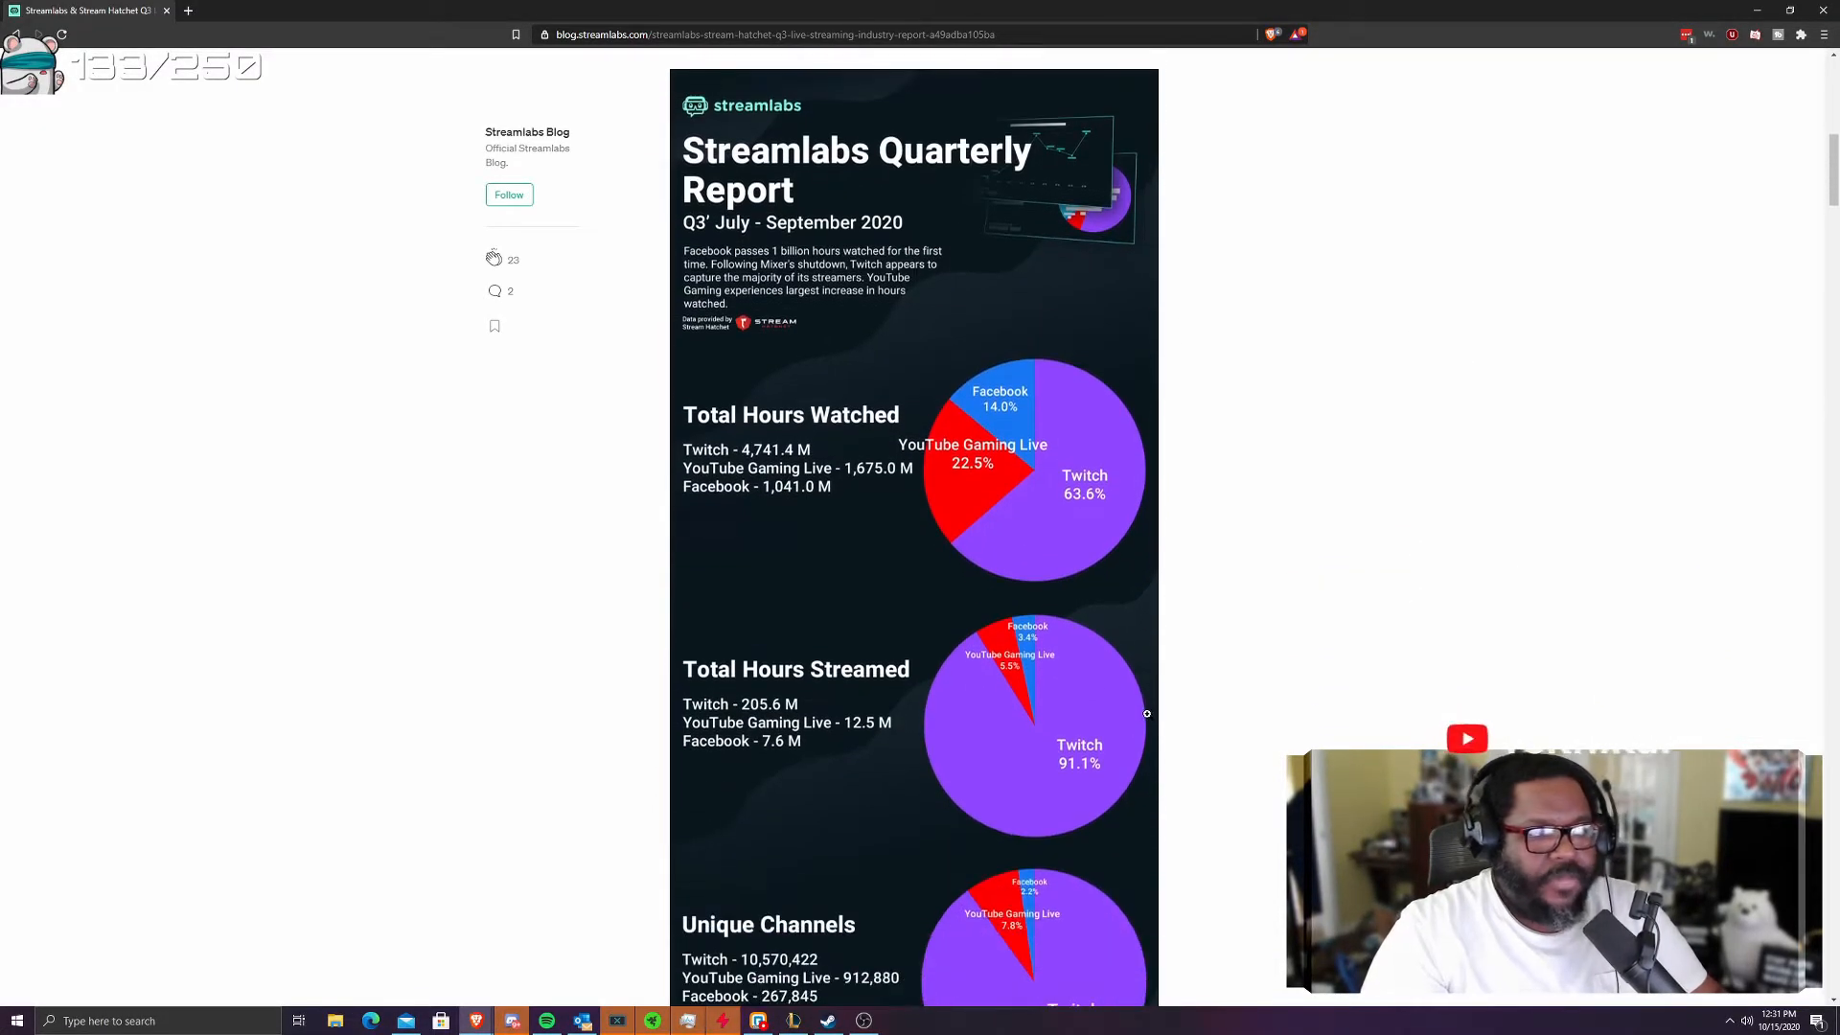
pyautogui.scroll(-3)
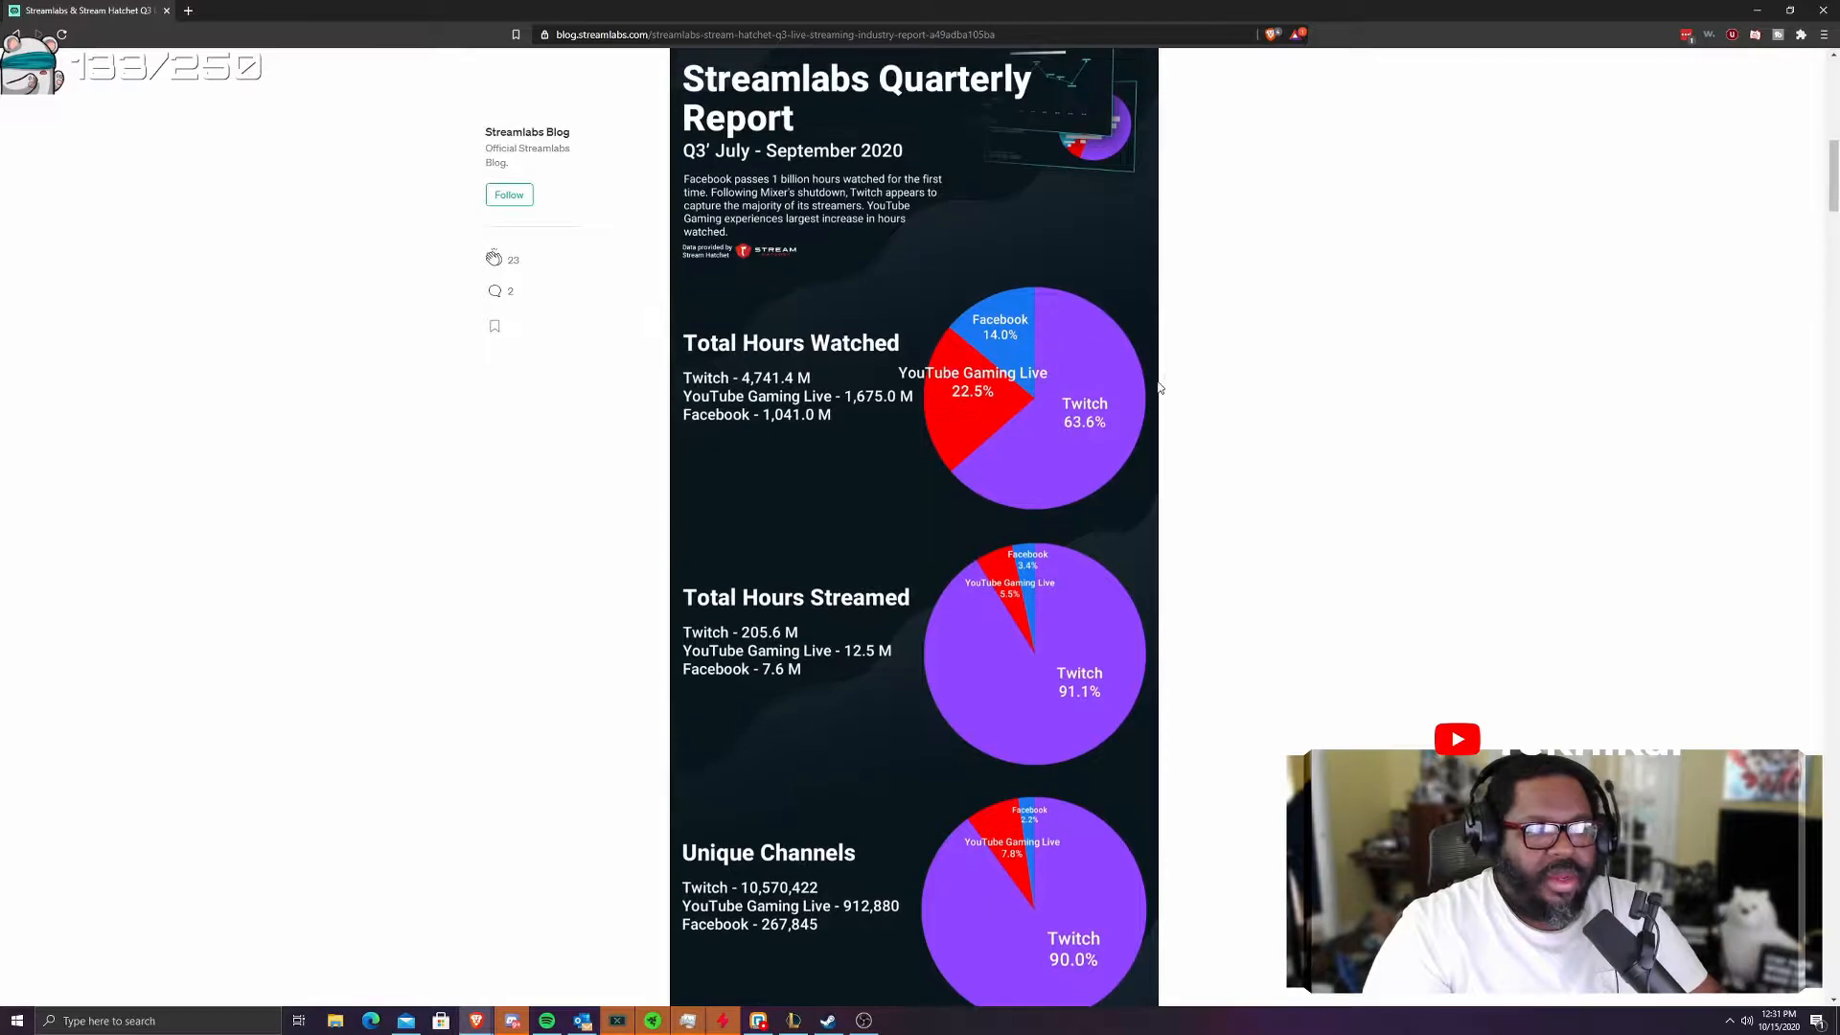
pyautogui.moveTo(1499, 390)
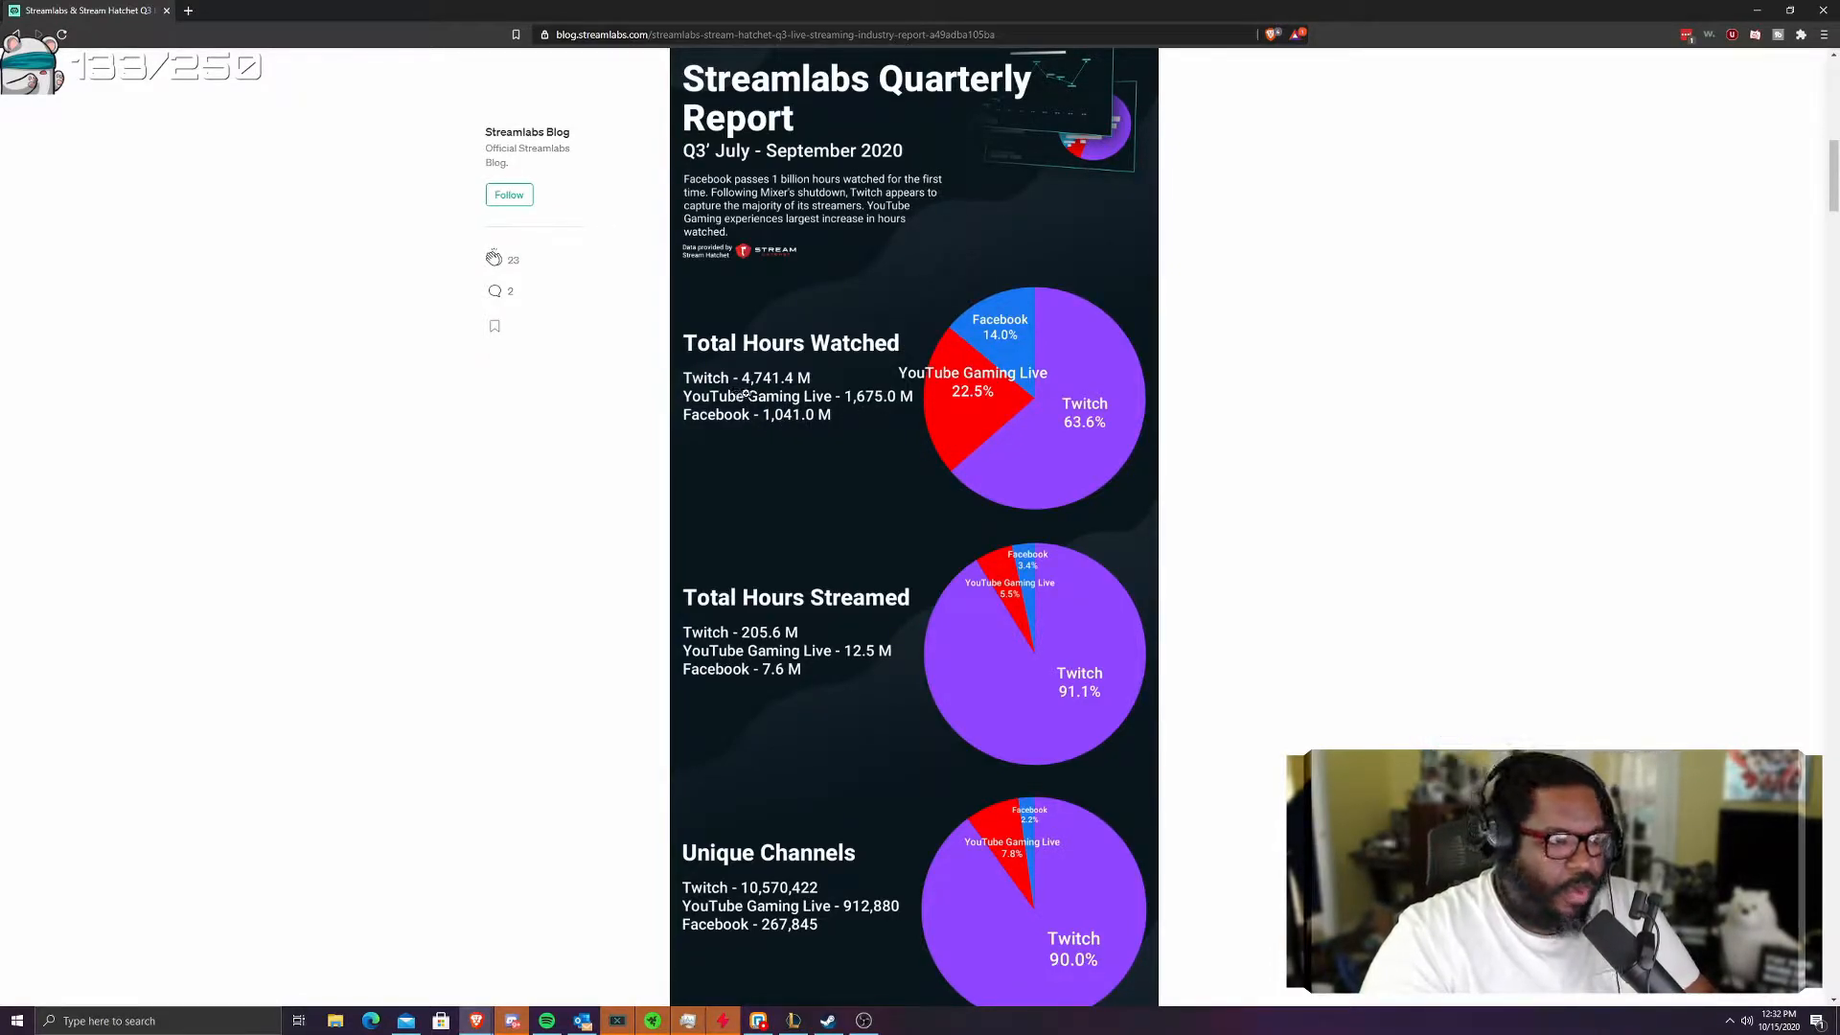
# - Scroll until the Total Hours Watched line chart appears below the Unique Channels pie chart
pyautogui.scroll(-3)
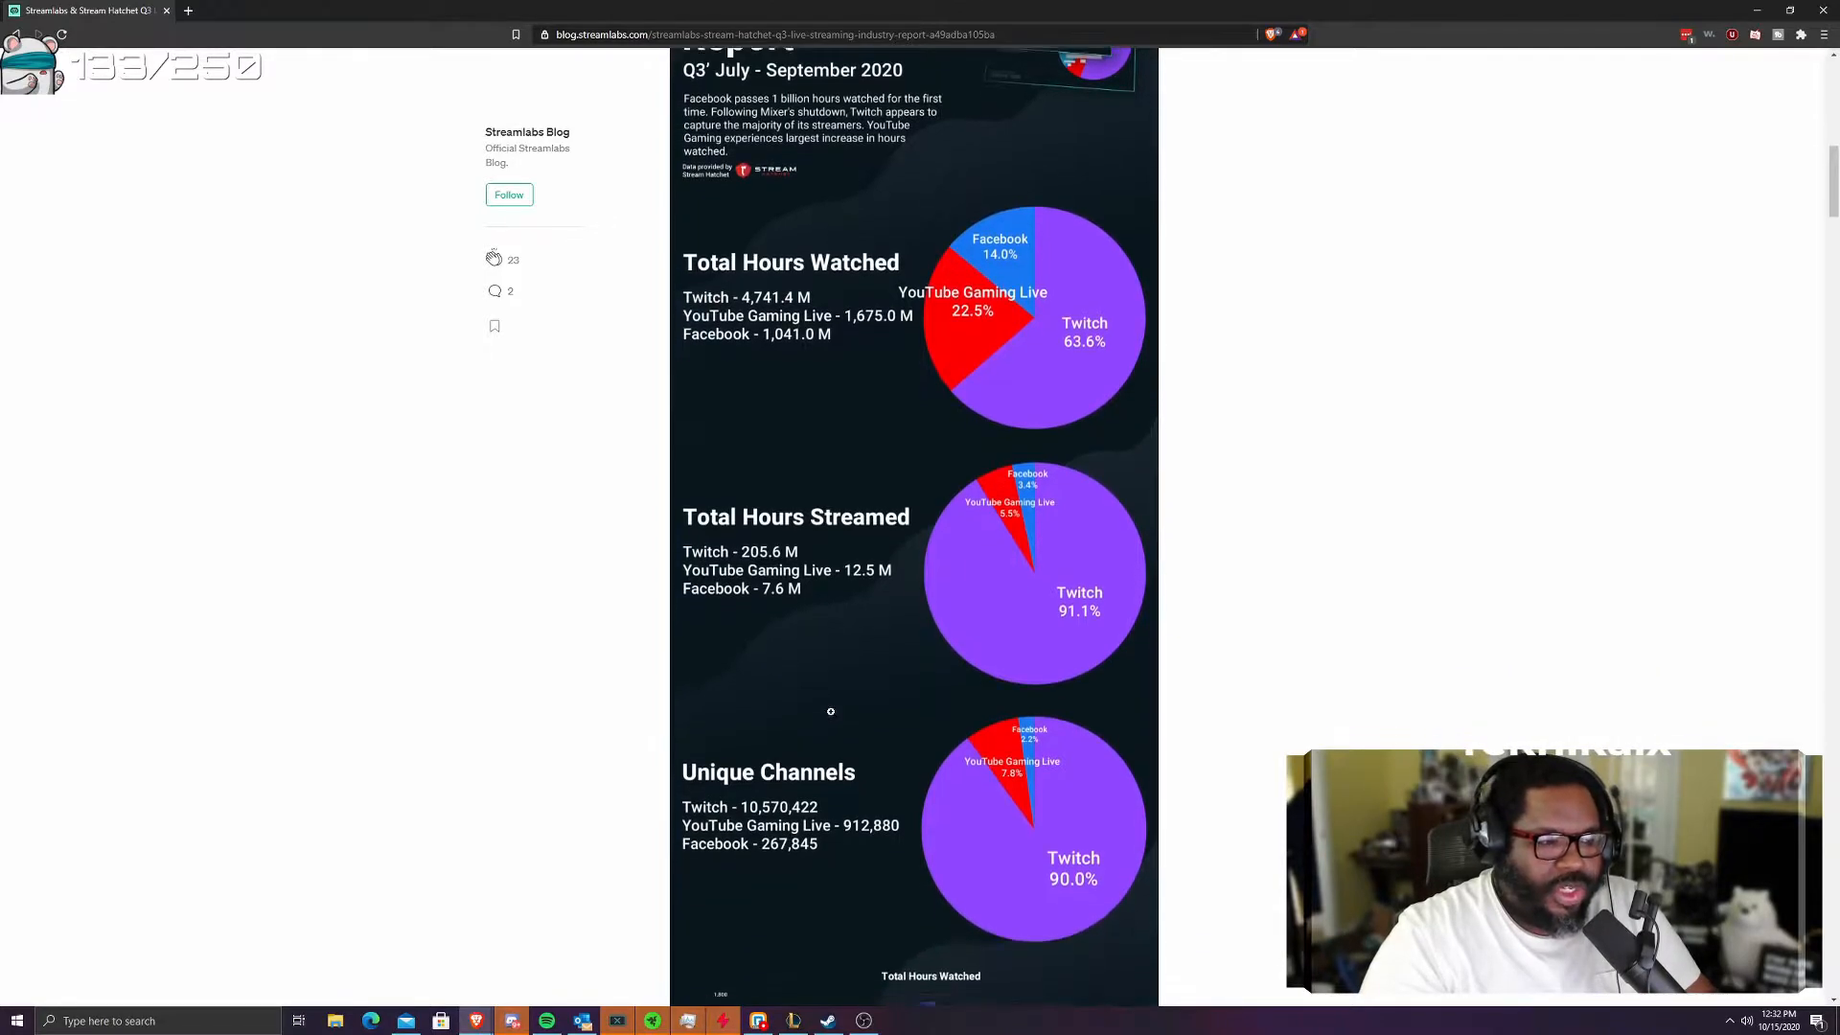
pyautogui.scroll(-3)
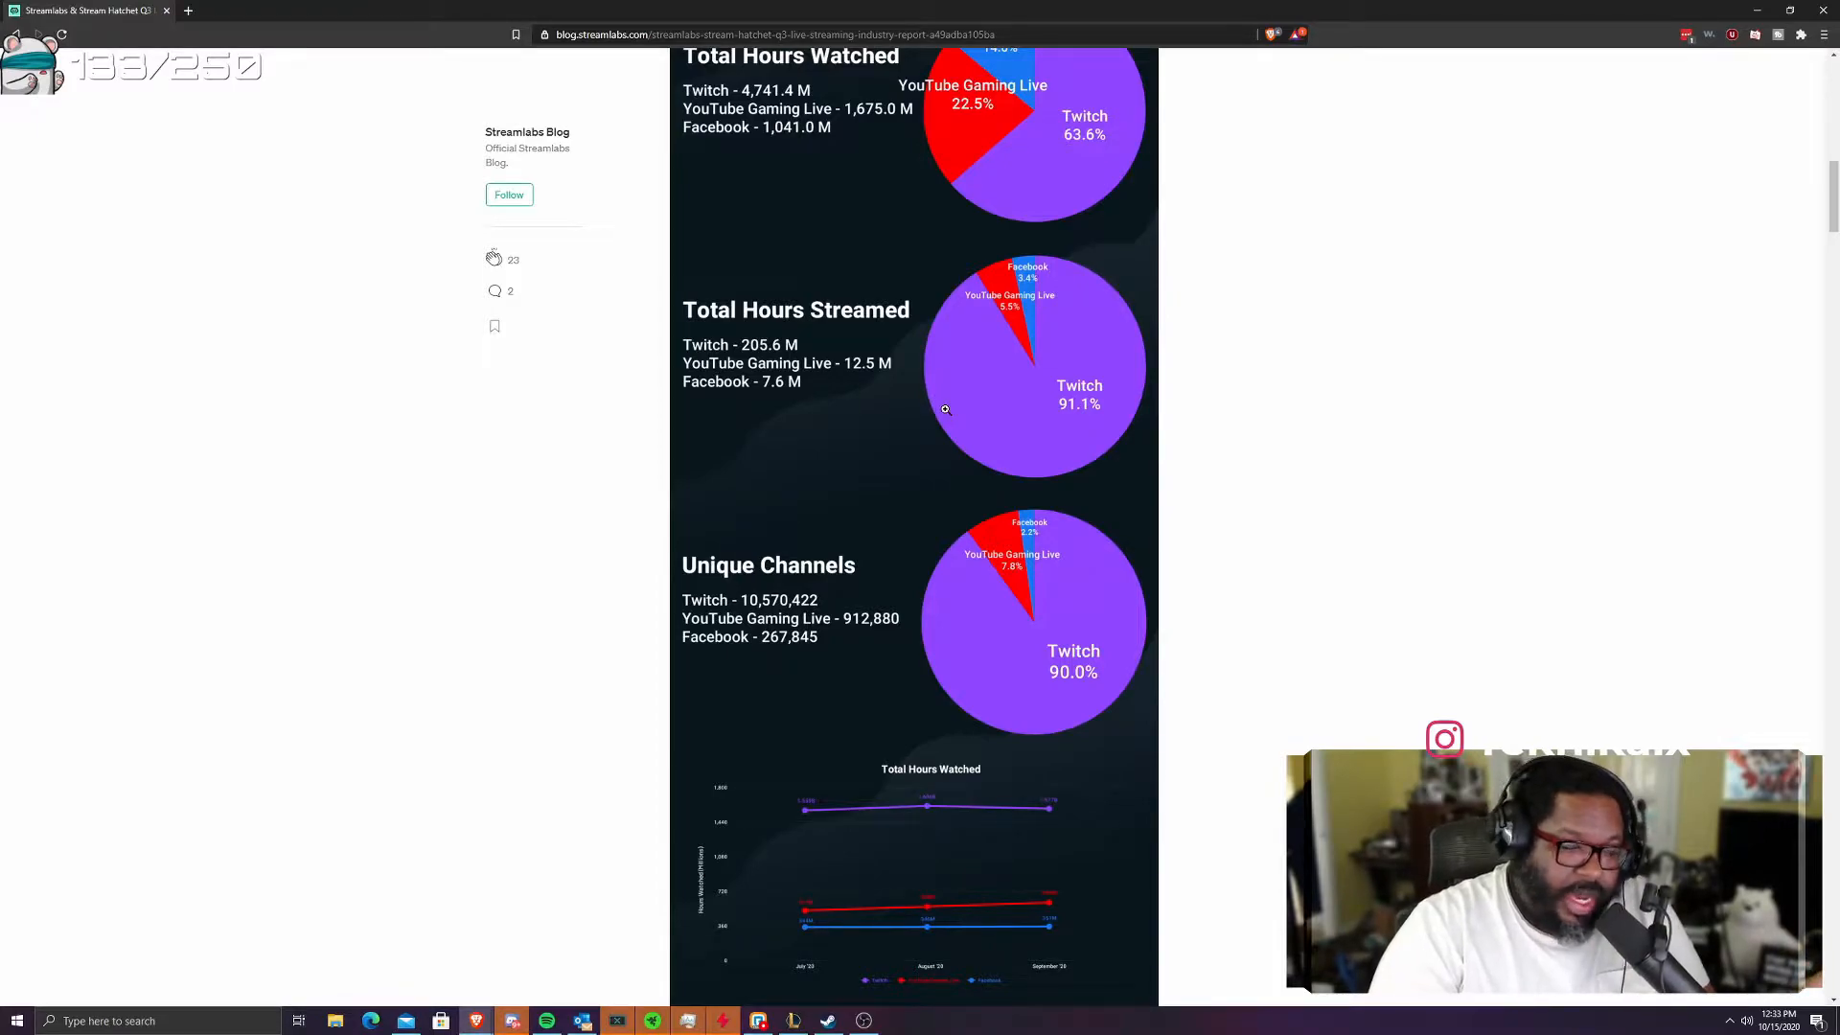
# - Scroll down to Top Esports Watched, led by LCK at about 33.3 million hours
pyautogui.scroll(-3)
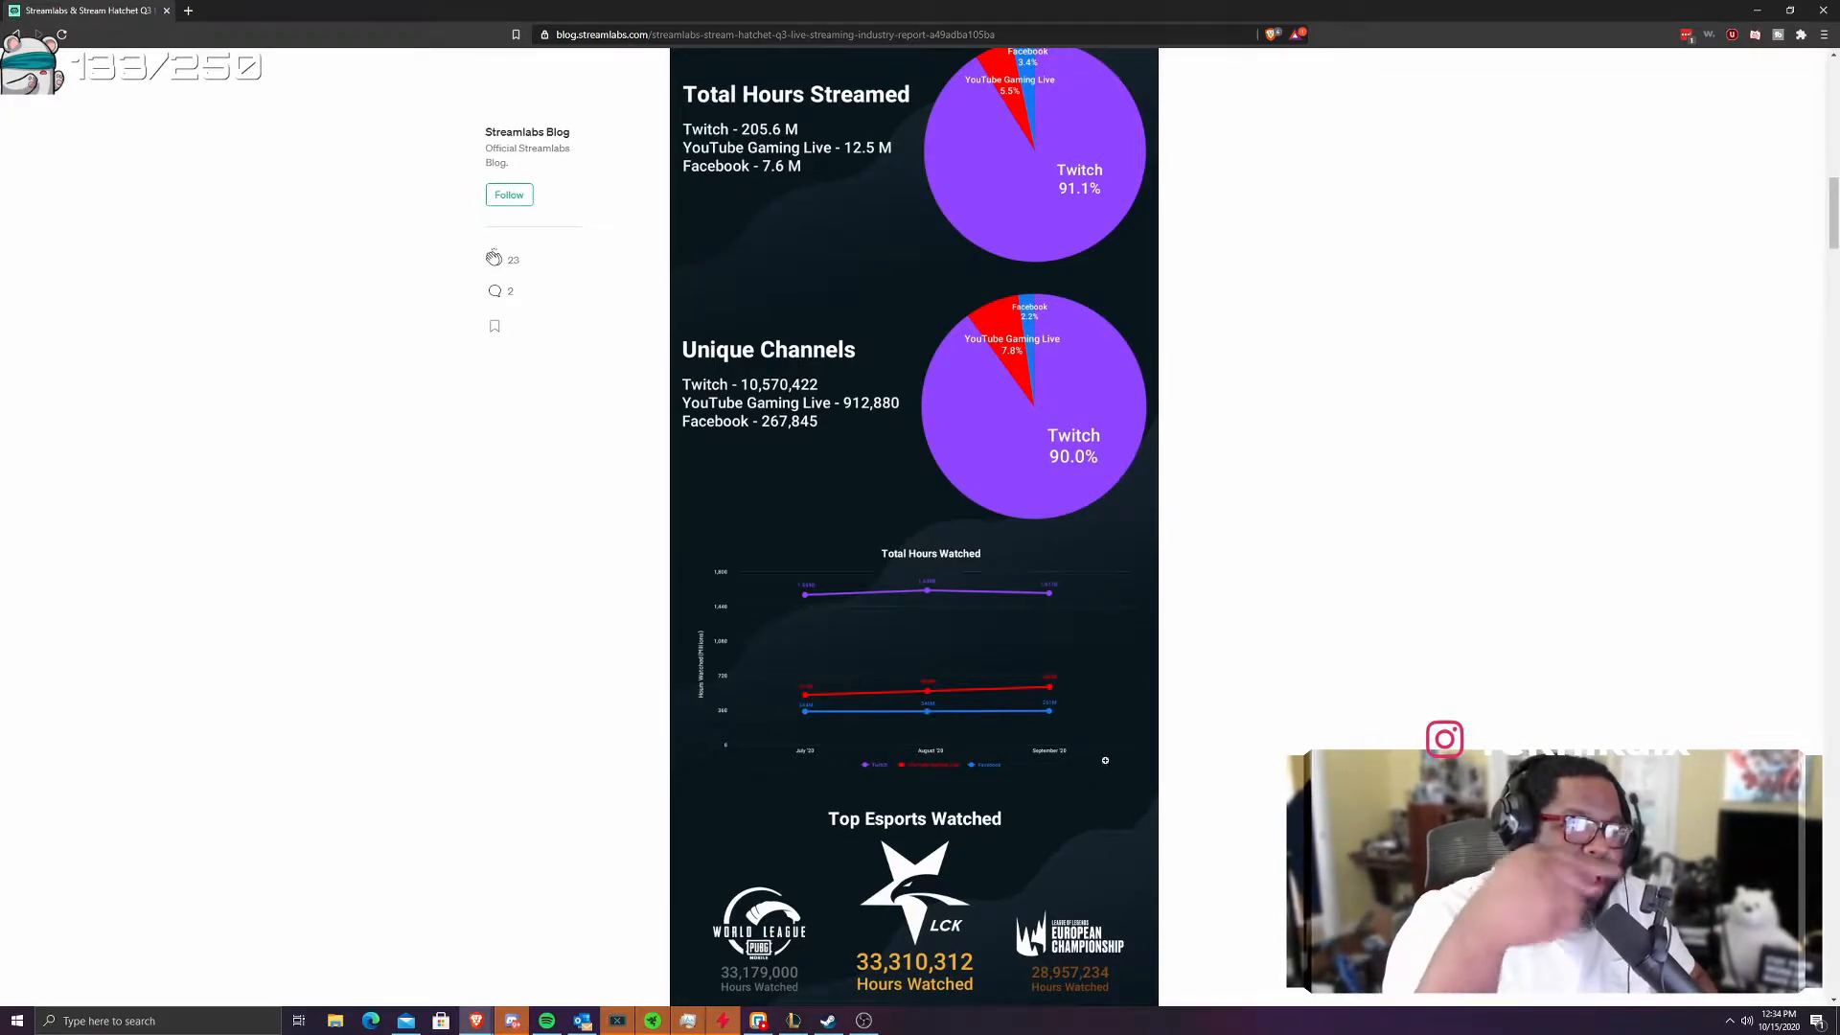
# - Scroll past Twitch Total Hours Streamed to the Unique Channels chart showing 10.6 million in Q3
pyautogui.scroll(-3)
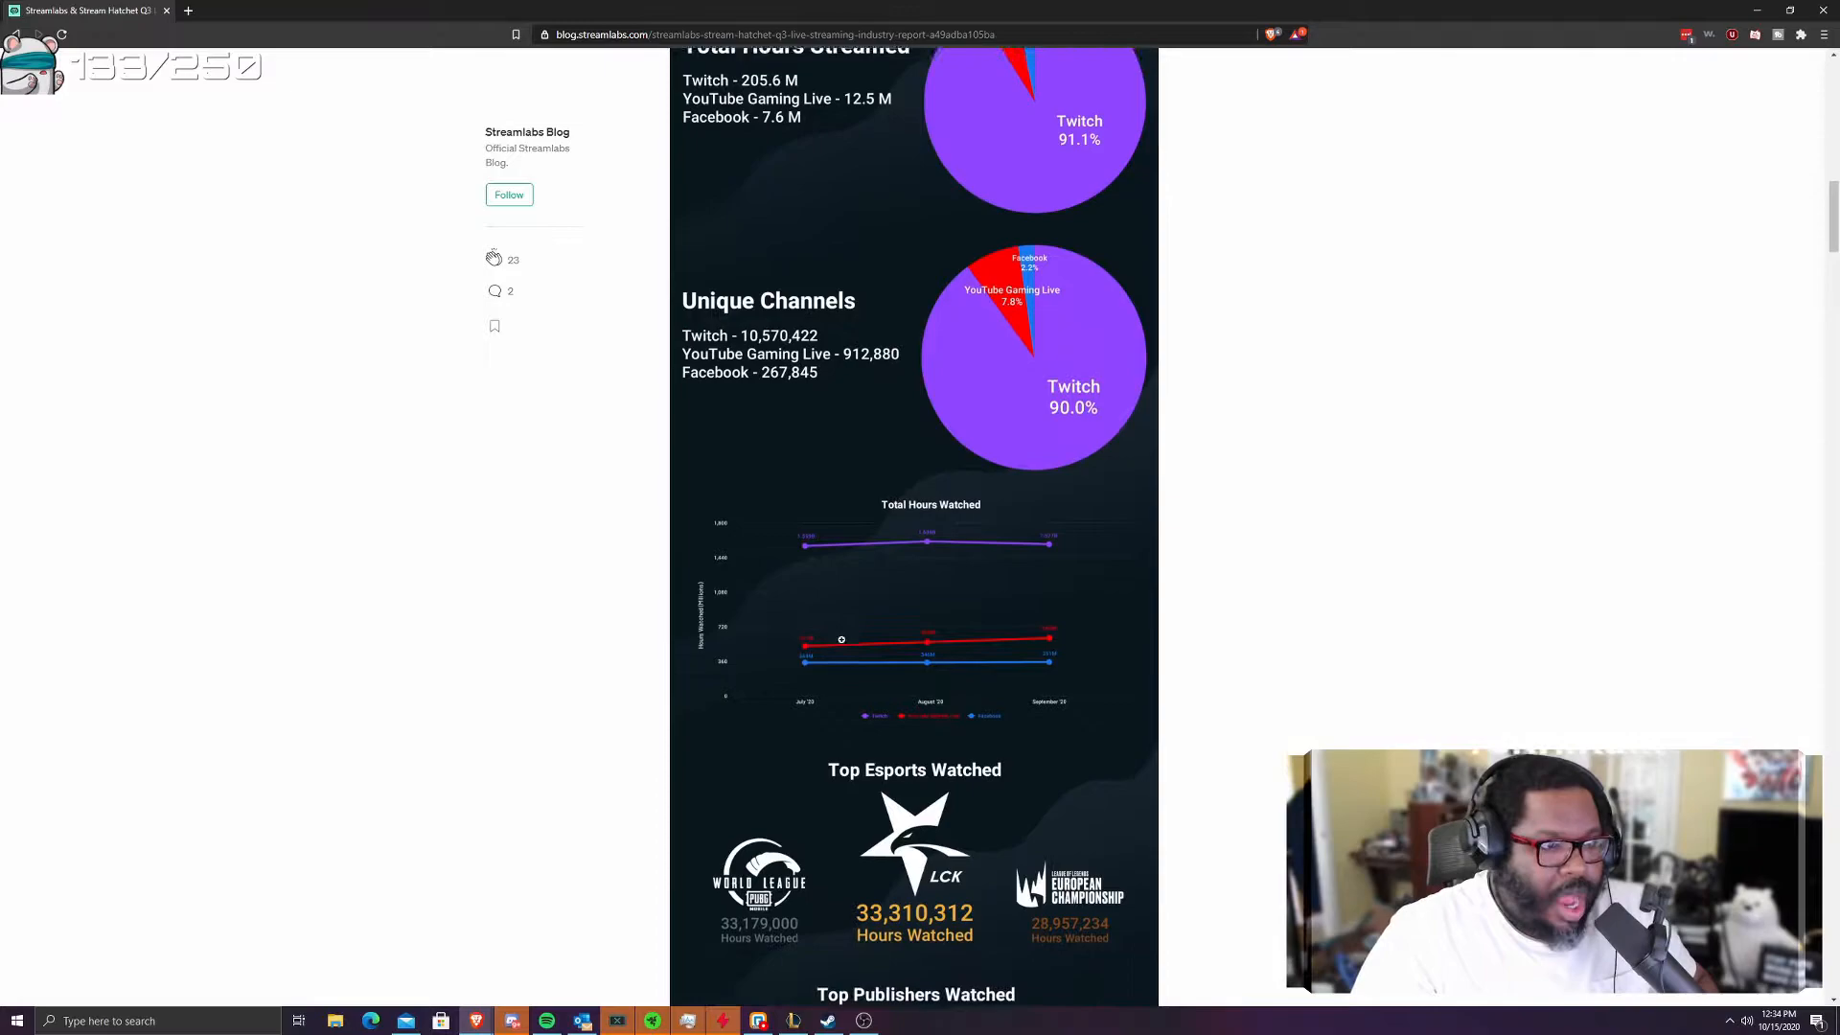
pyautogui.scroll(-3)
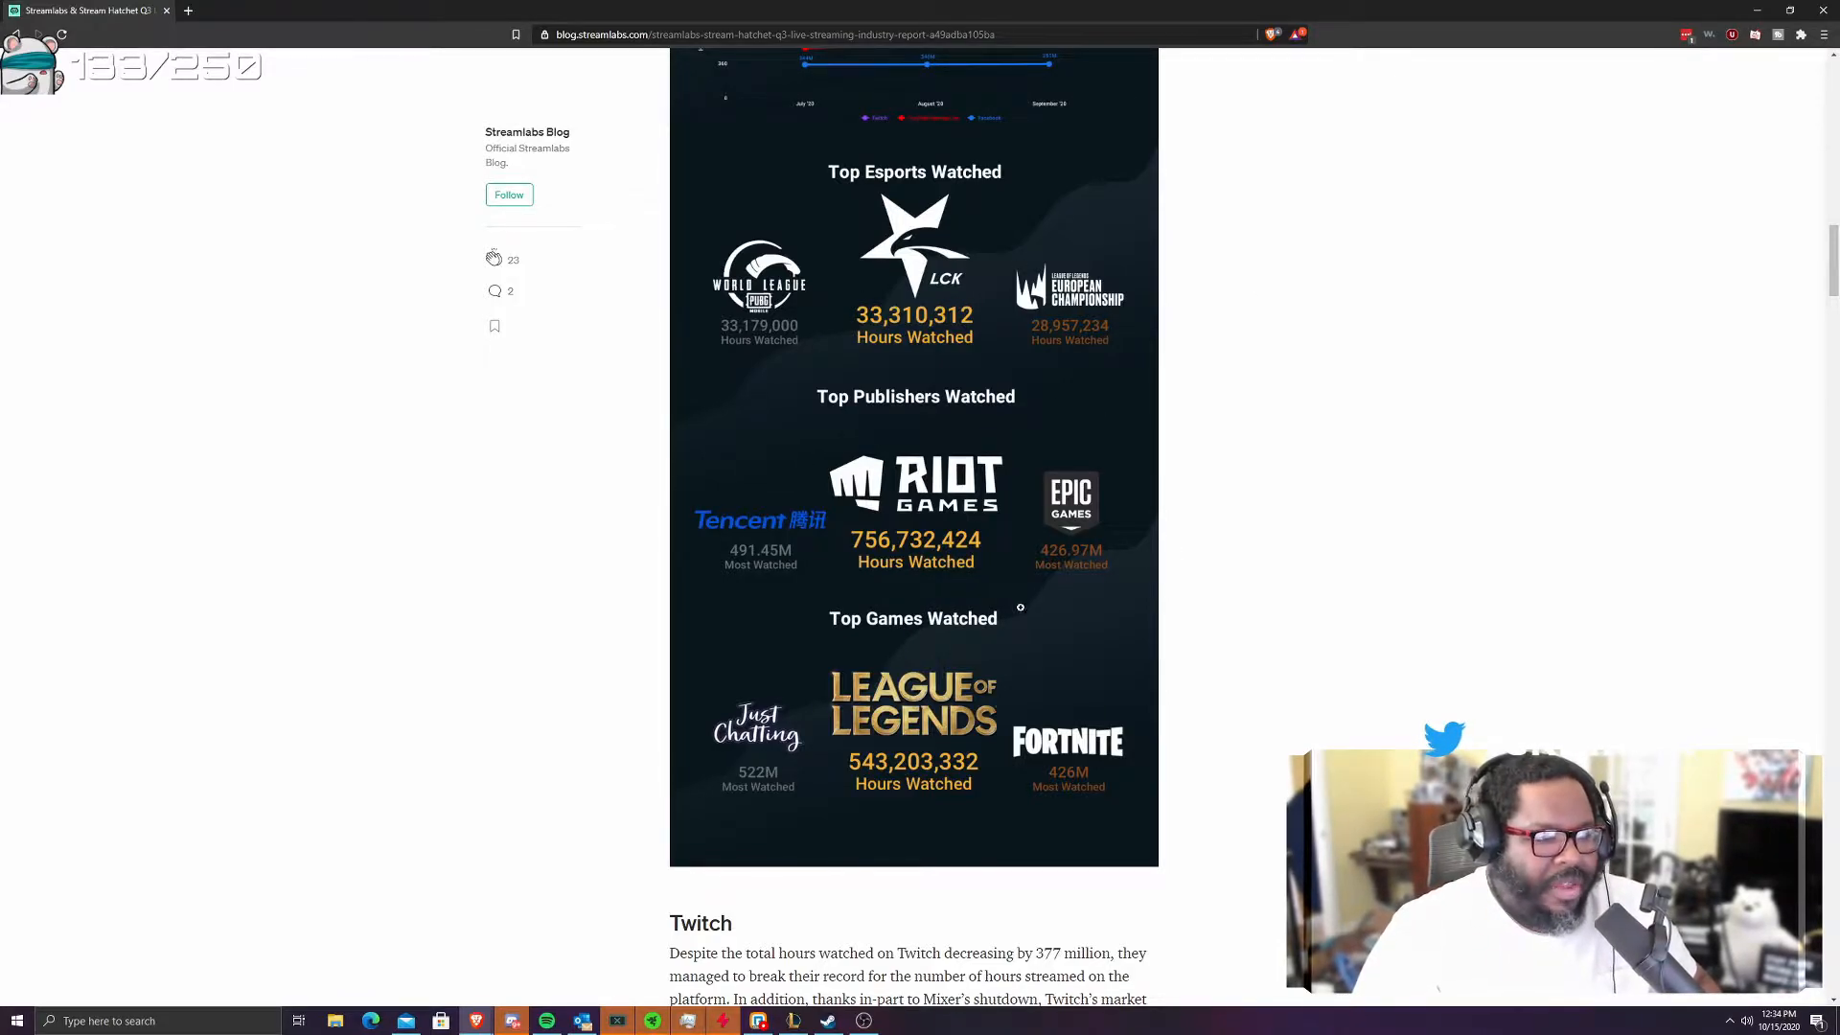
pyautogui.scroll(-3)
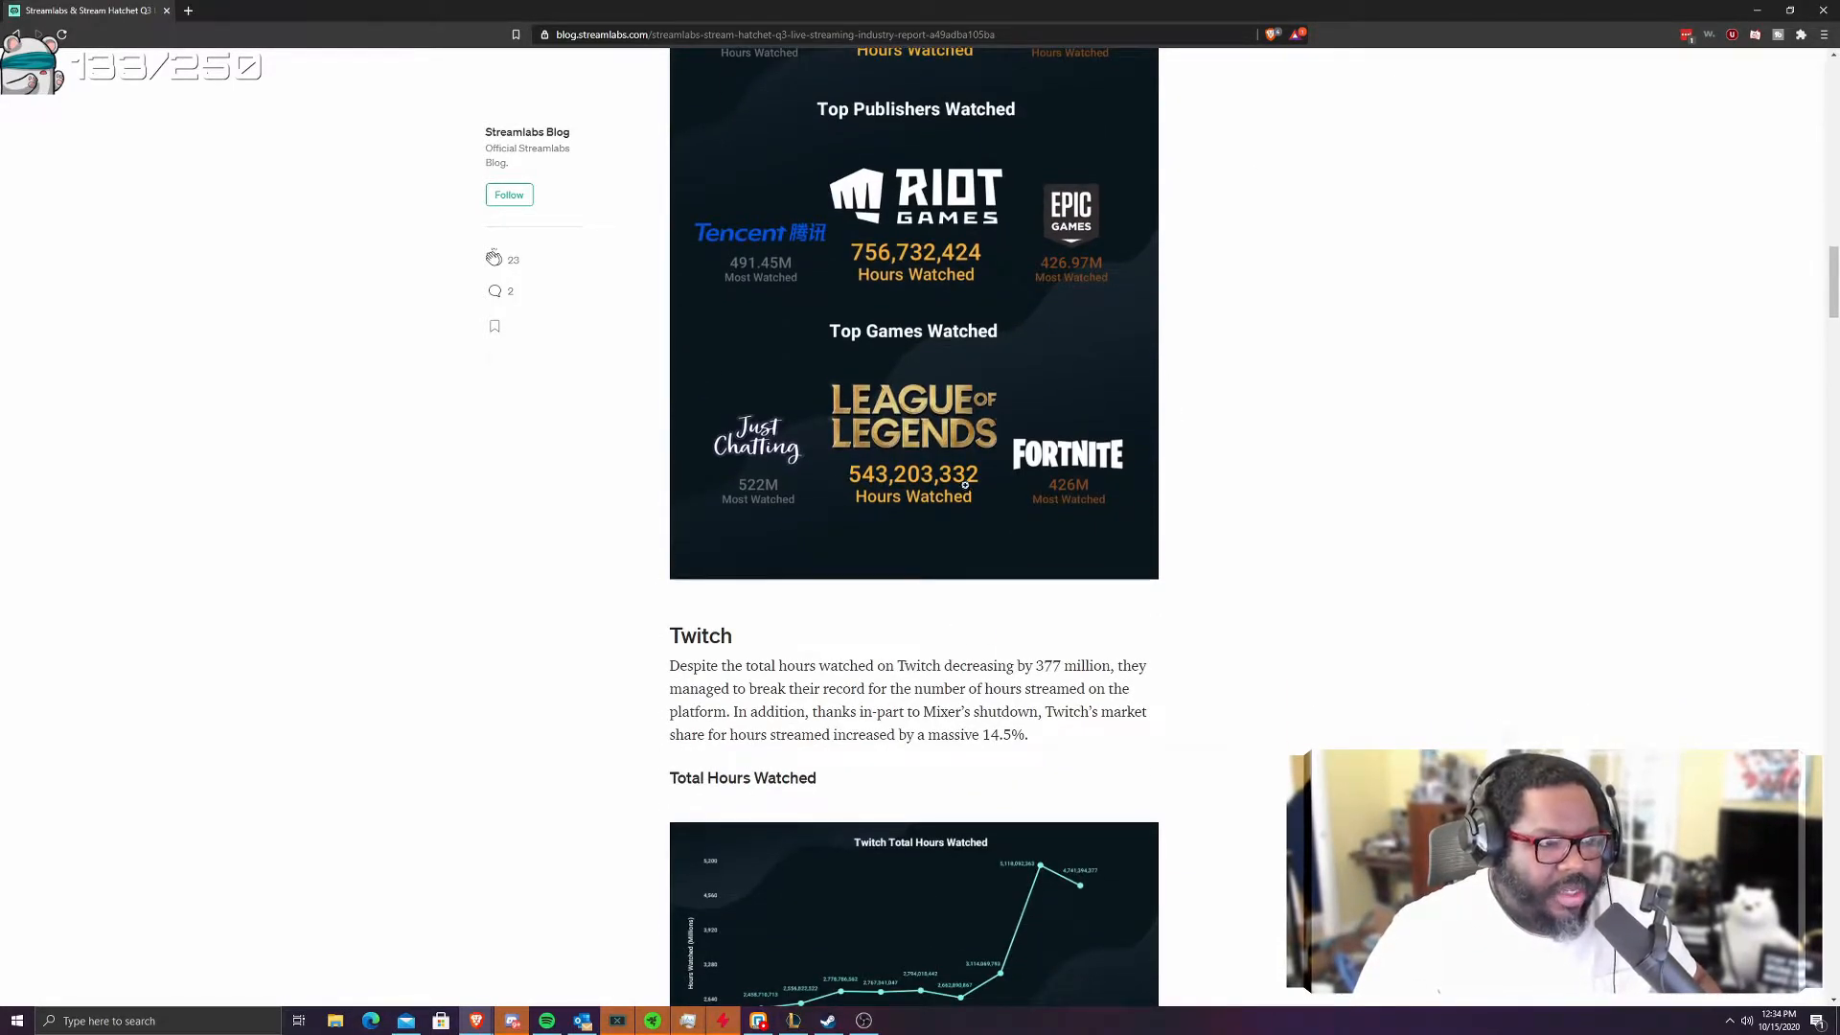
pyautogui.scroll(-3)
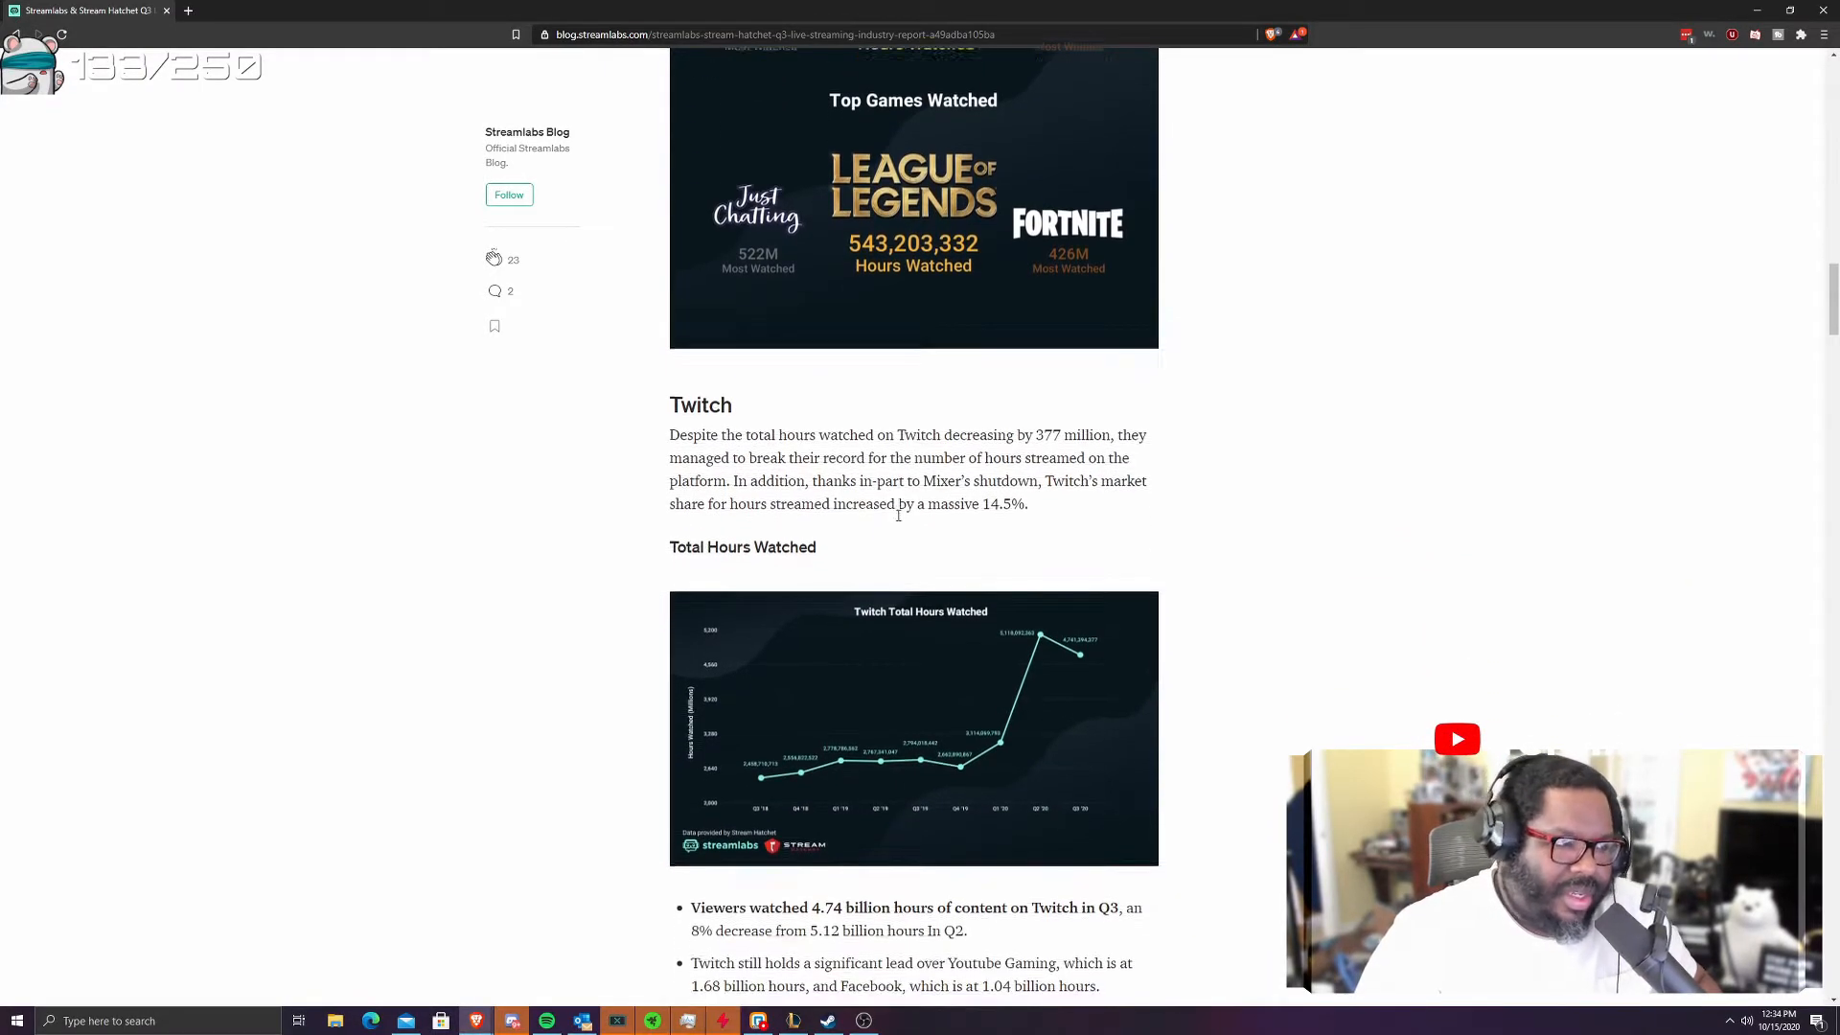
pyautogui.scroll(-3)
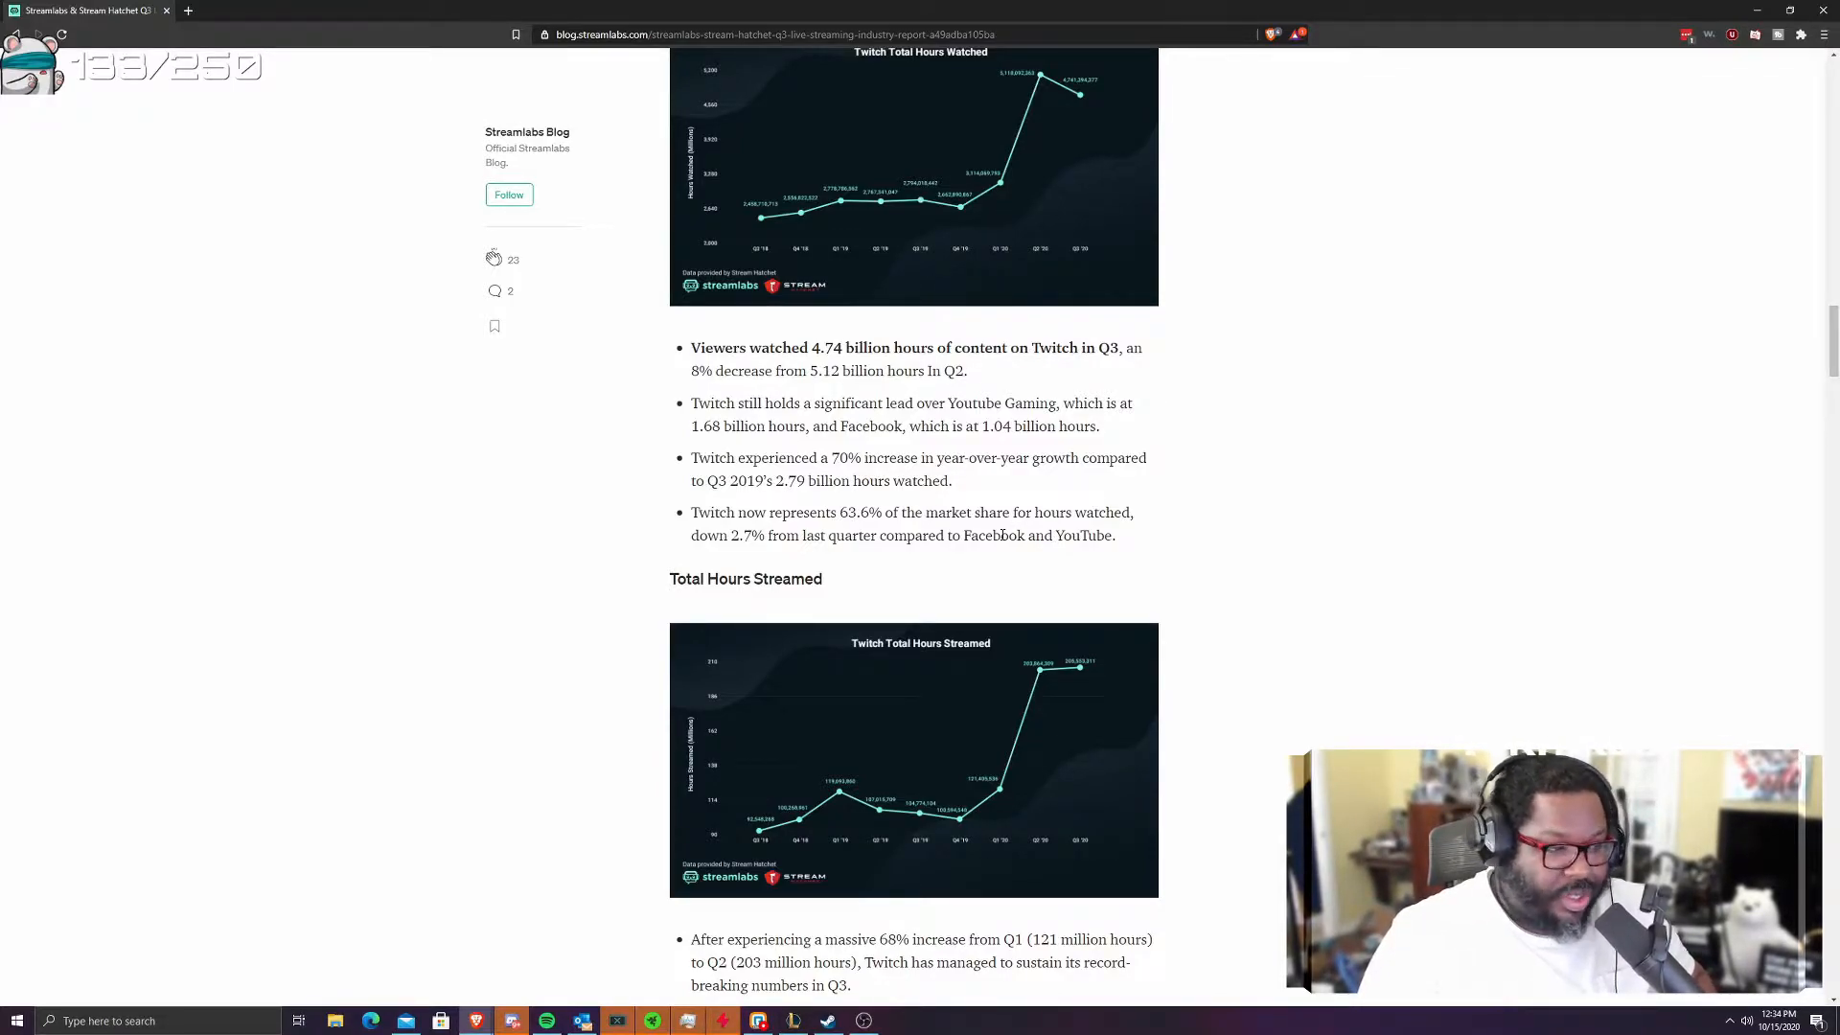
pyautogui.scroll(-3)
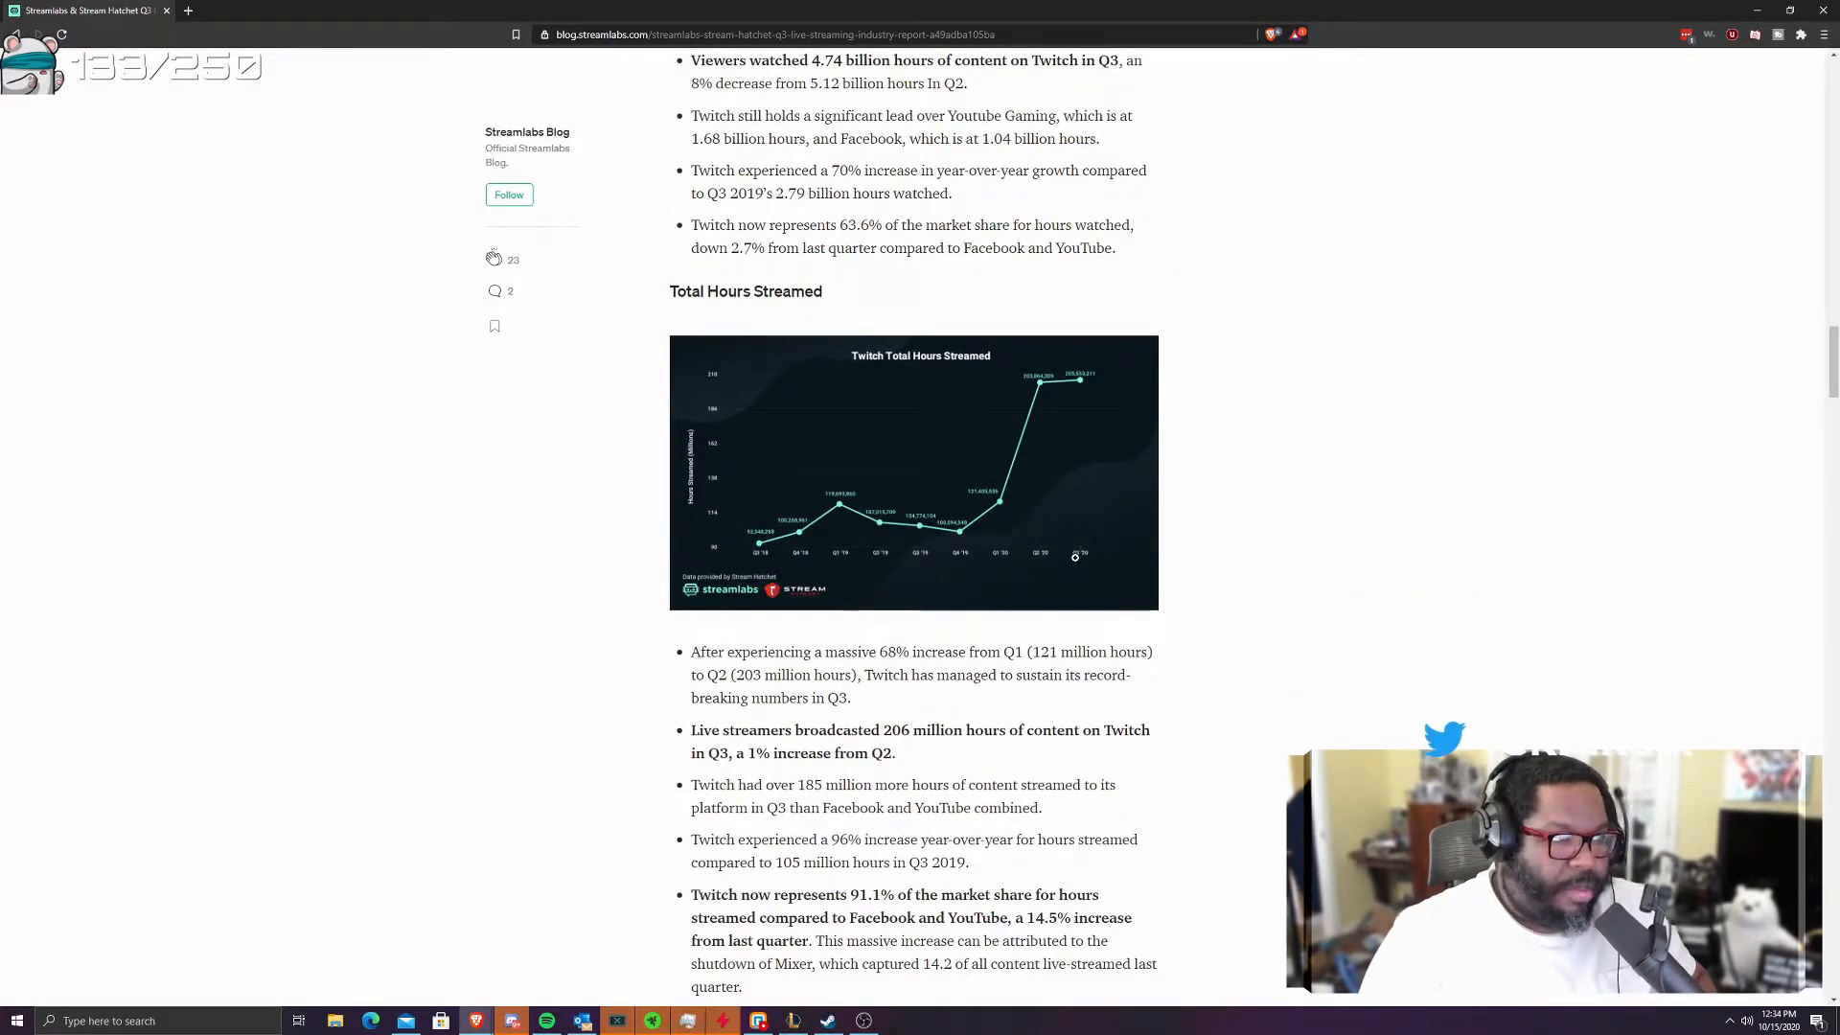
pyautogui.scroll(-3)
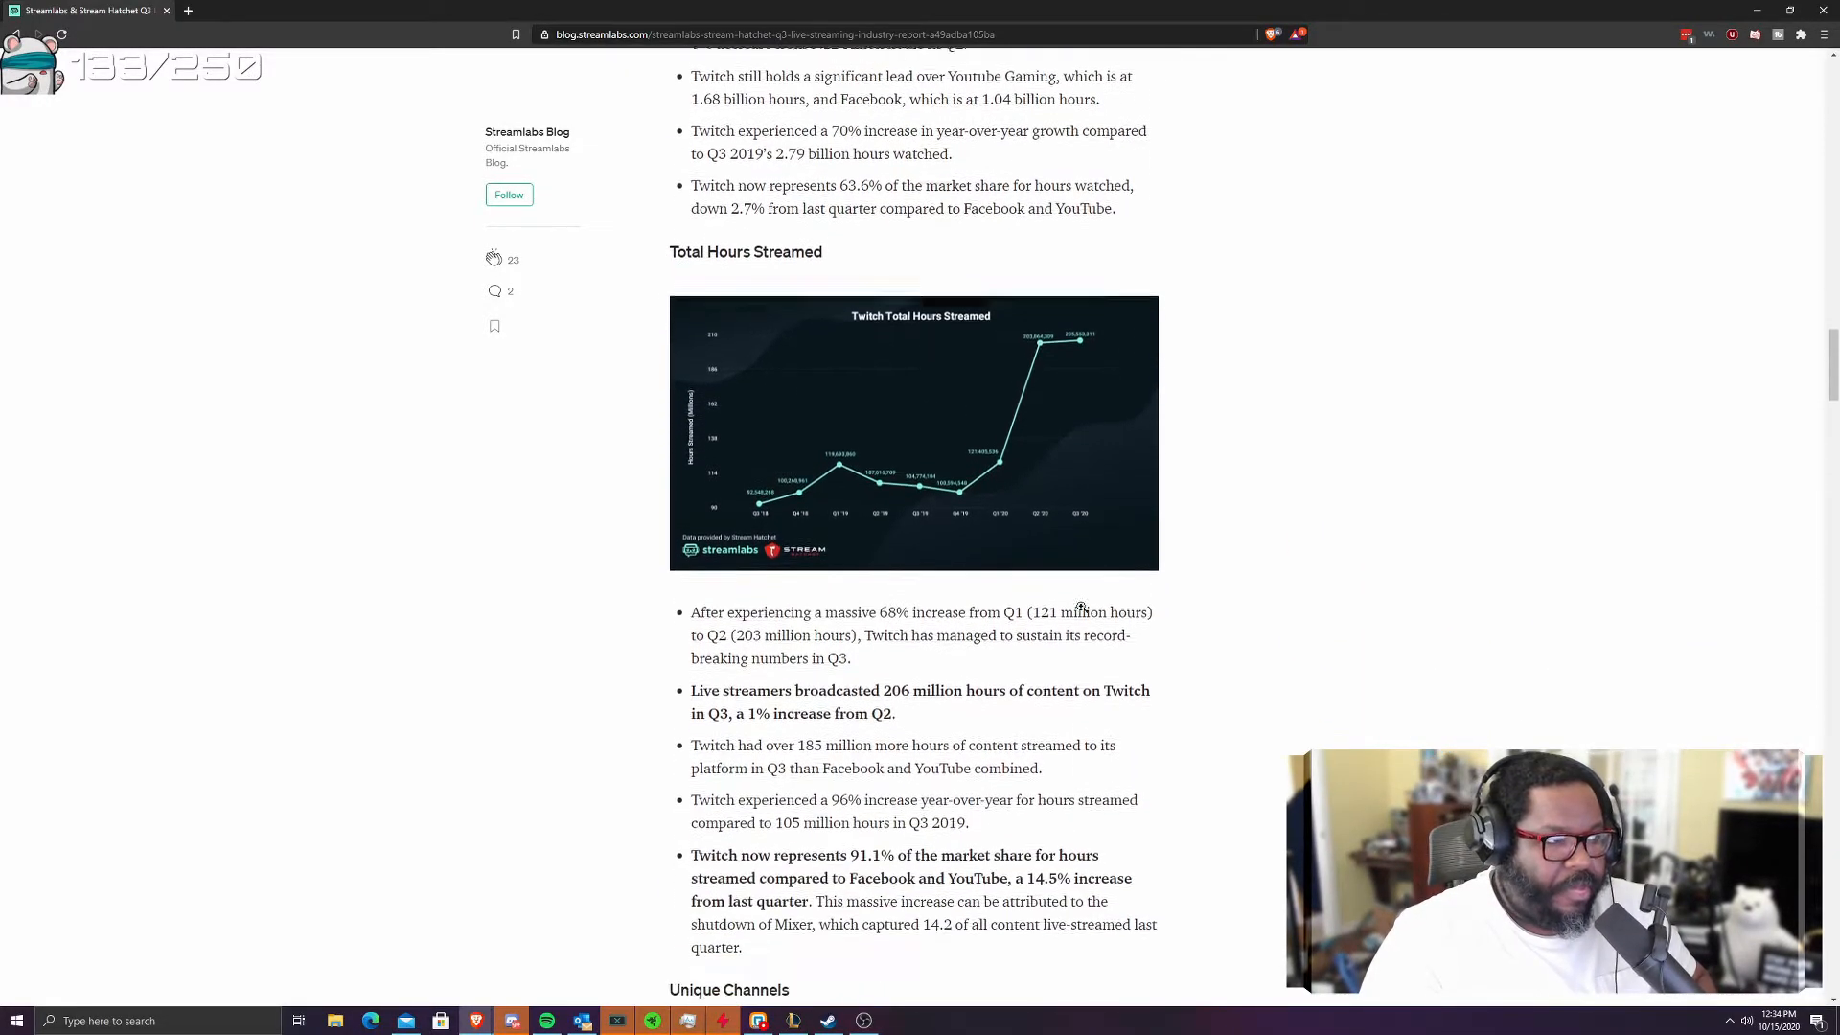
pyautogui.scroll(-3)
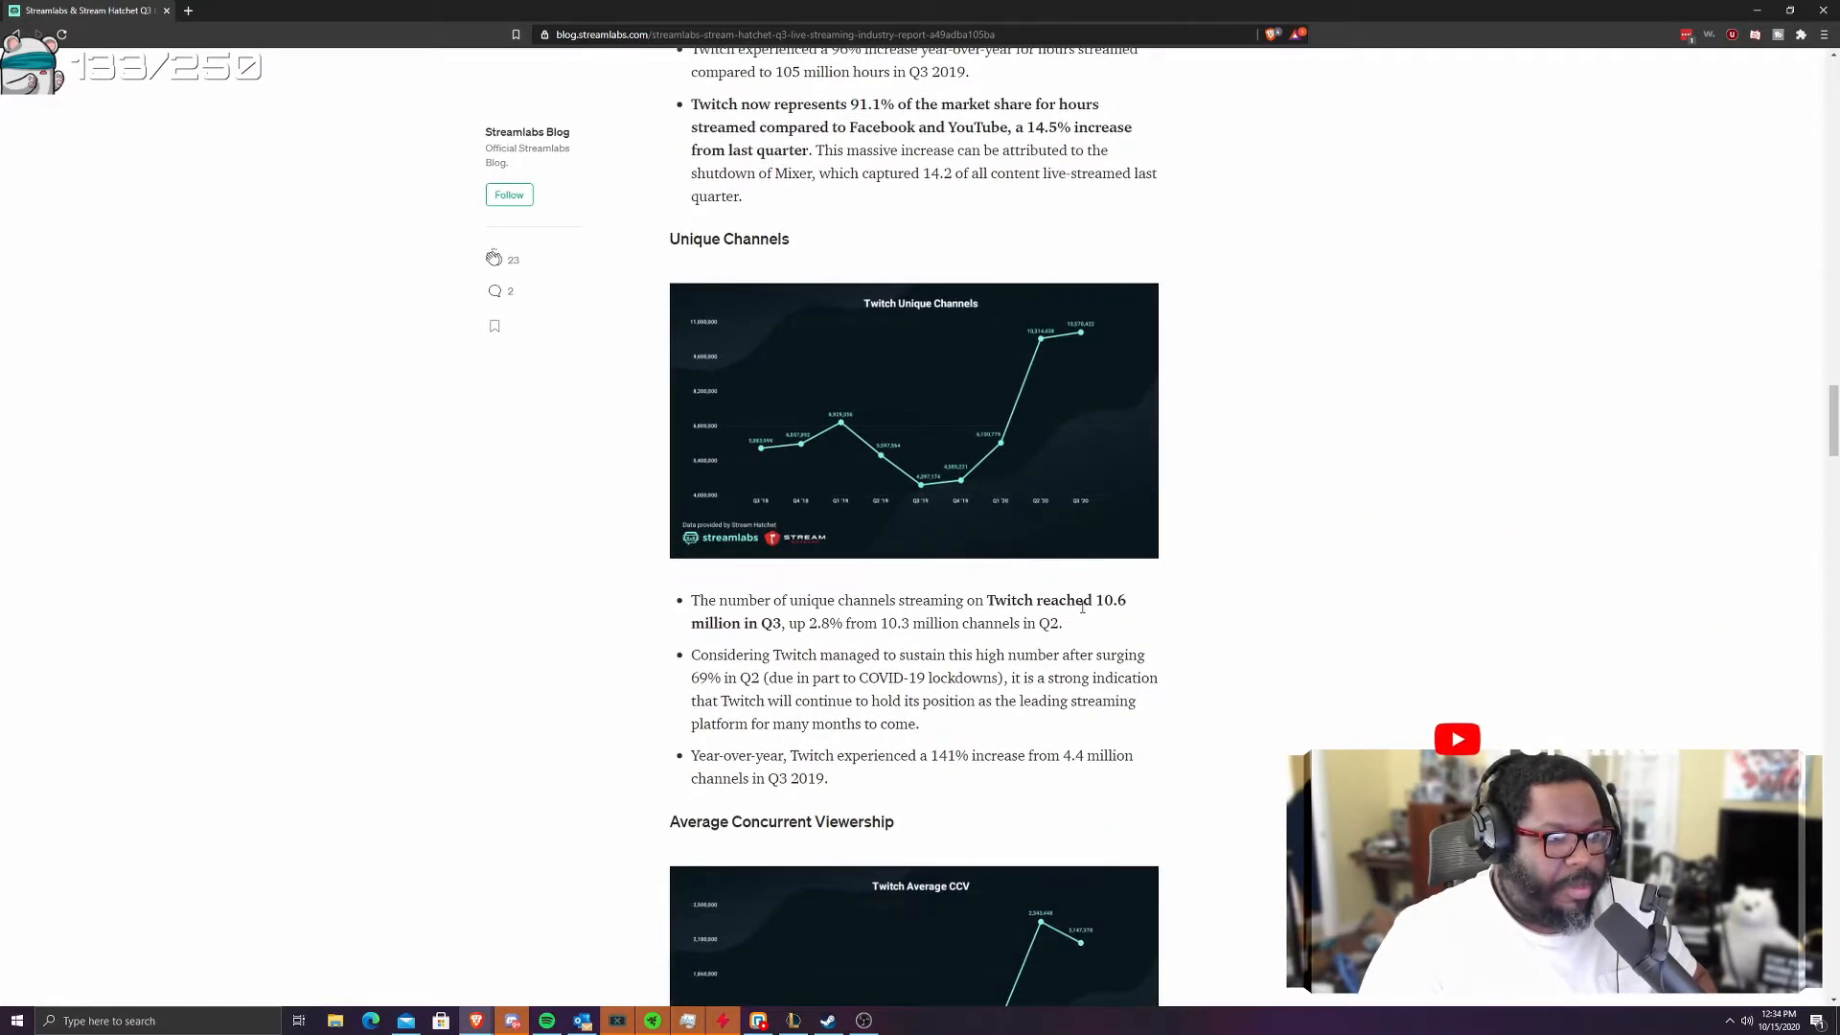
pyautogui.scroll(-3)
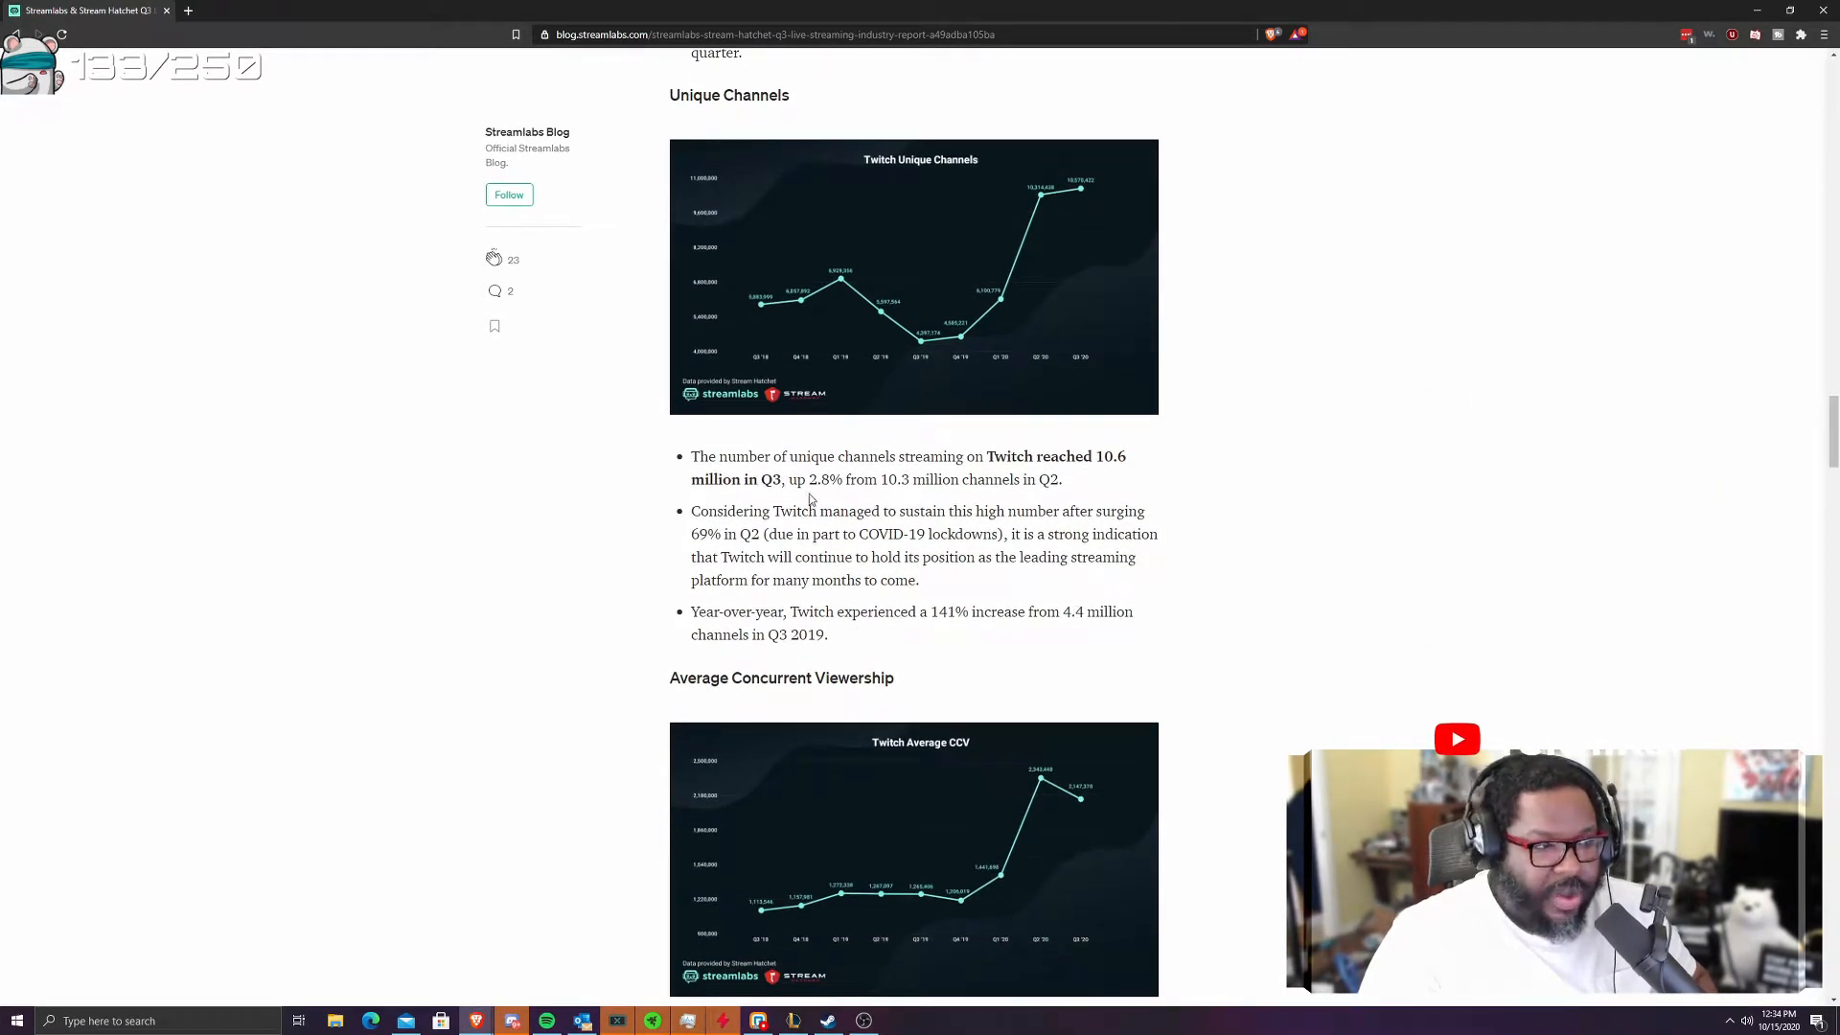
pyautogui.scroll(3)
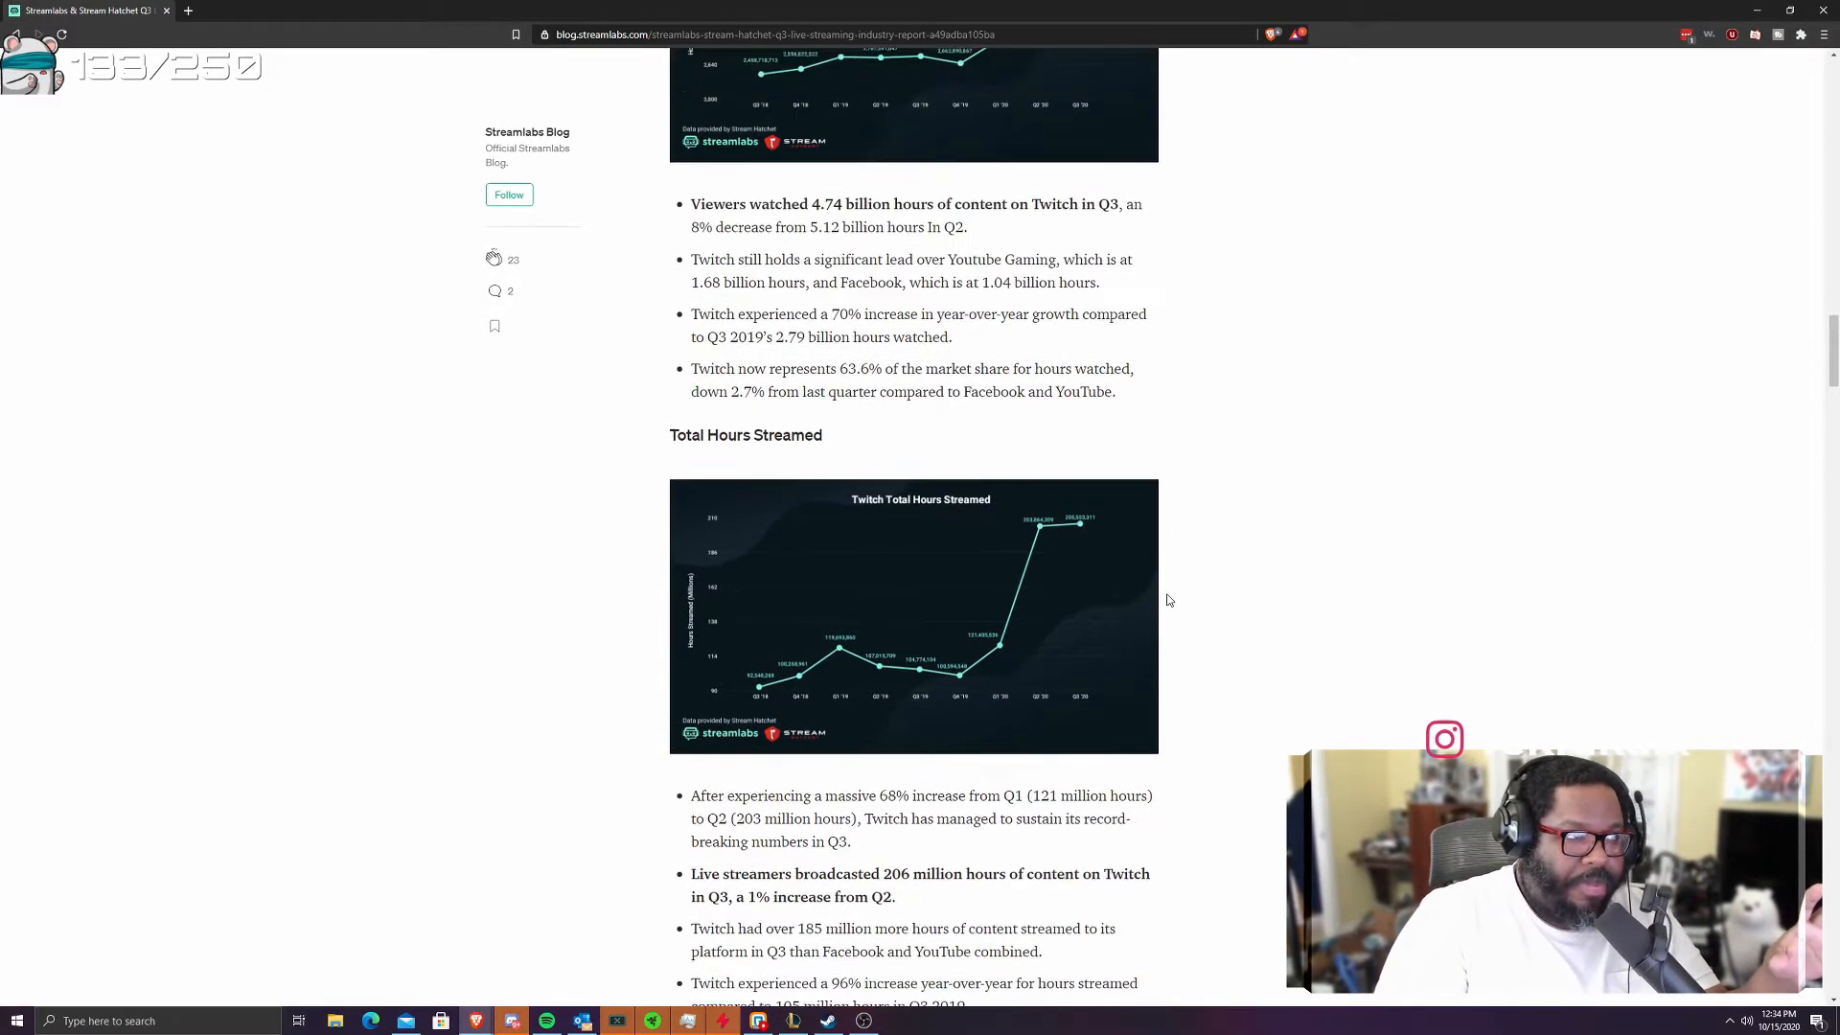
pyautogui.moveTo(1093, 626)
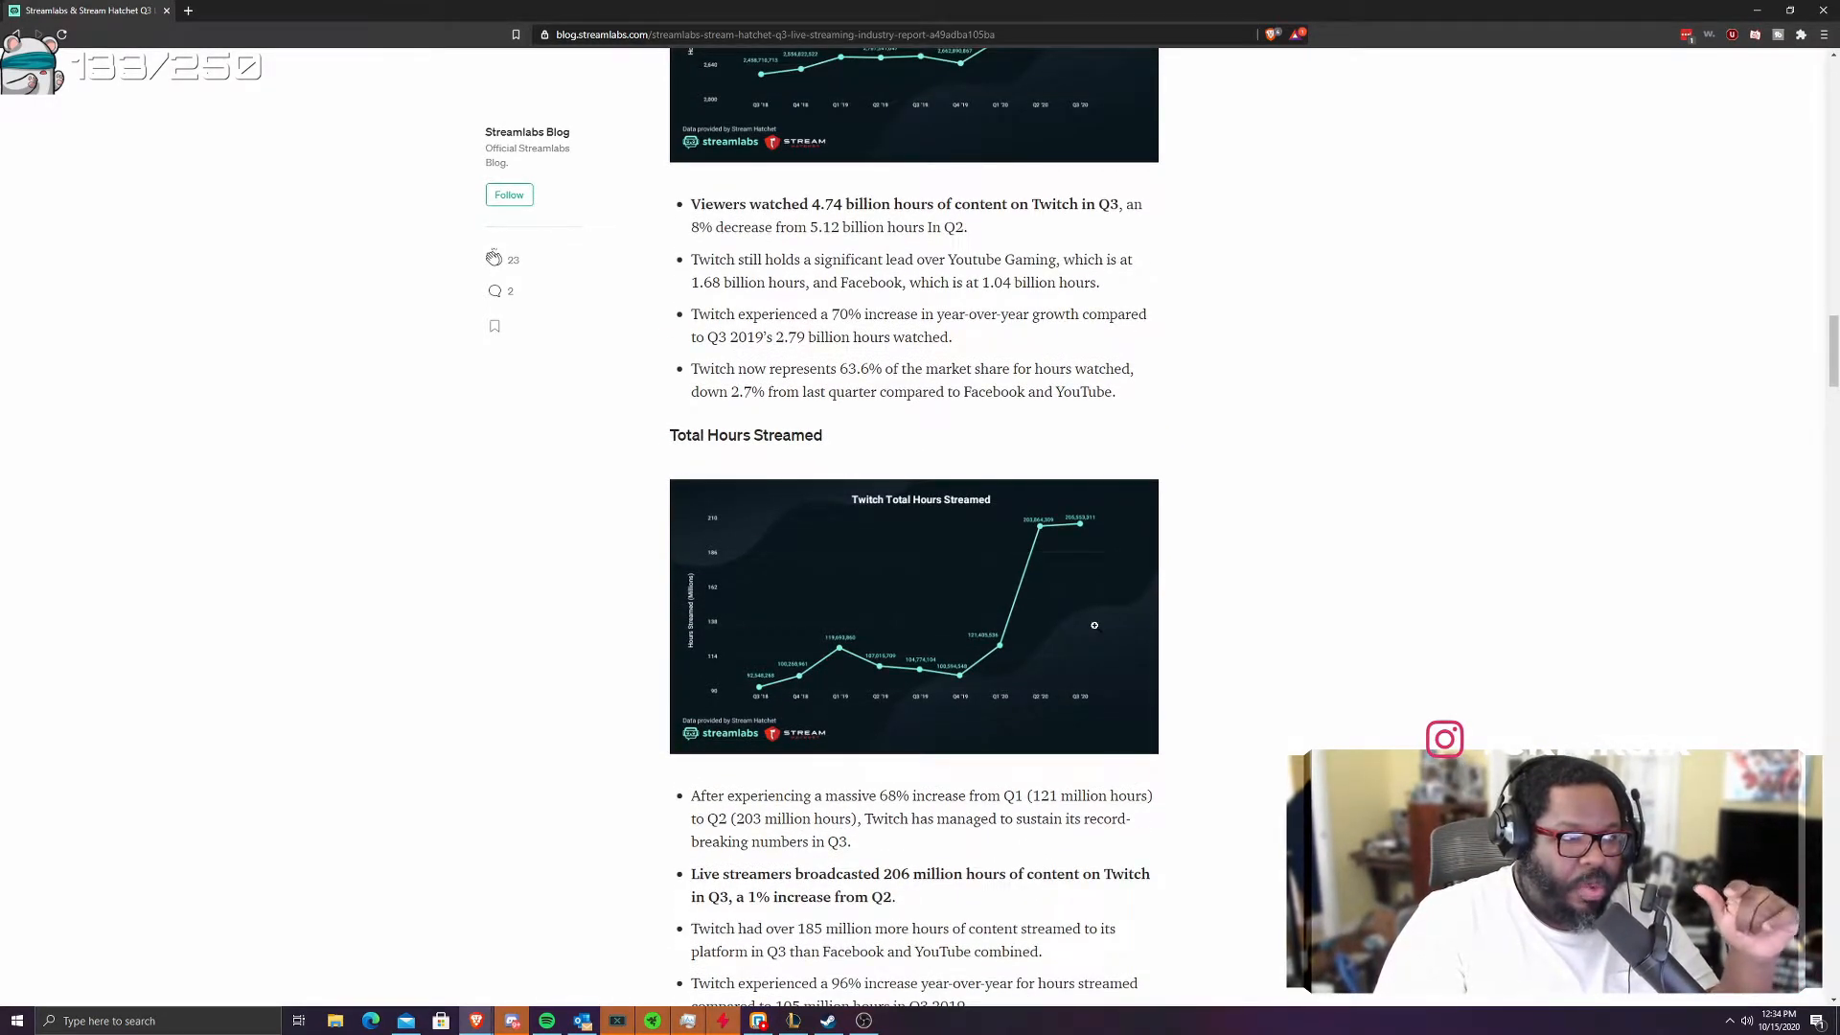
pyautogui.scroll(-3)
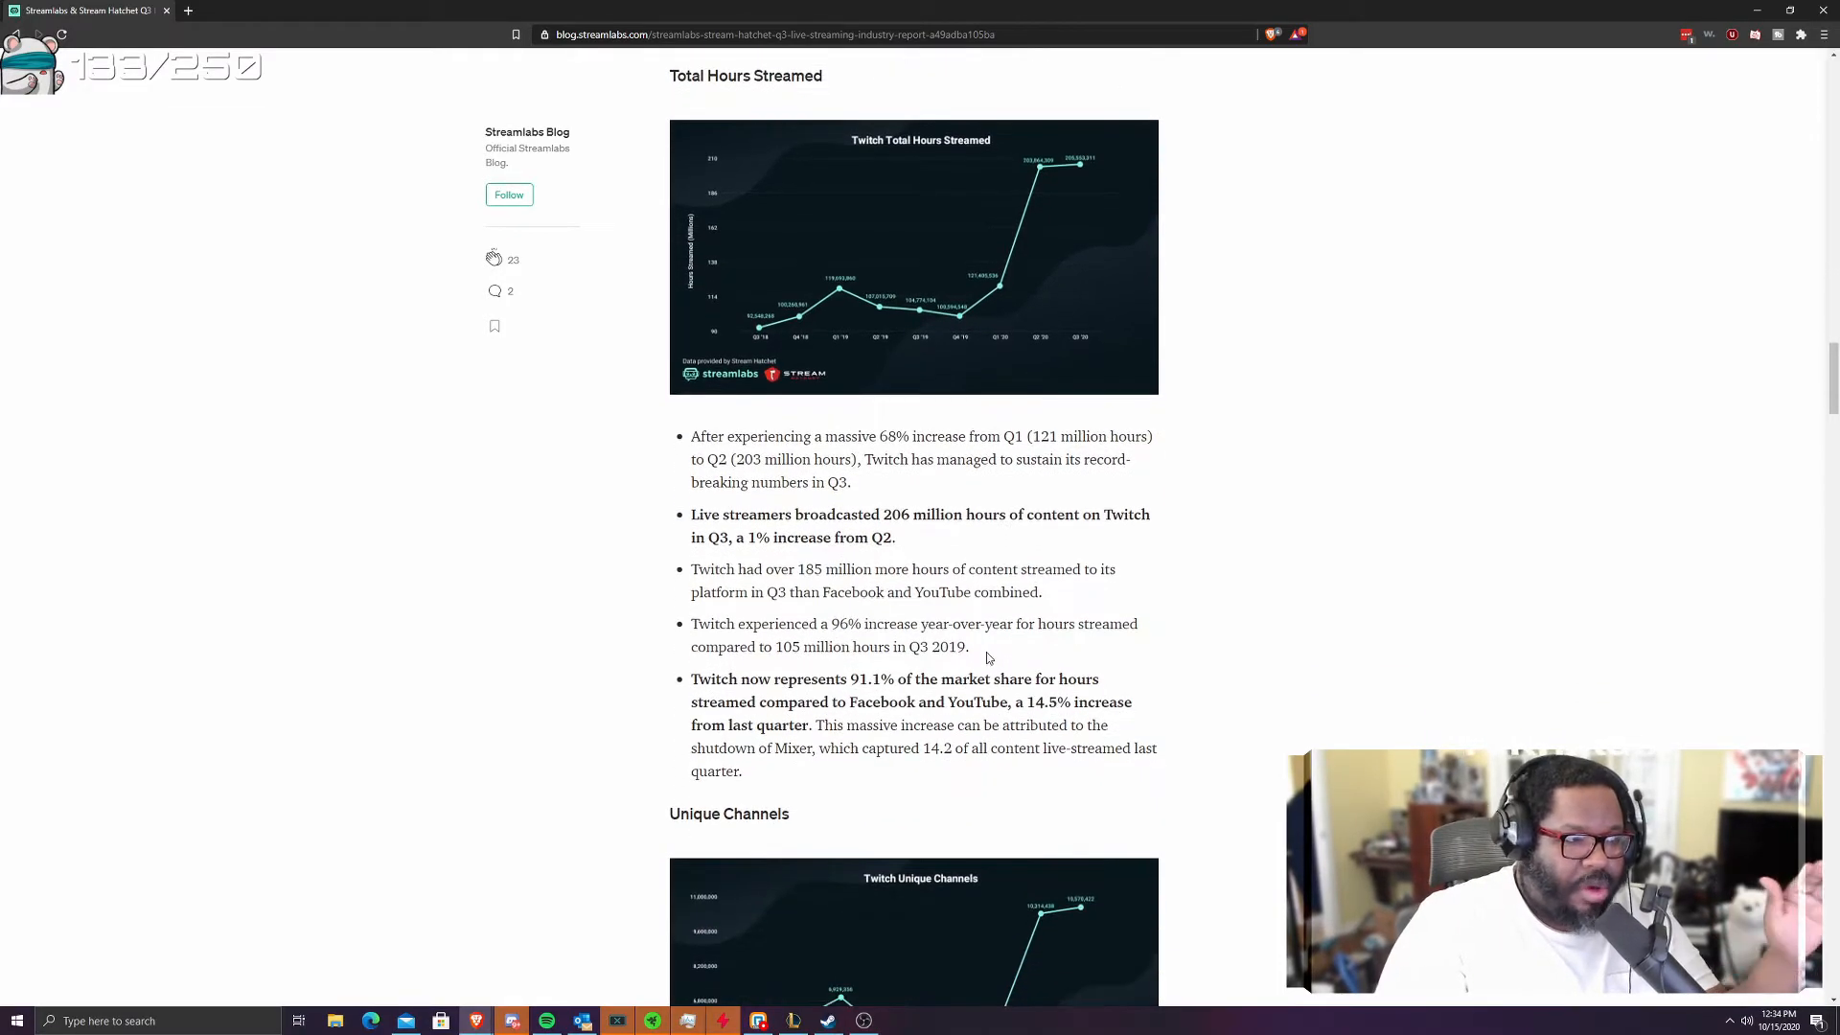
pyautogui.moveTo(1003, 653)
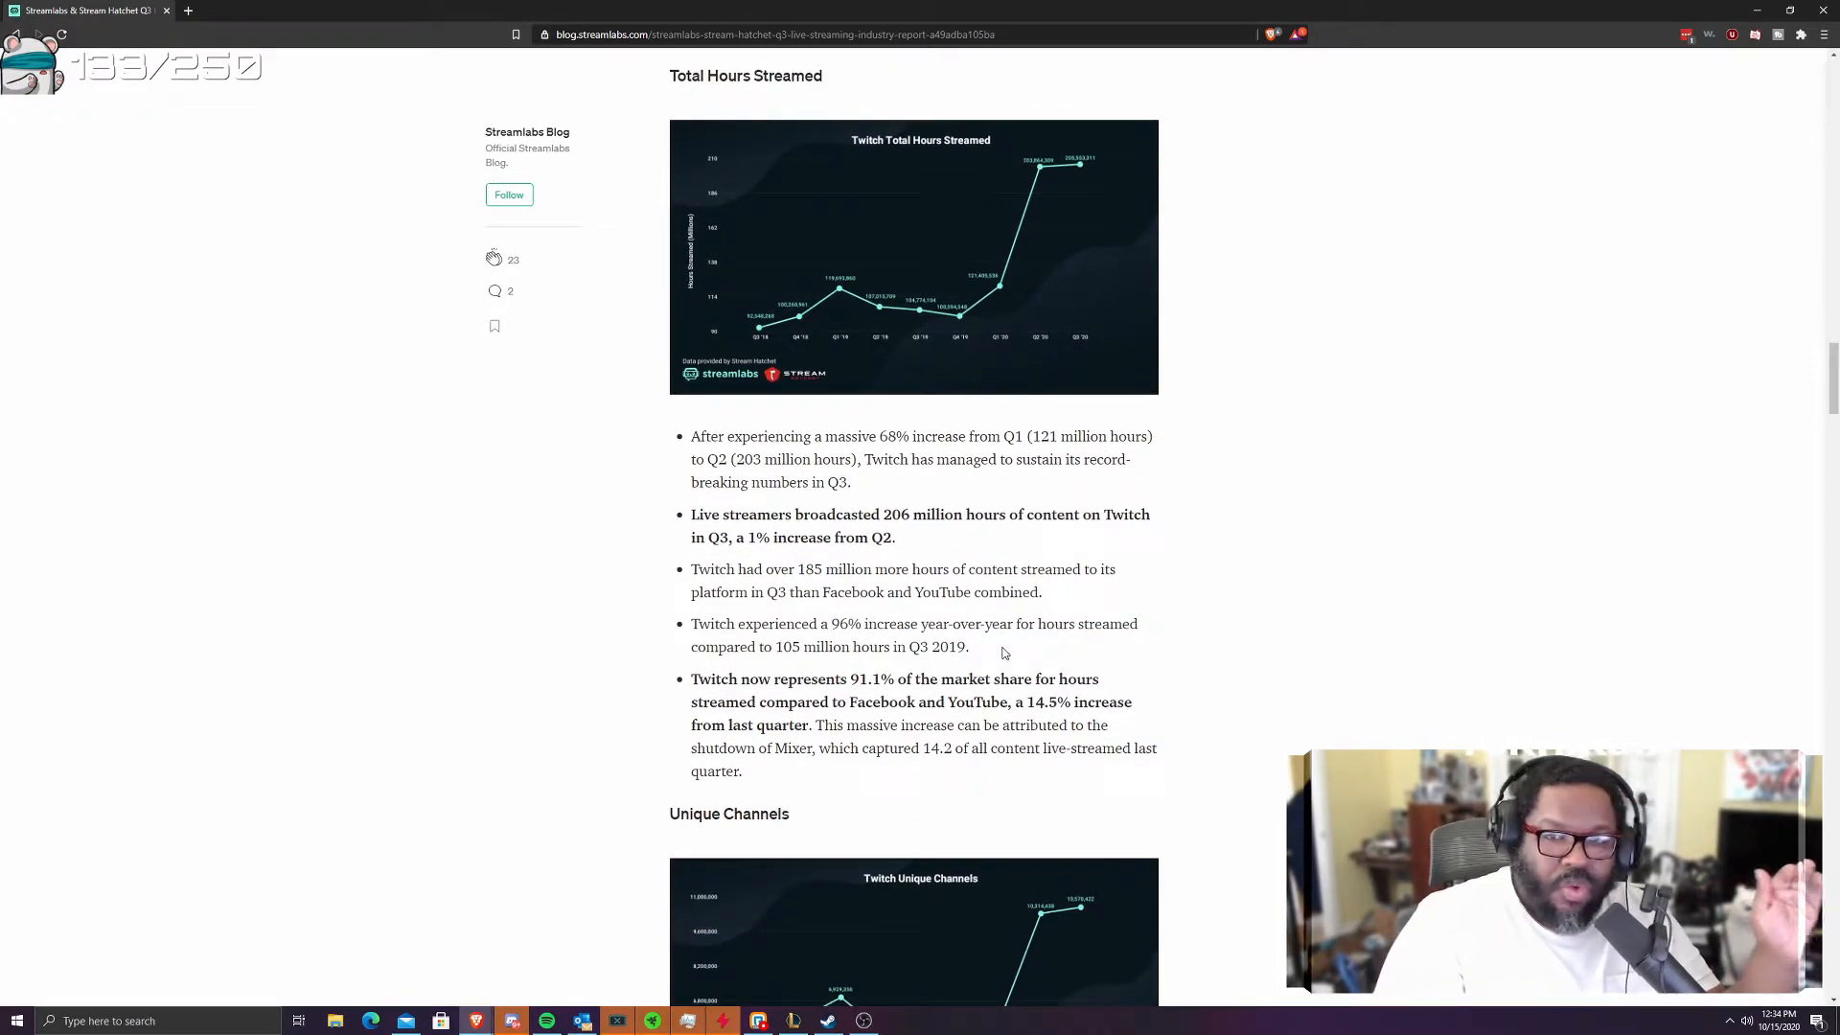
pyautogui.moveTo(1019, 681)
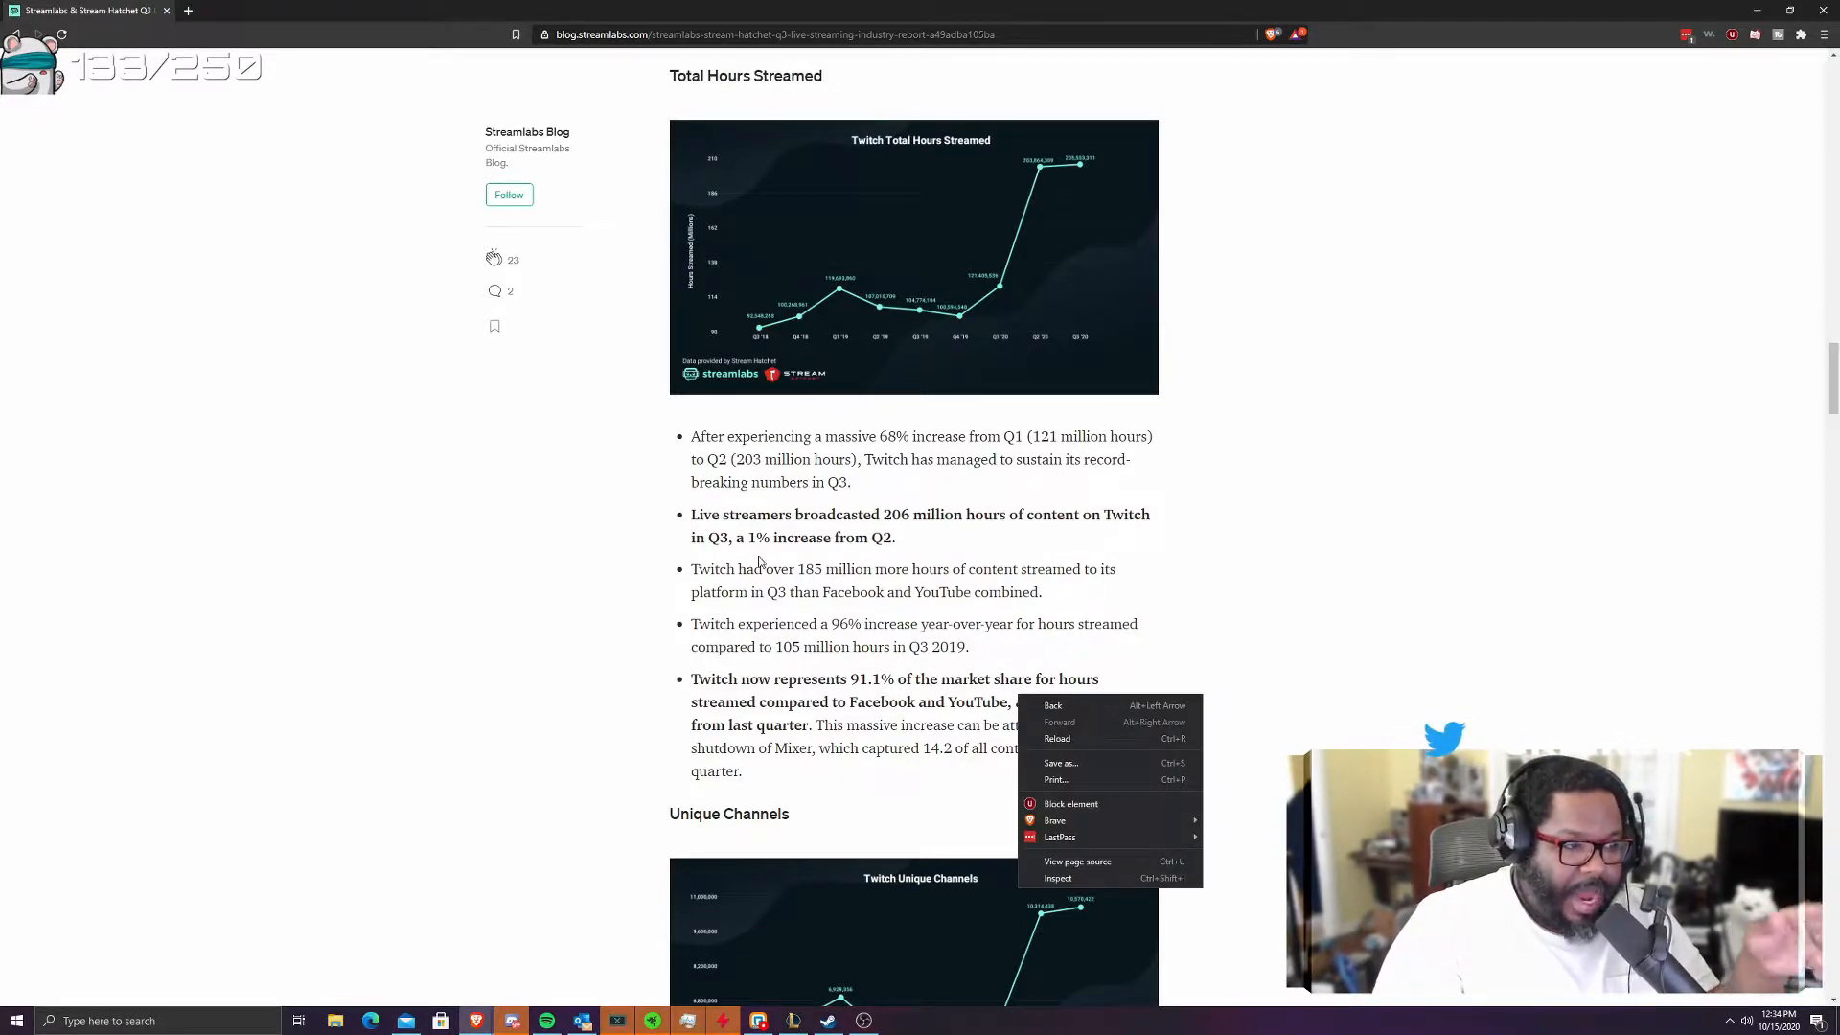
pyautogui.scroll(-3)
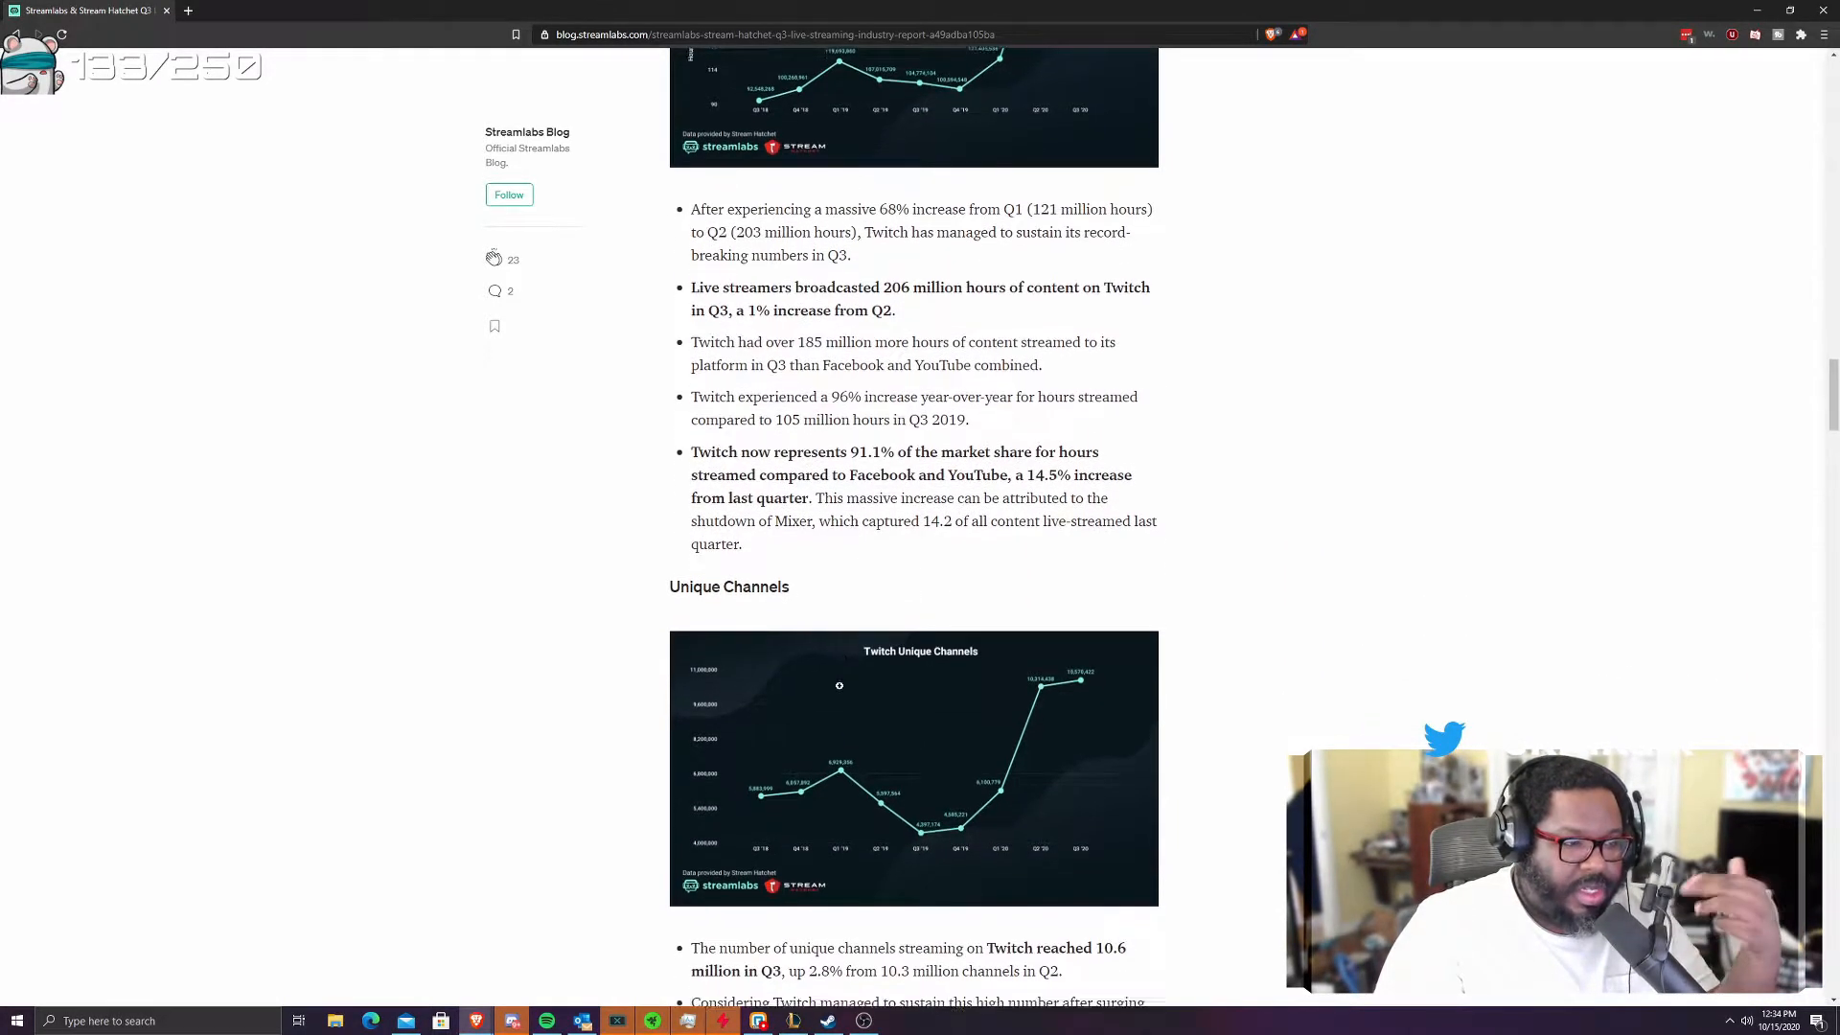
pyautogui.scroll(-3)
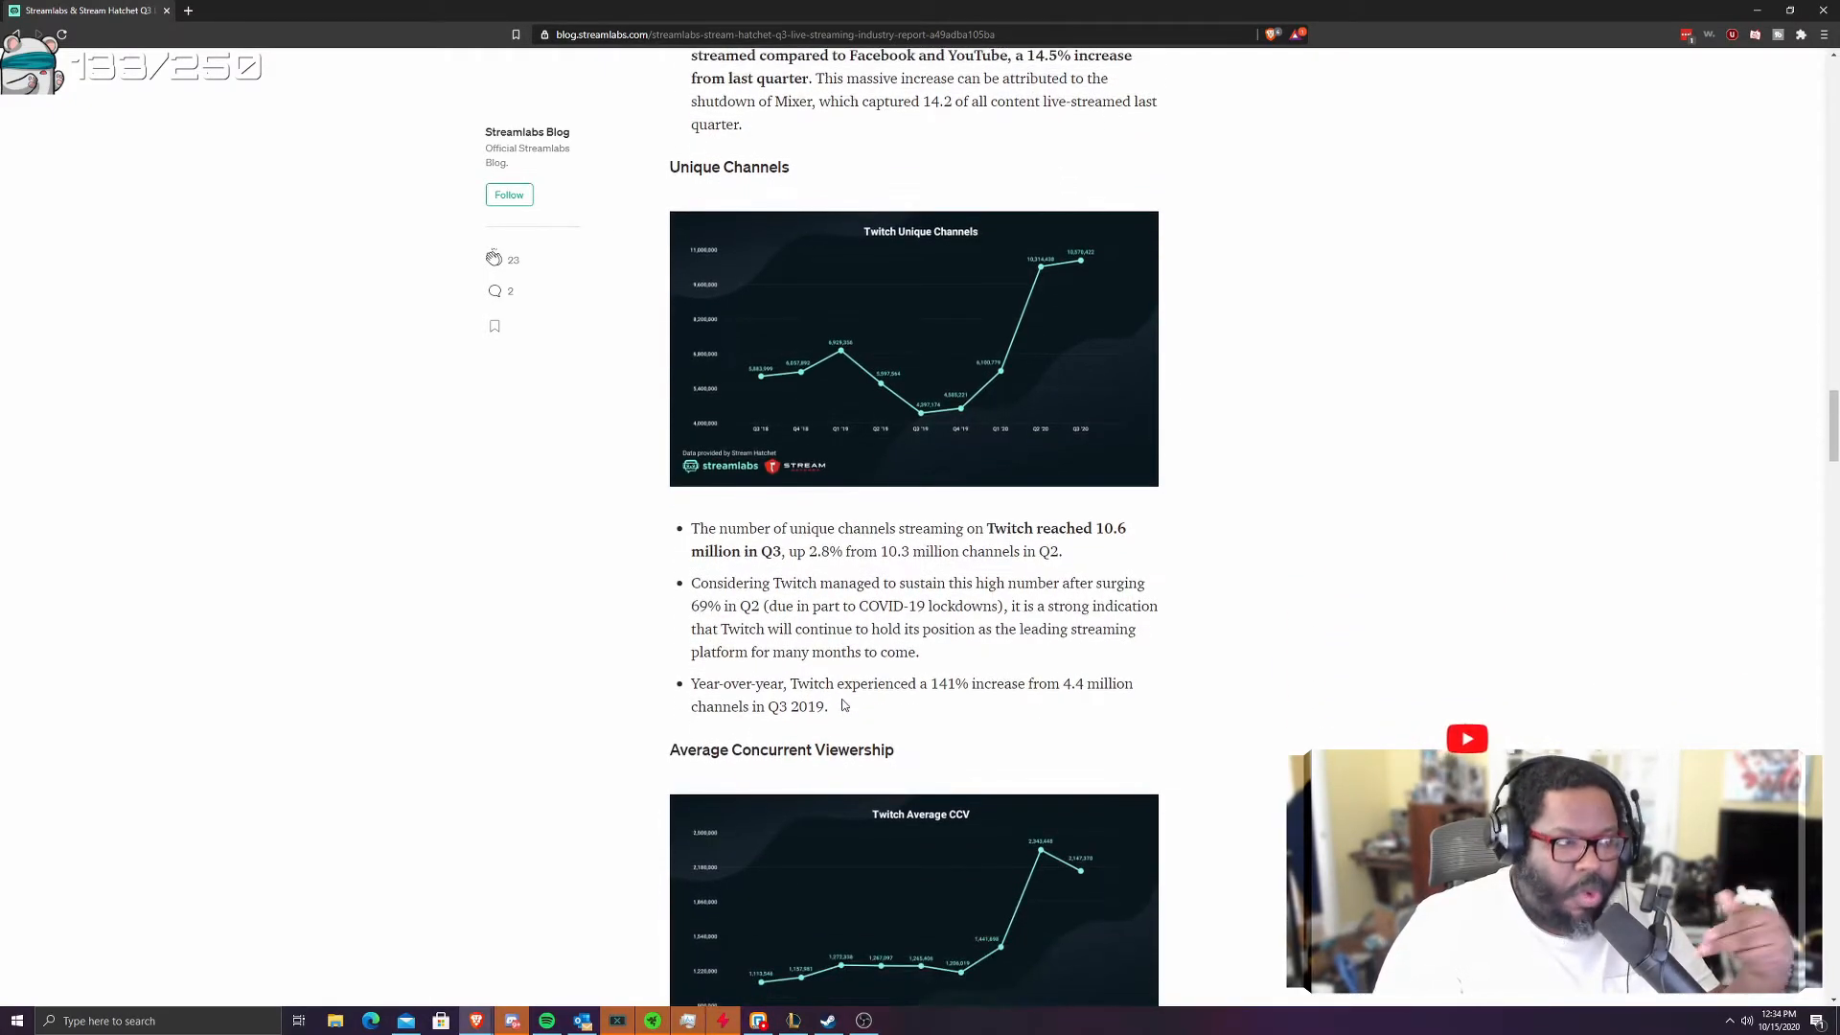
pyautogui.doubleClick(889, 583)
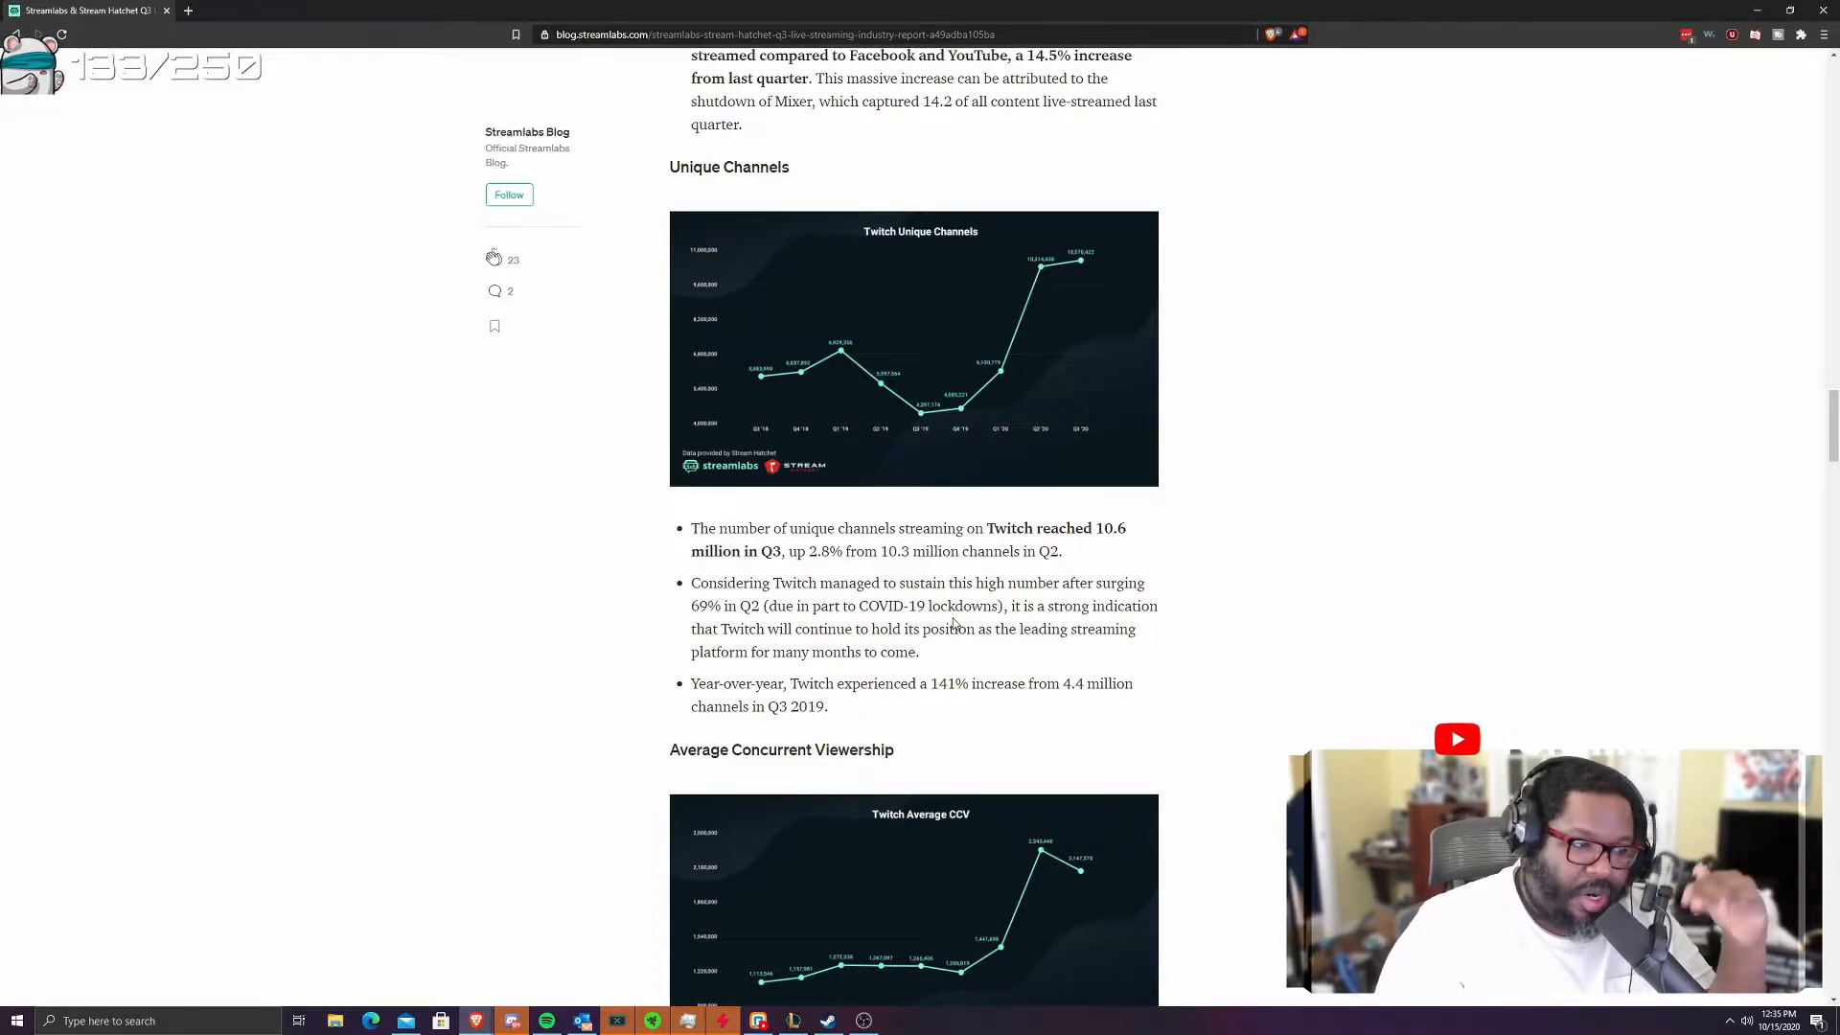
# - Scroll to Twitch Average Concurrent Viewership: 2.15 million viewers, down 8% from Q2
pyautogui.scroll(-3)
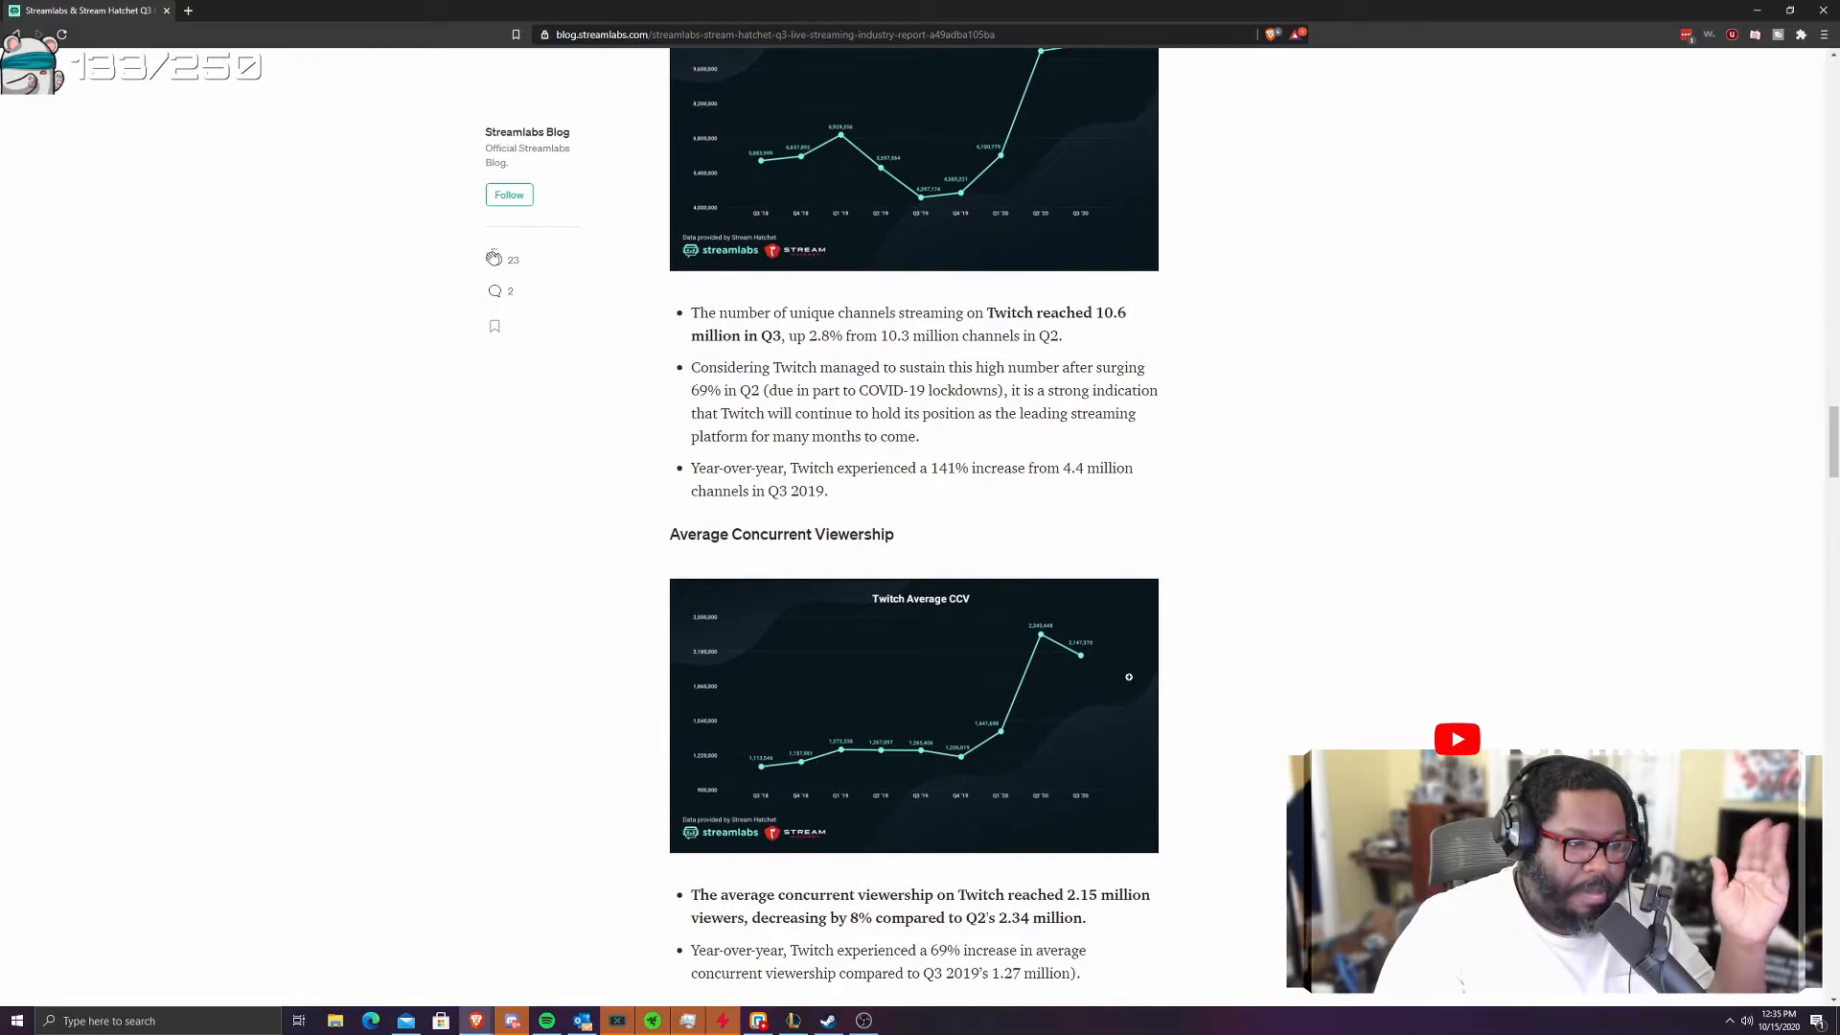
pyautogui.scroll(-3)
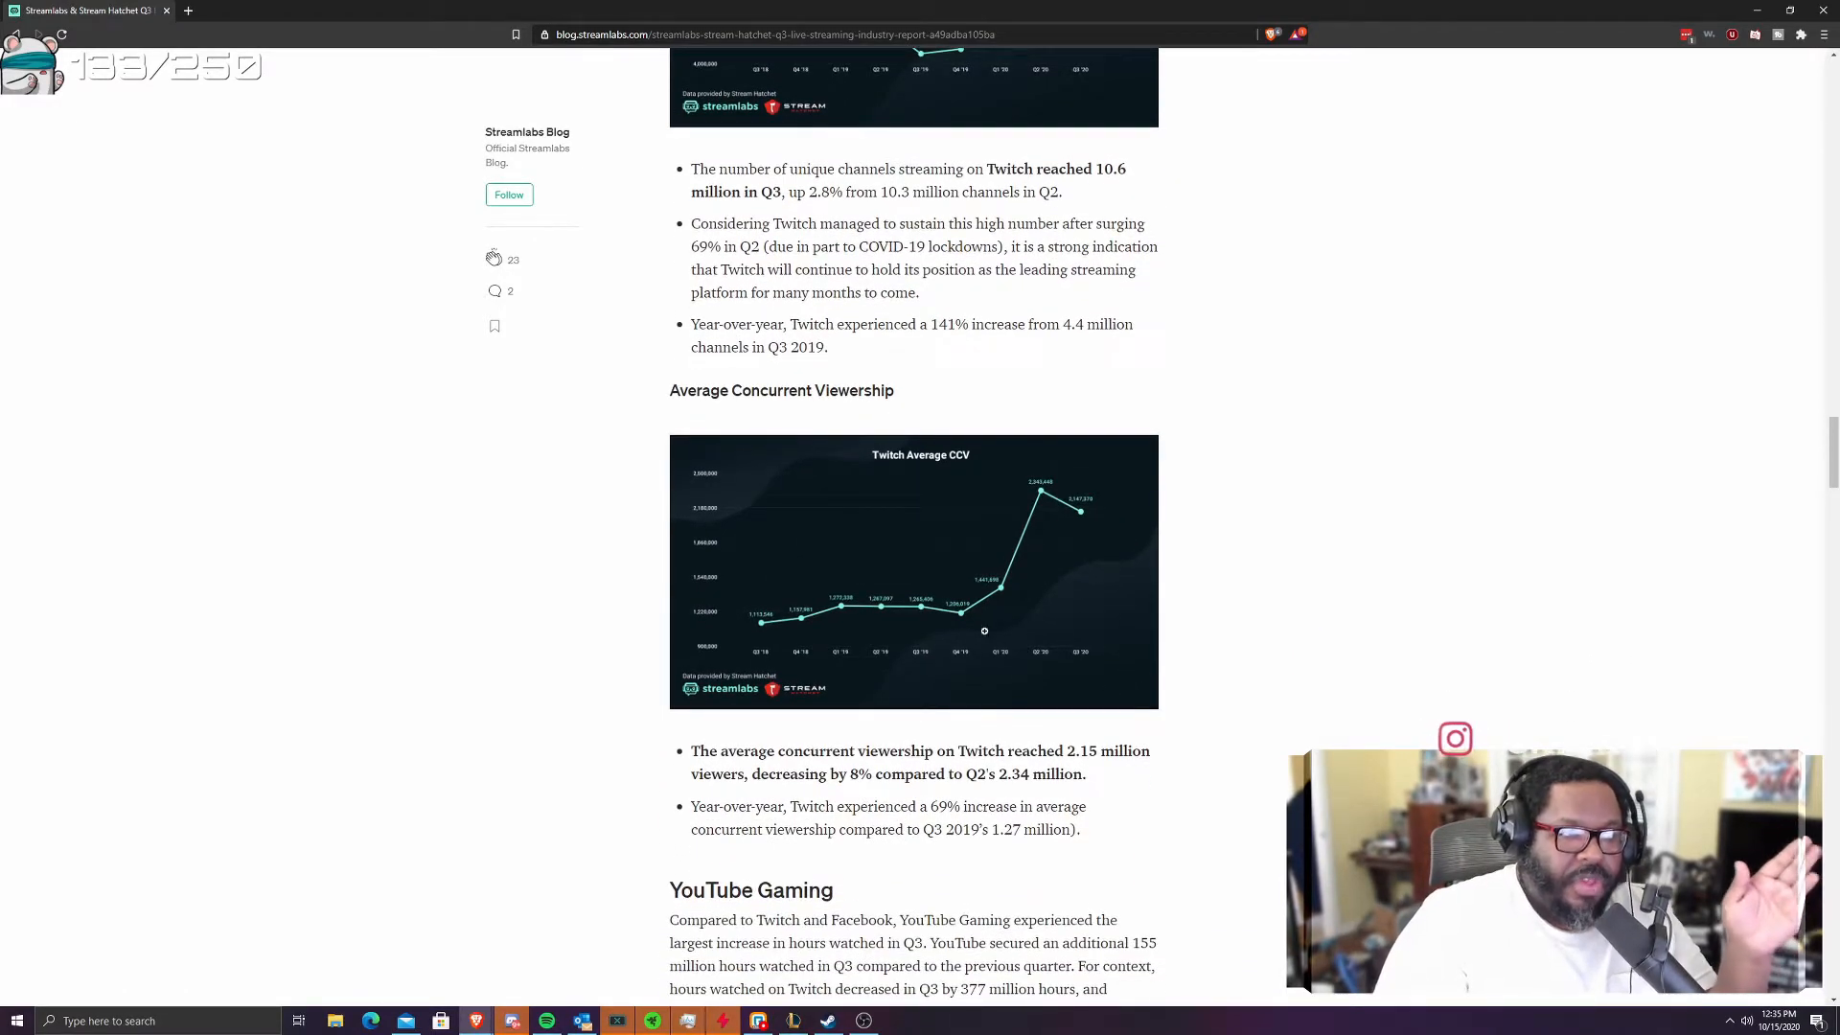
pyautogui.scroll(-3)
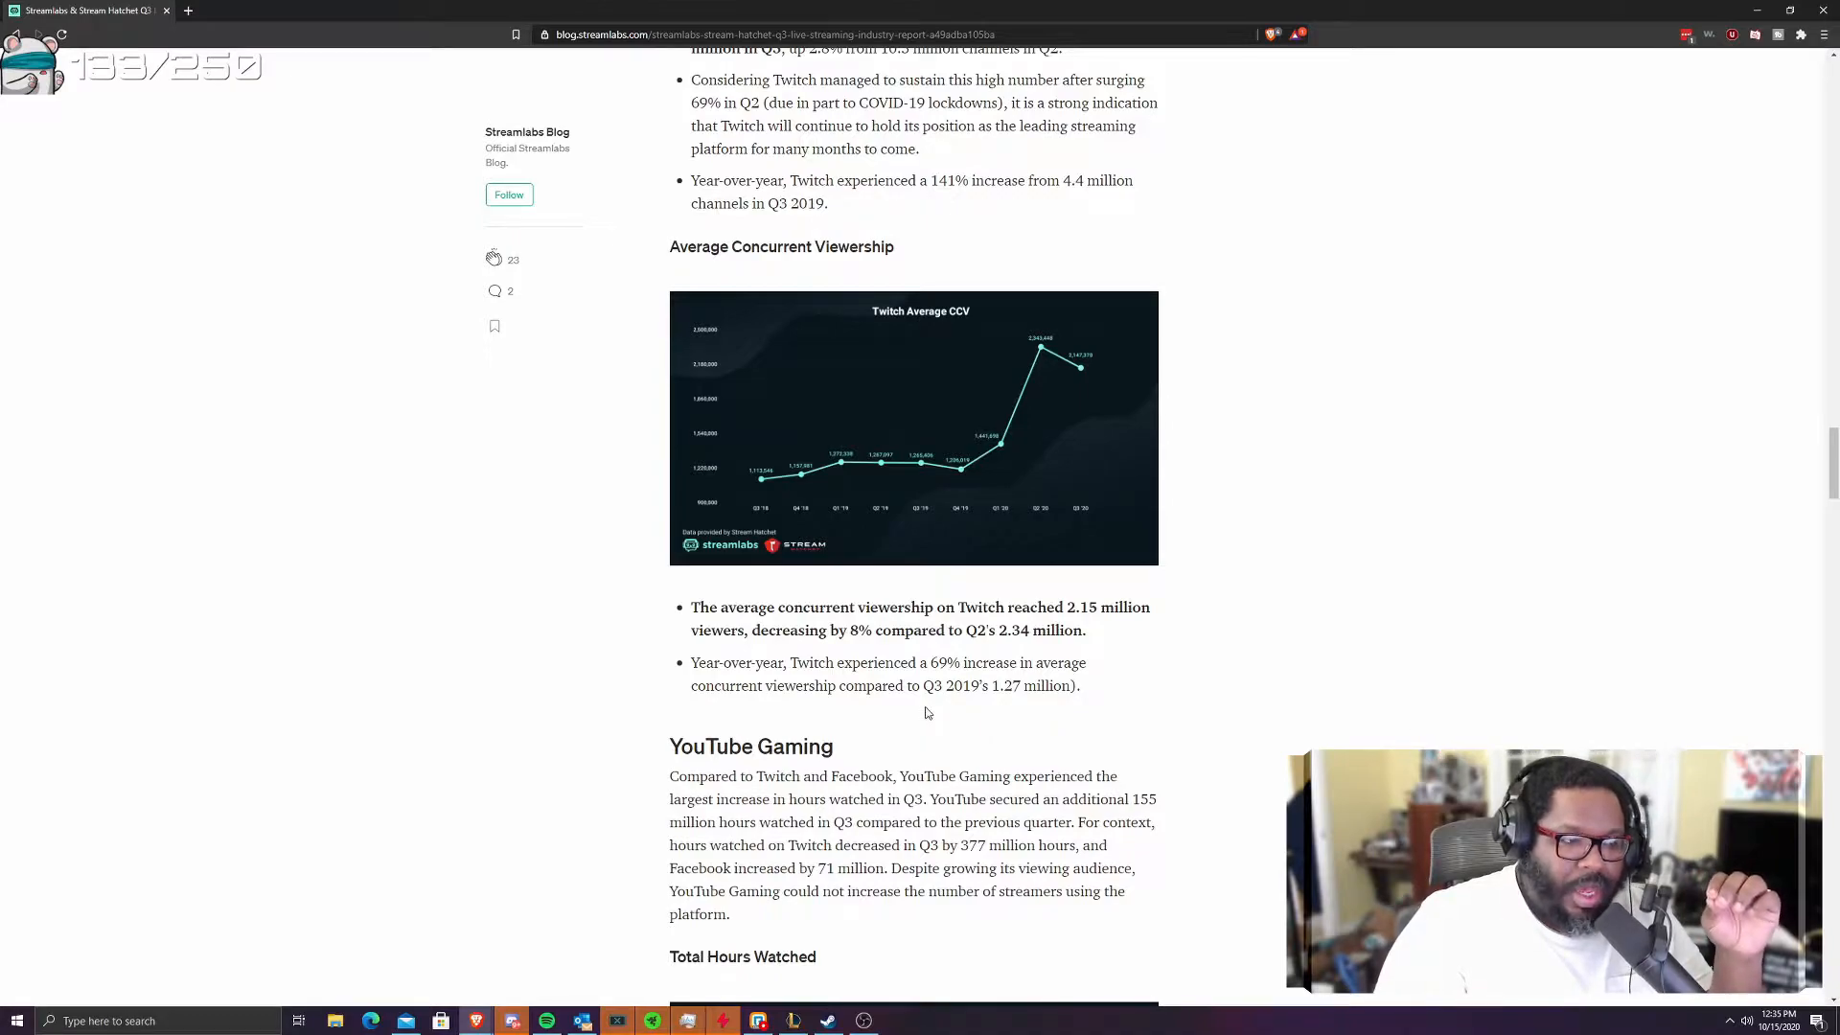
pyautogui.moveTo(990, 717)
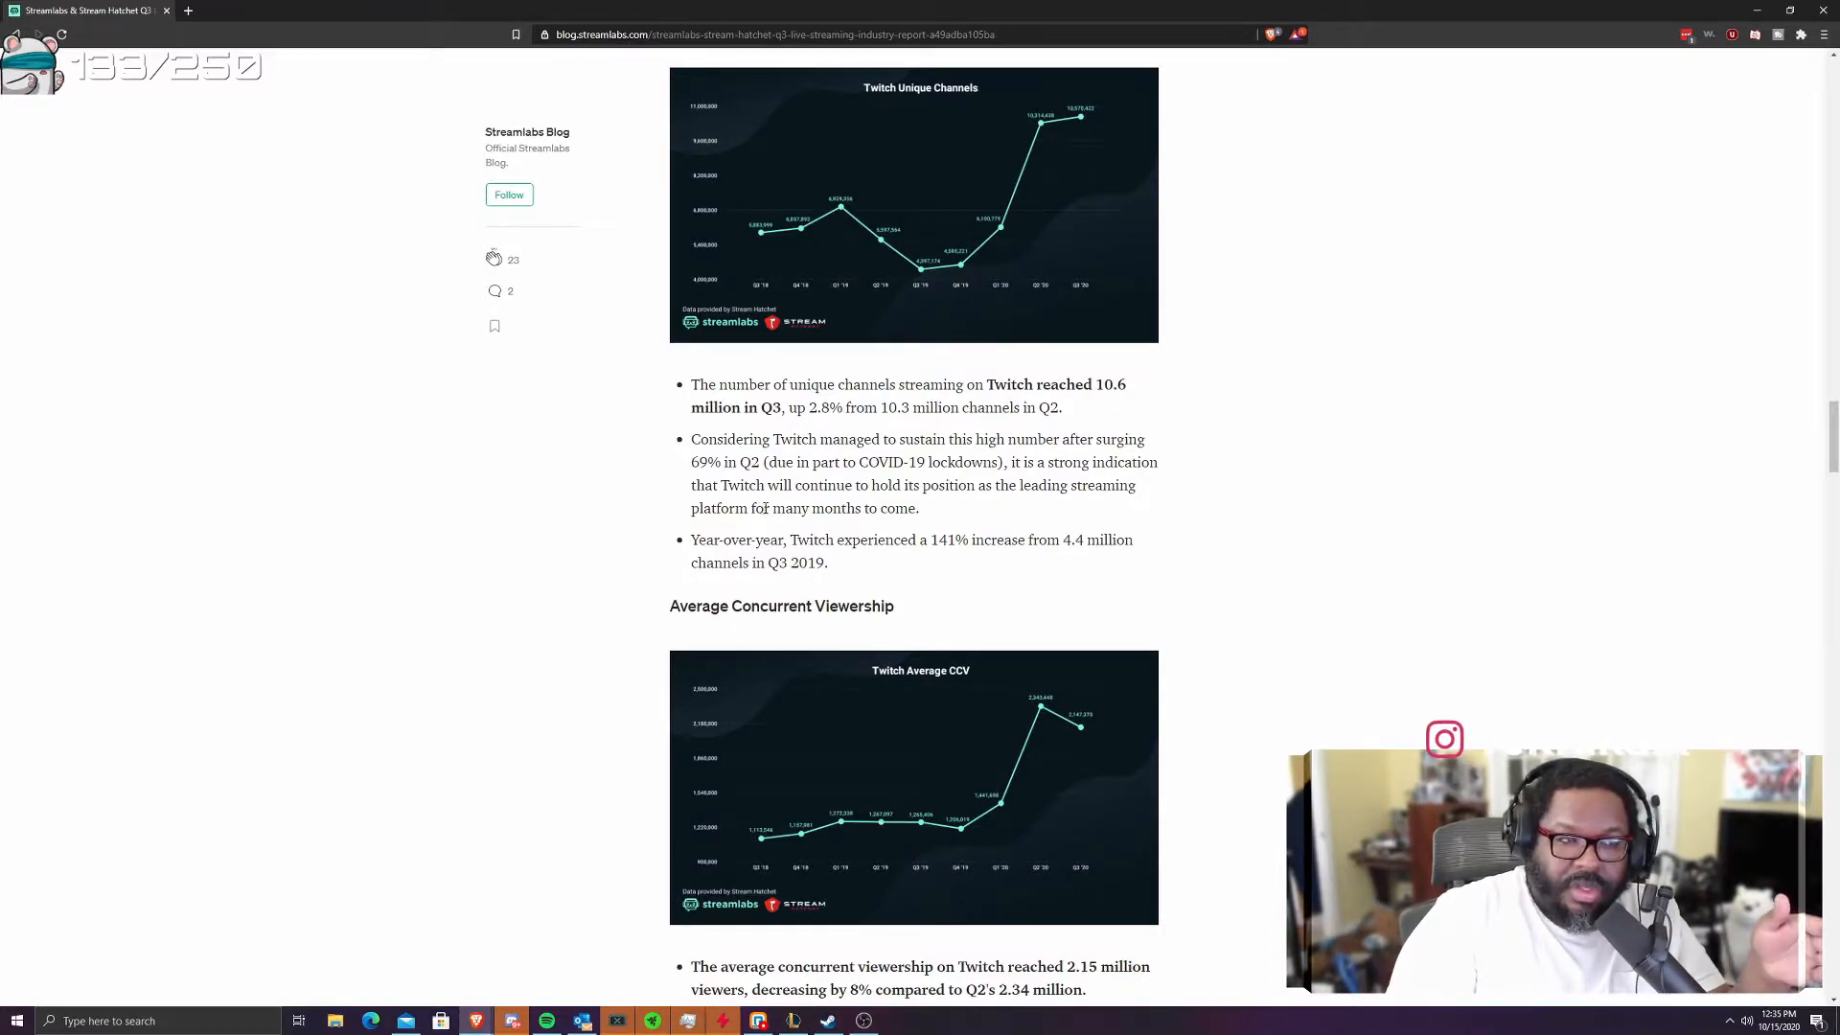
# - Return to Twitch Unique Channels and select '141% increase from 4.4 million'
pyautogui.scroll(-3)
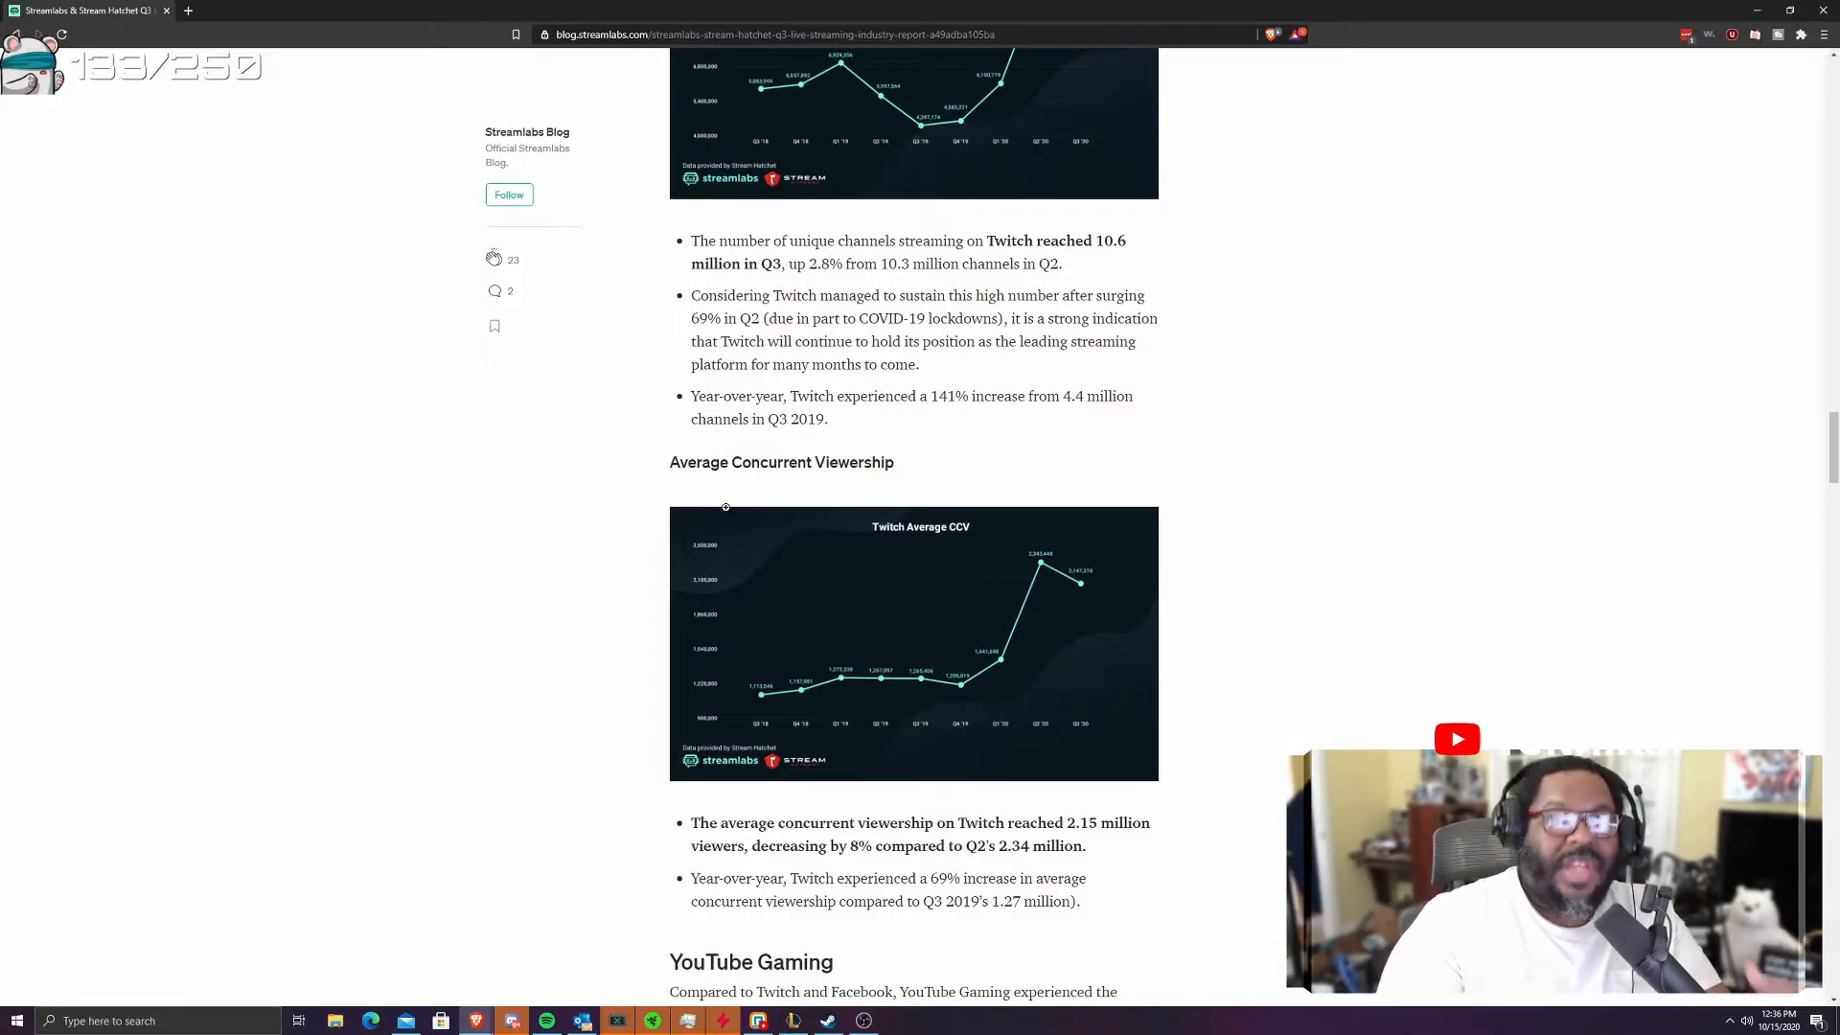
pyautogui.scroll(-3)
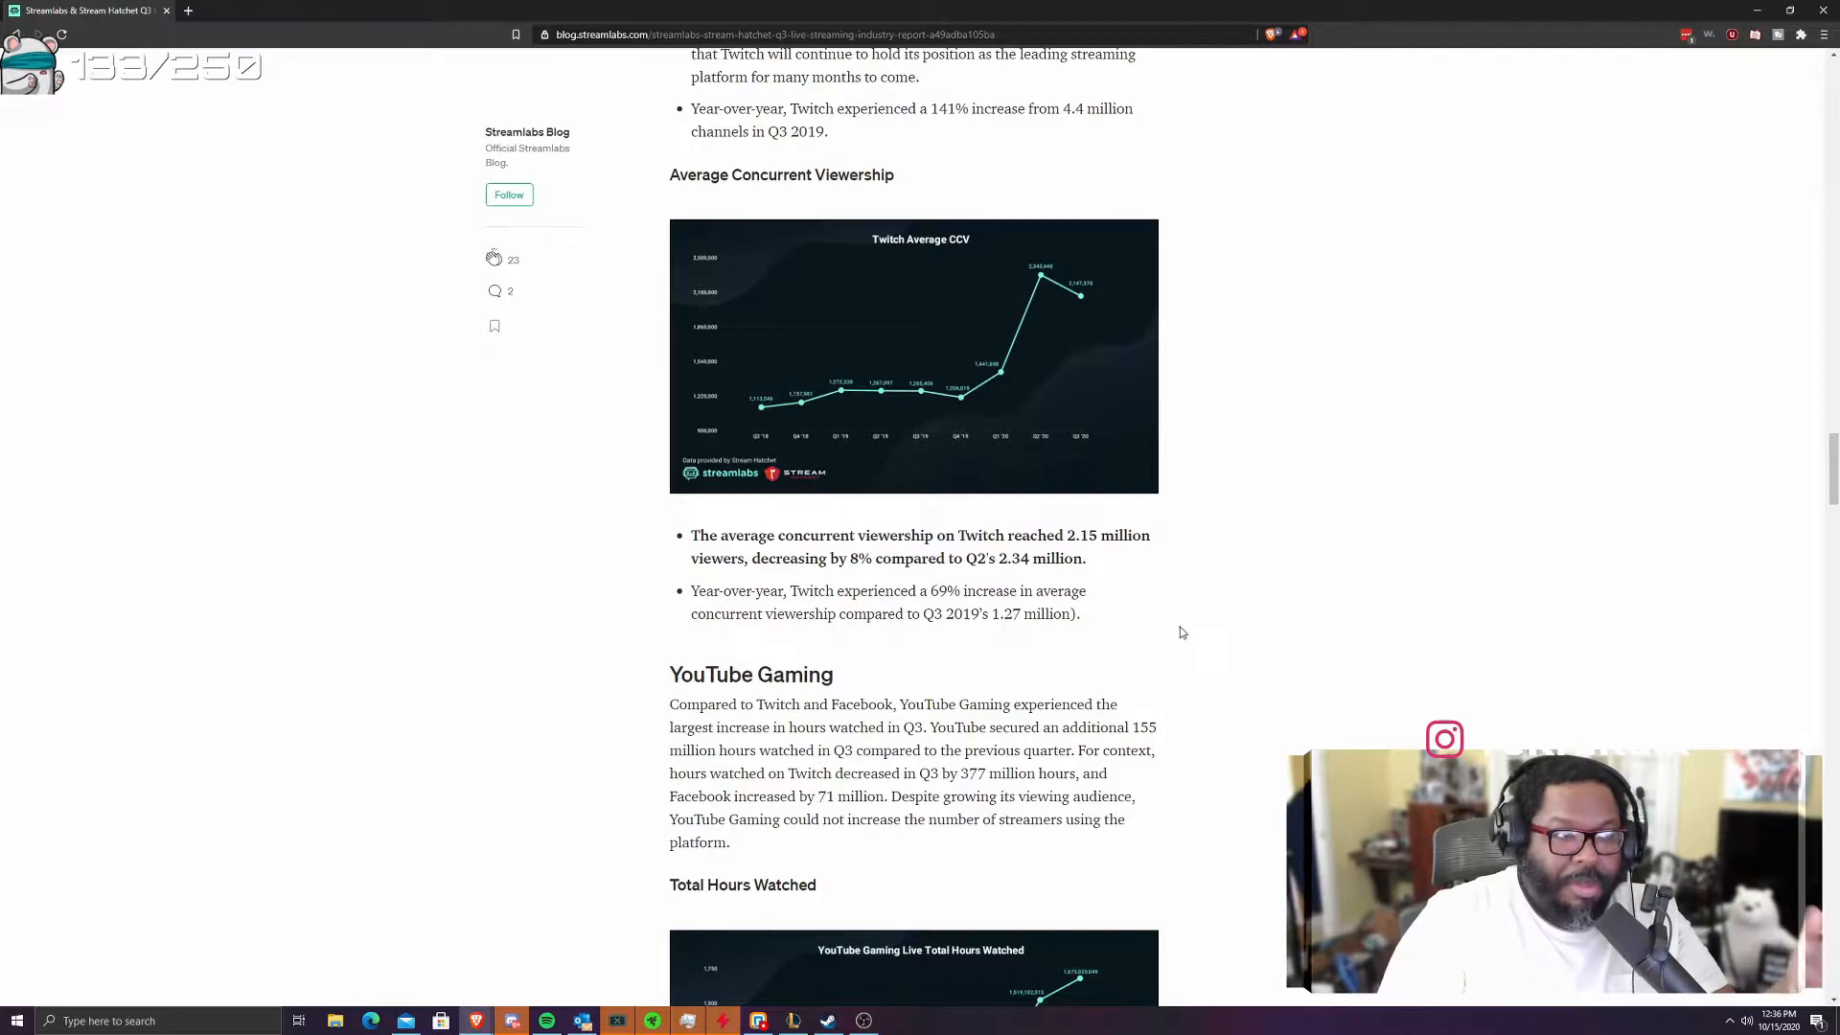
pyautogui.moveTo(1249, 587)
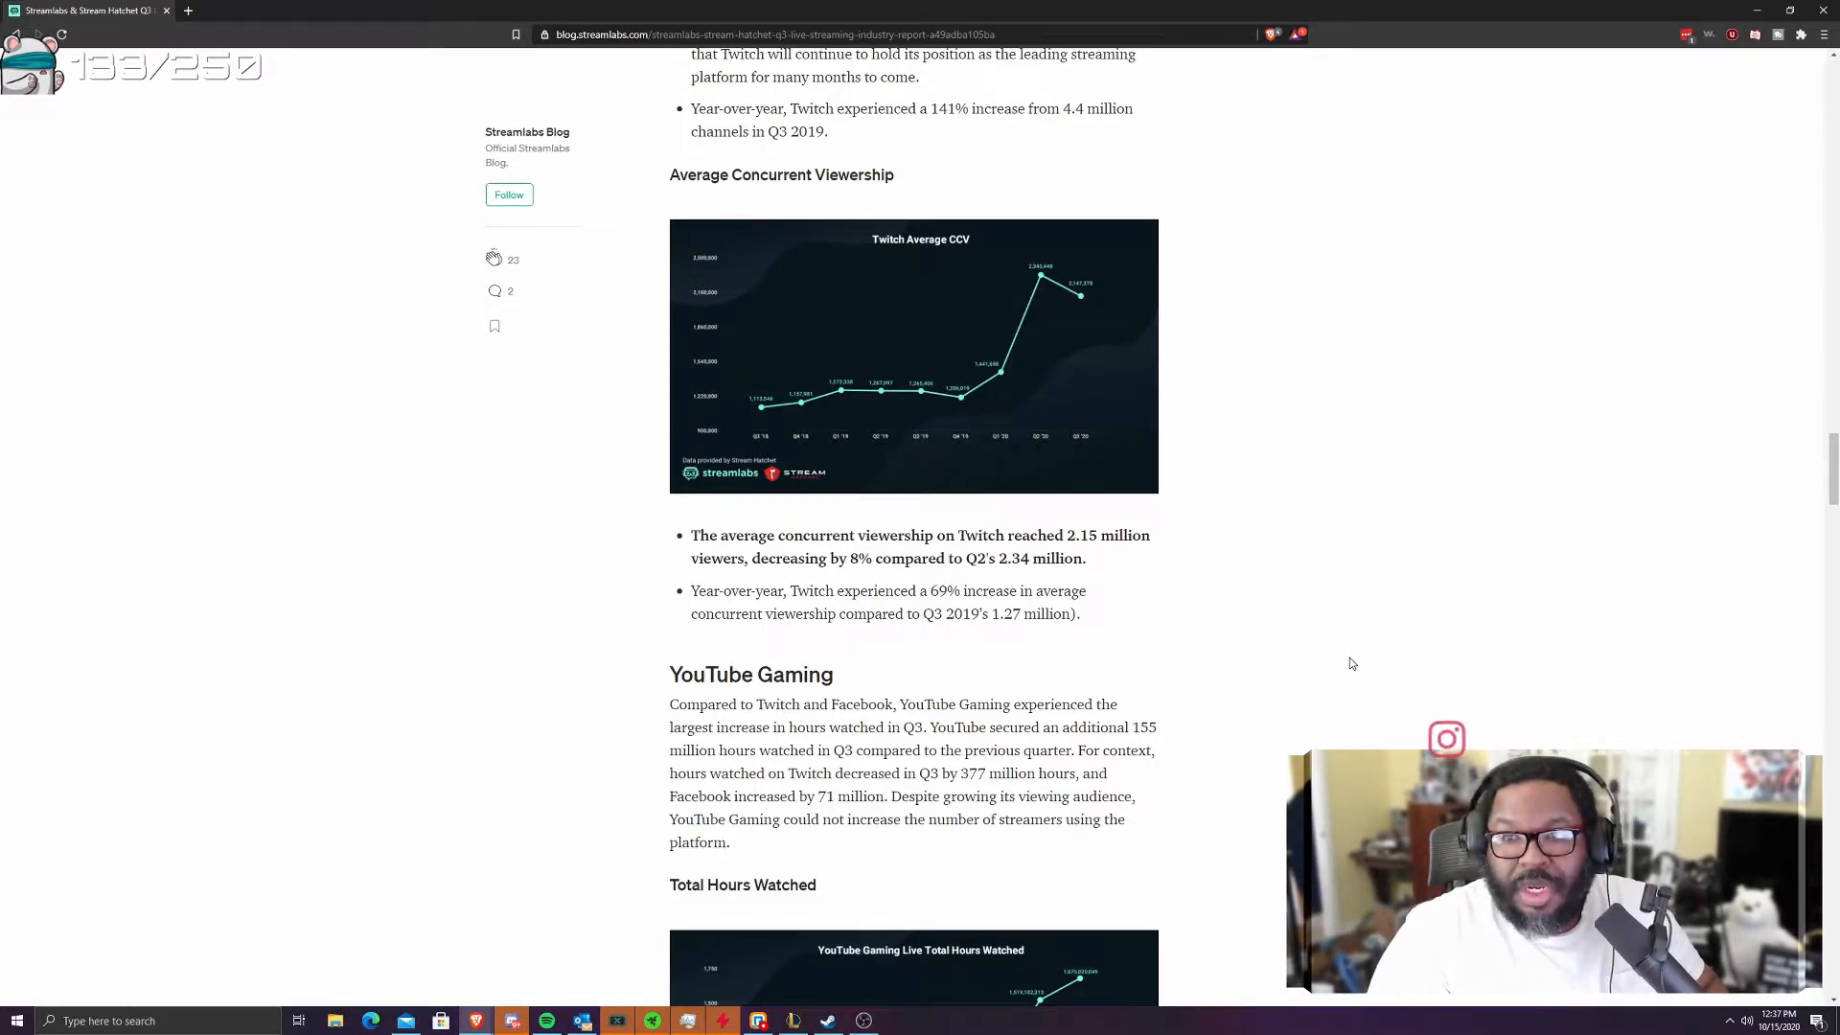
pyautogui.moveTo(1300, 639)
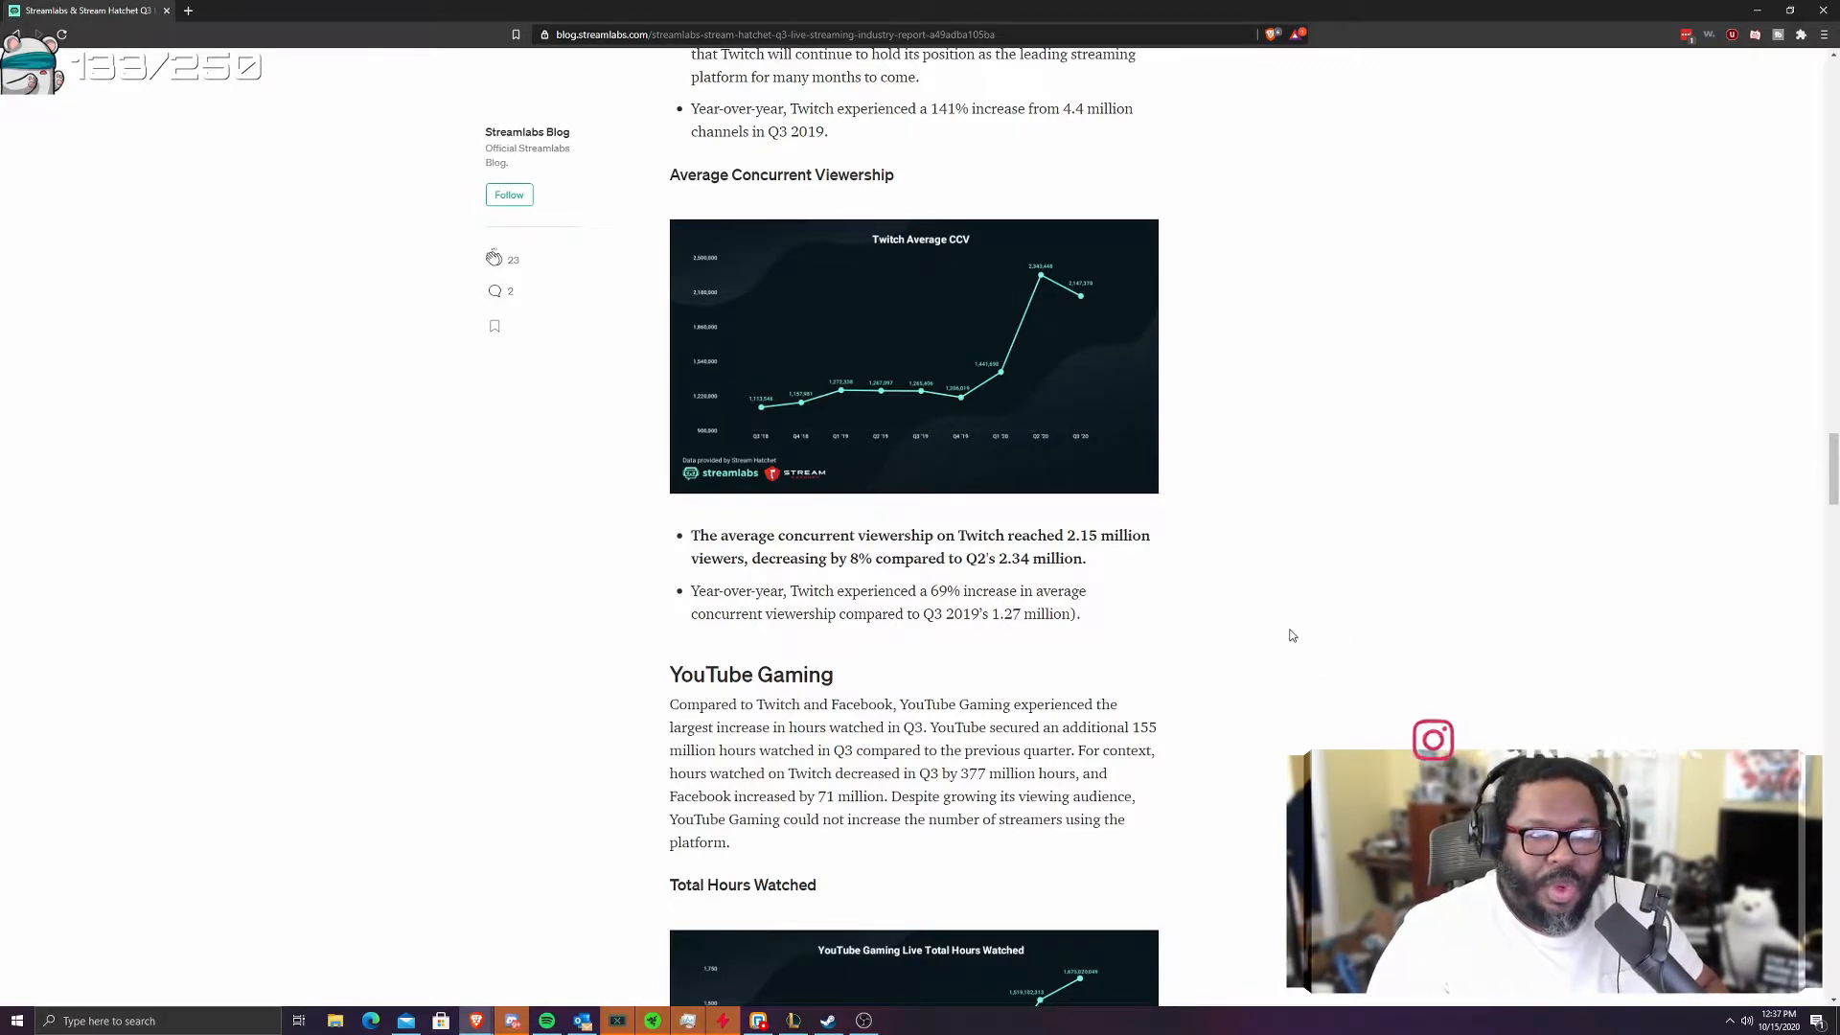
pyautogui.moveTo(1269, 633)
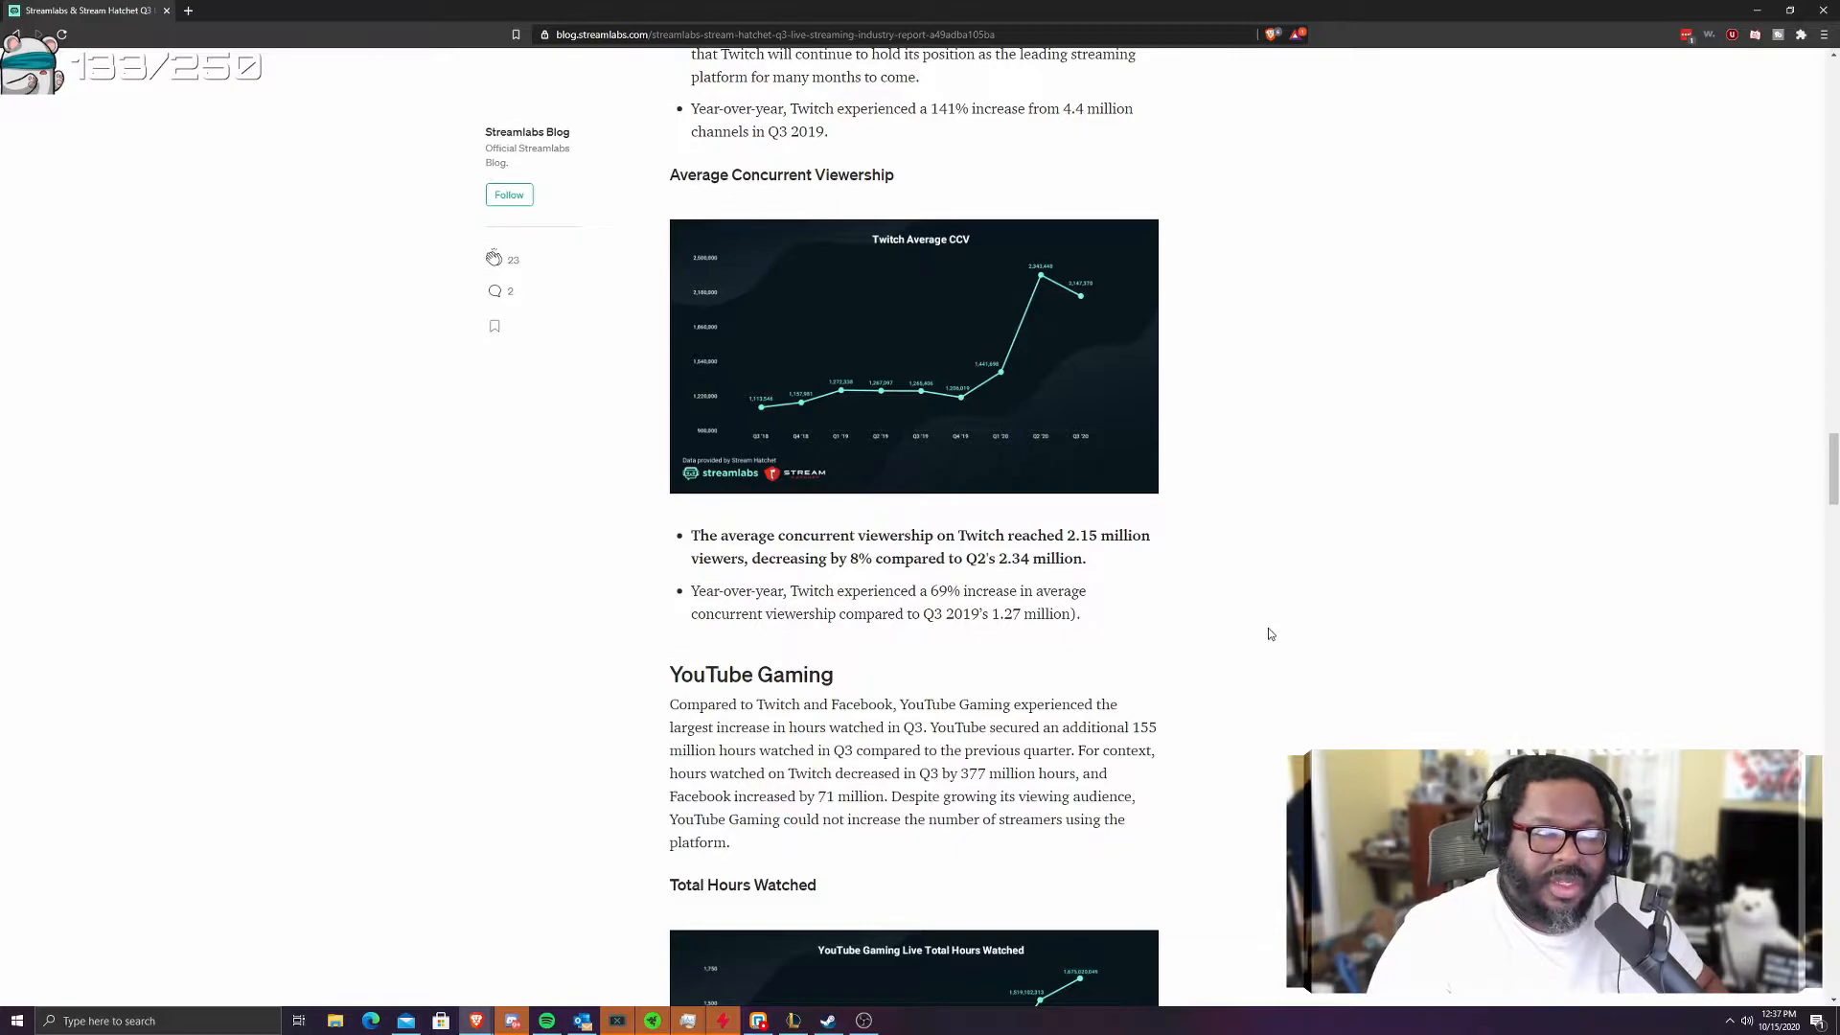
pyautogui.scroll(3)
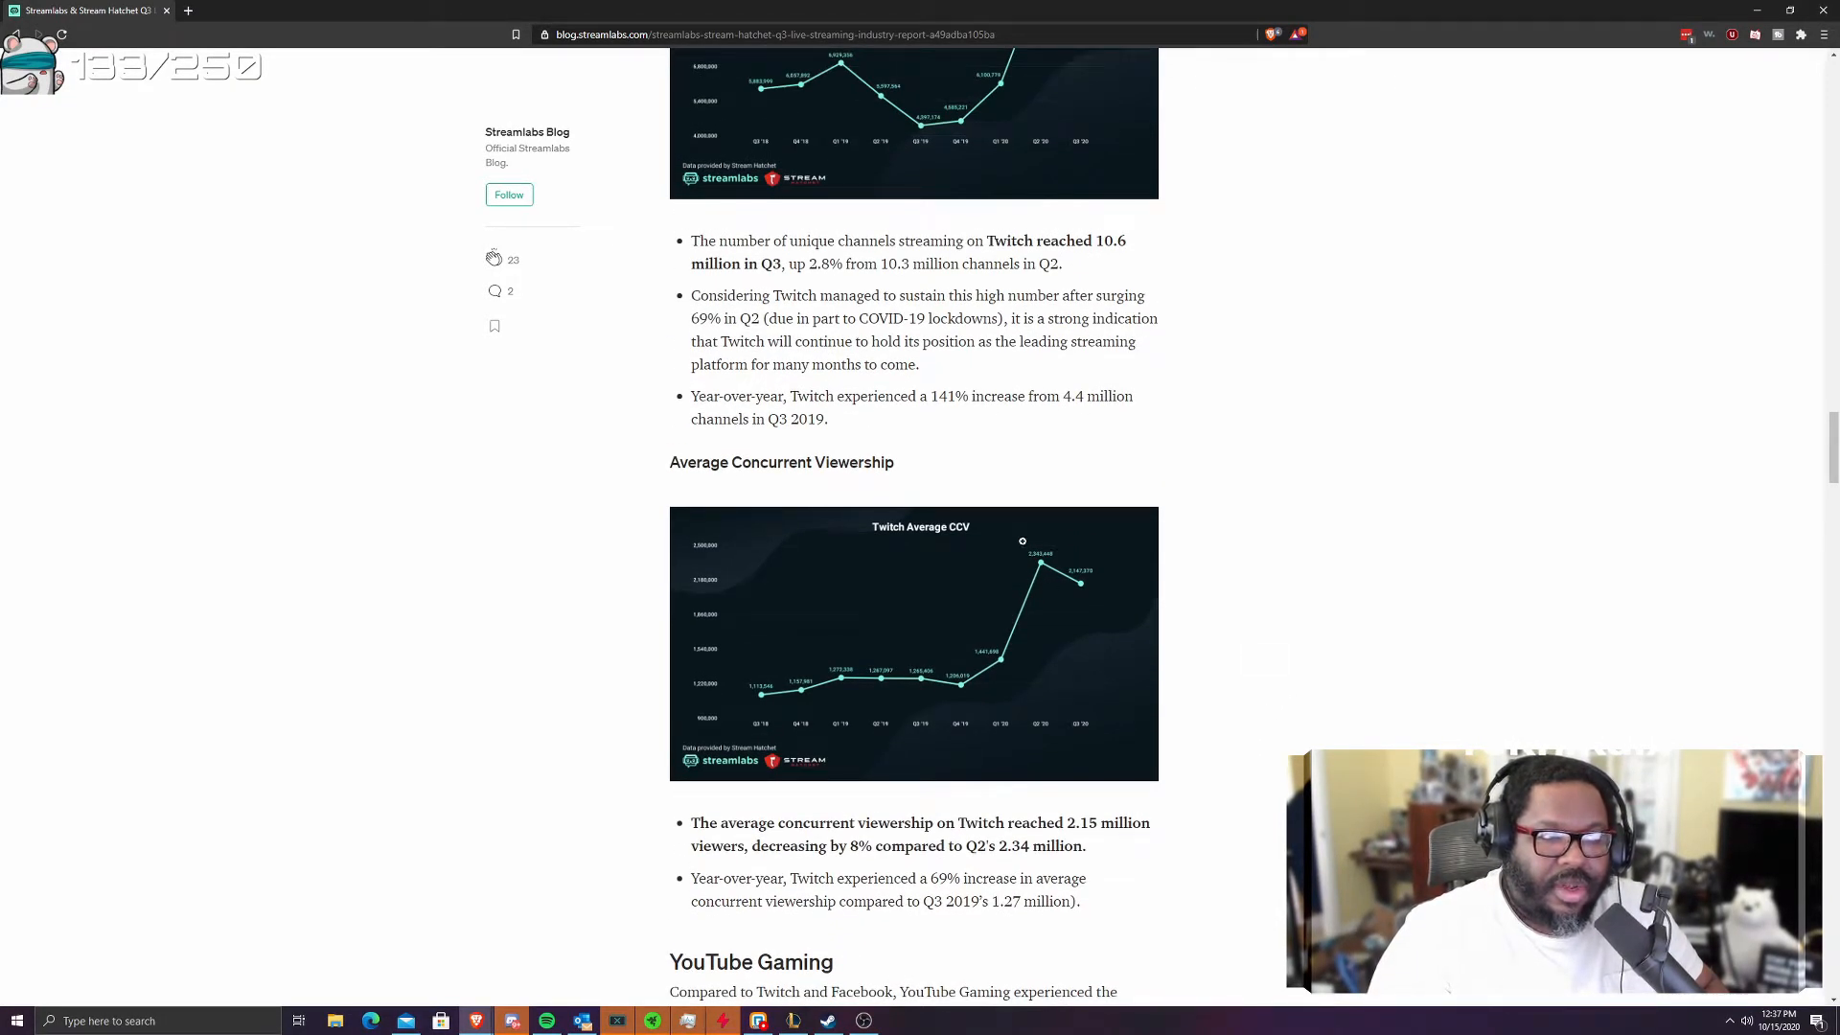
pyautogui.scroll(-3)
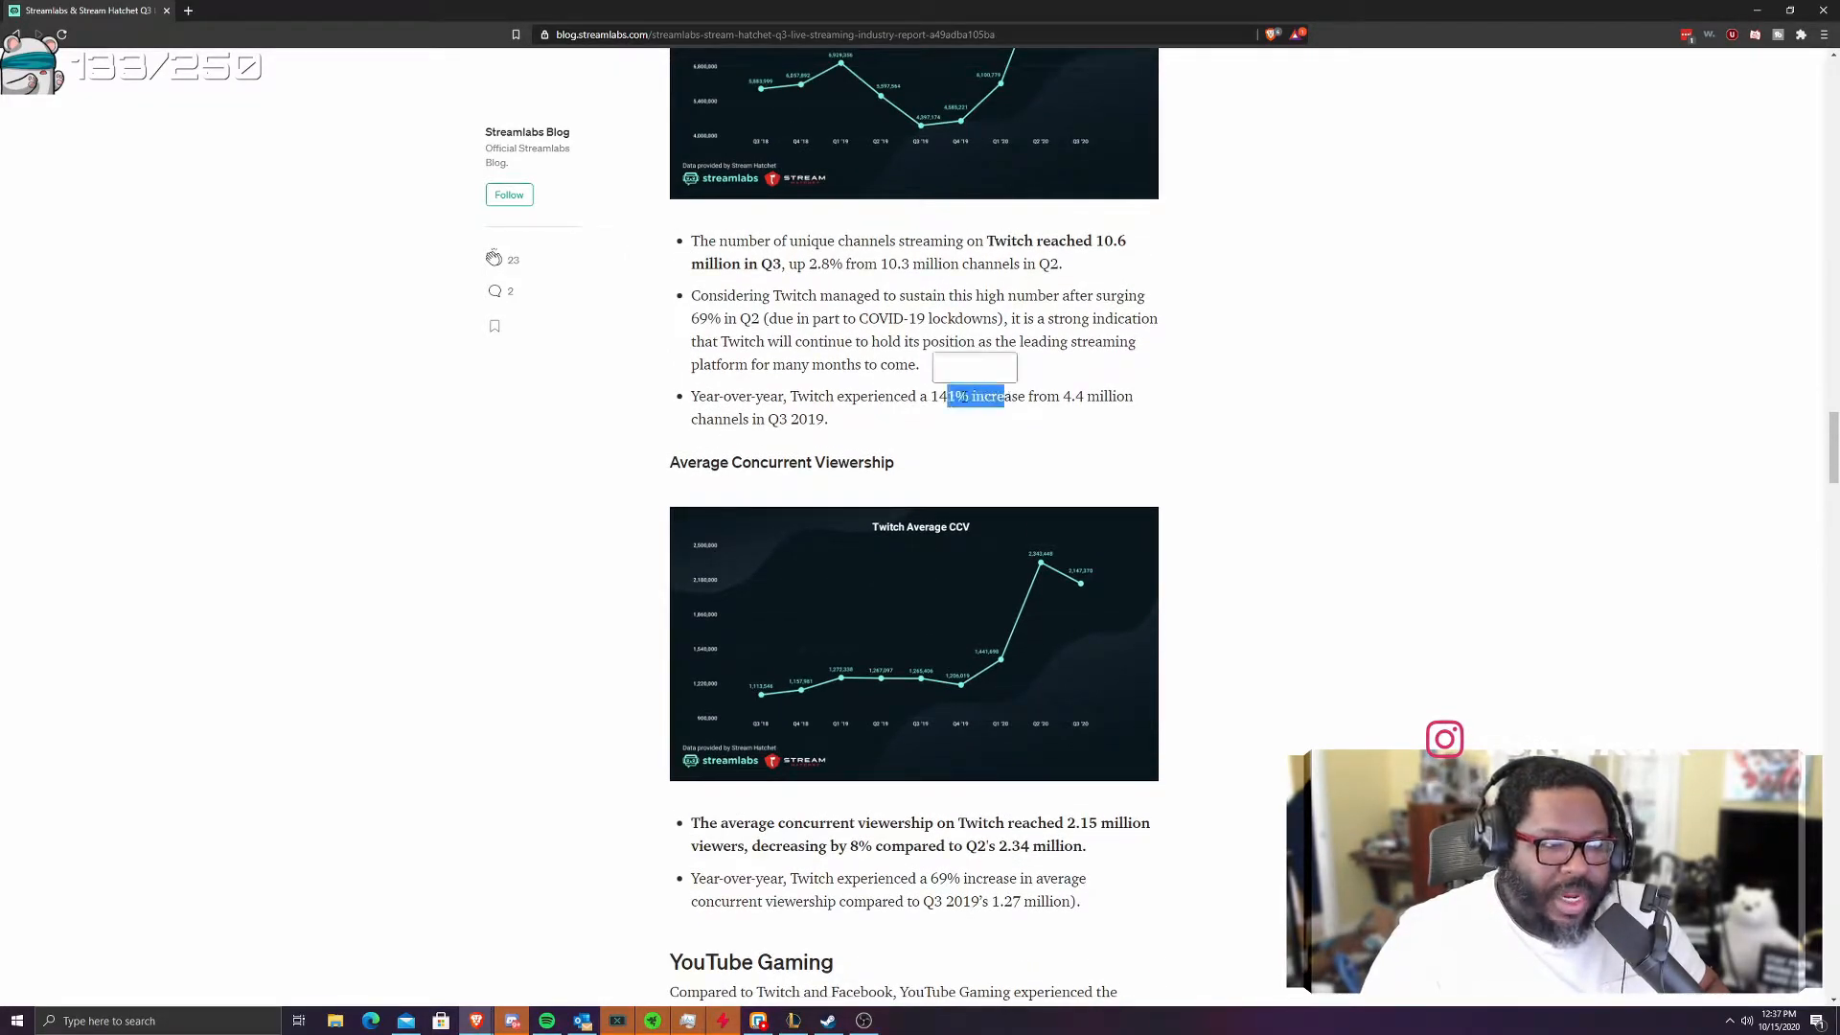
pyautogui.moveTo(951, 395); pyautogui.dragTo(1129, 395)
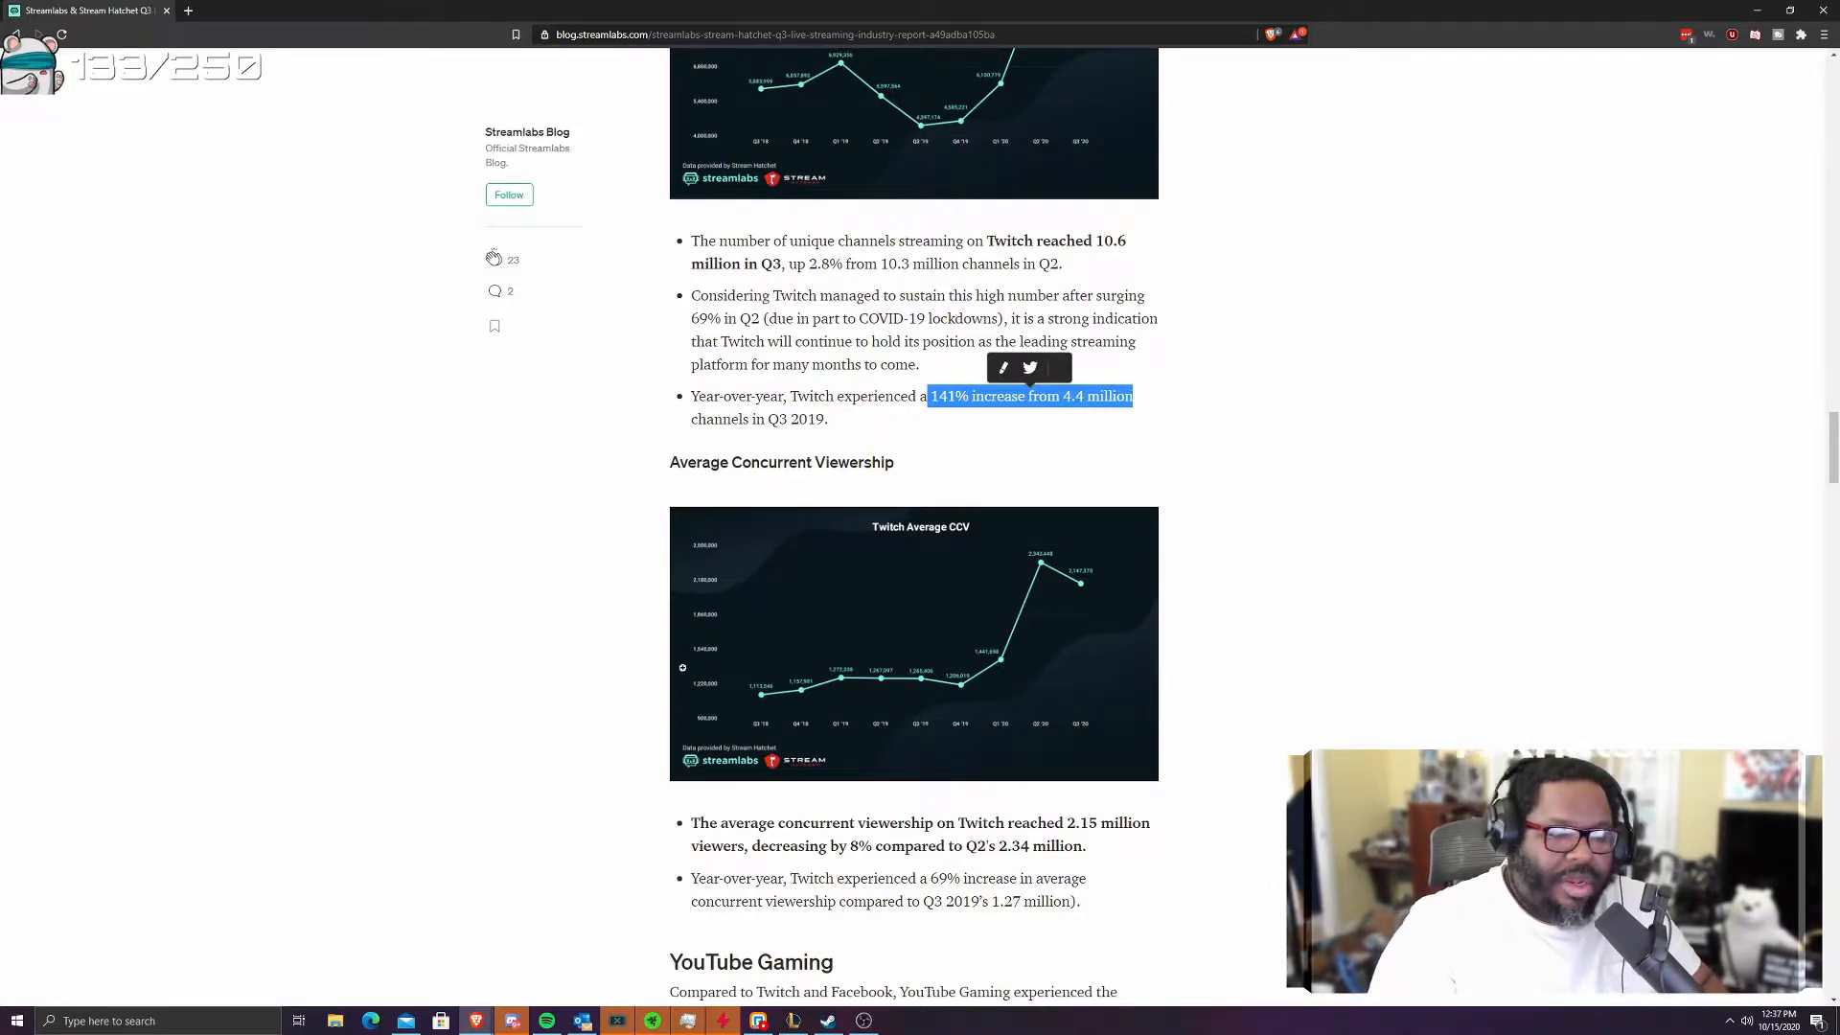
# - Scroll past the Twitch CCV chart to YouTube Gaming's 1.68 billion hours watched, up 10.5%
pyautogui.scroll(-3)
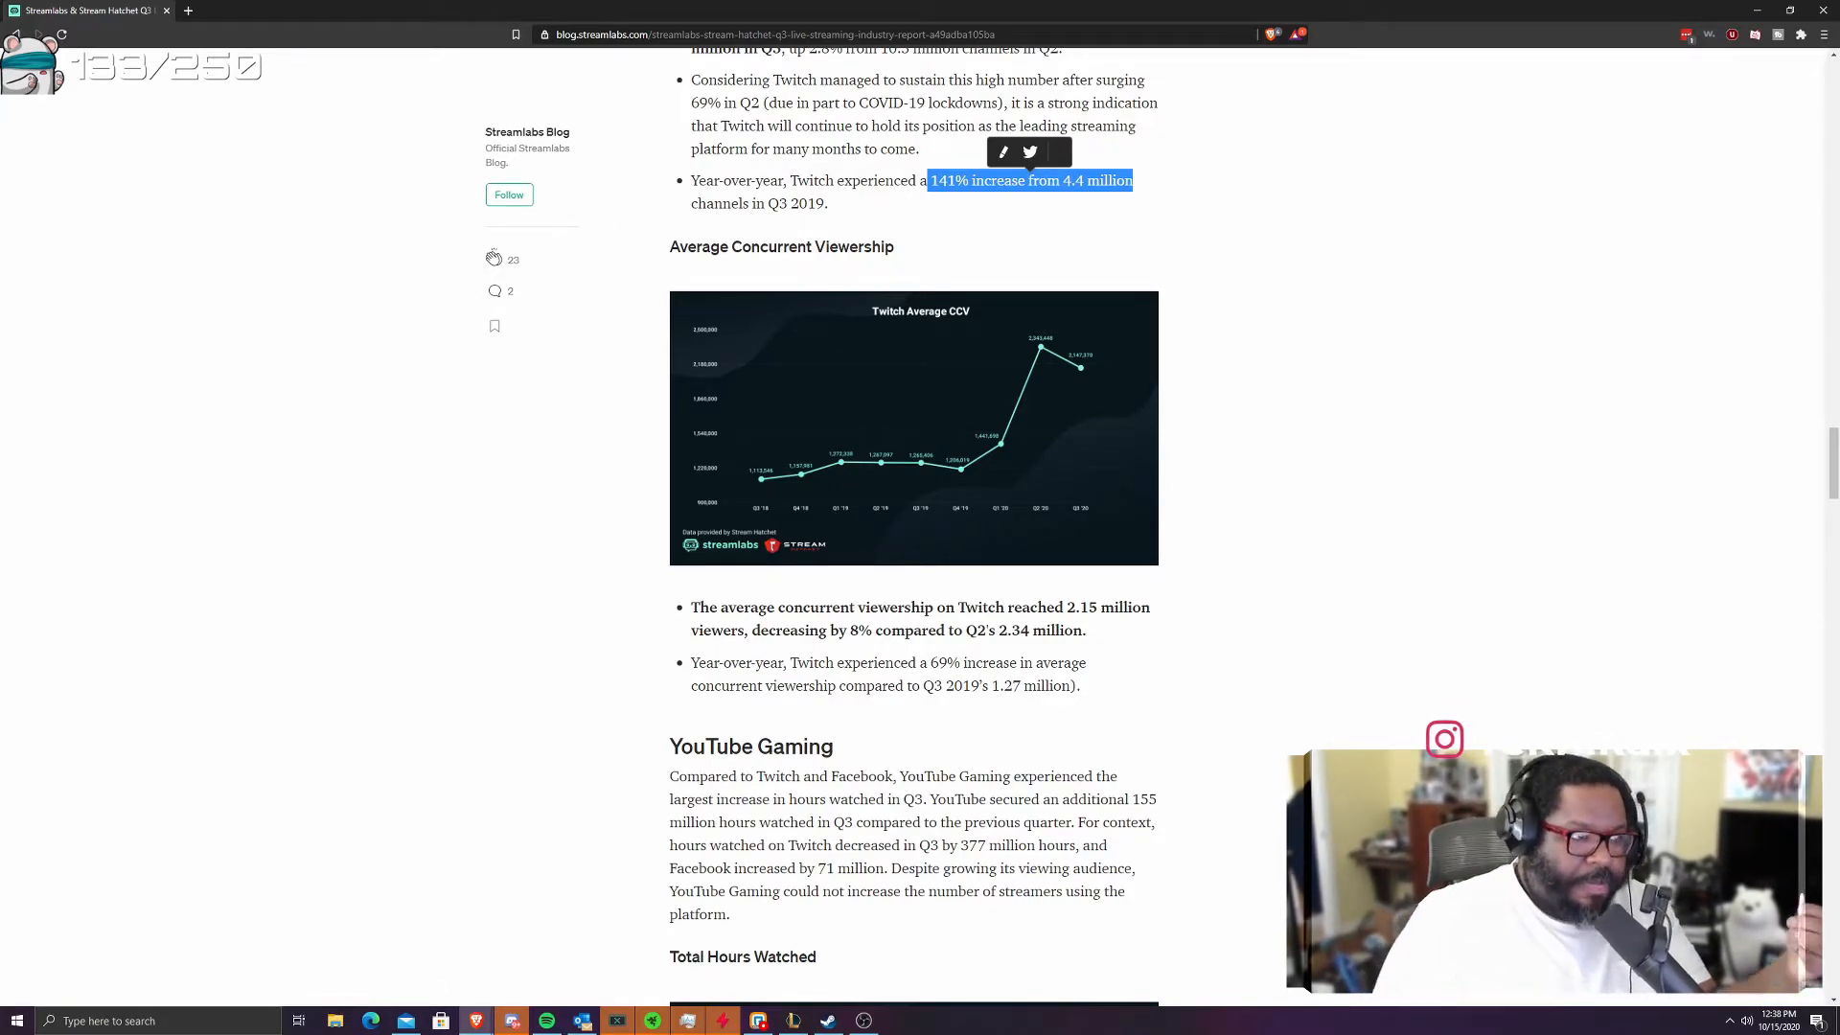
pyautogui.scroll(-3)
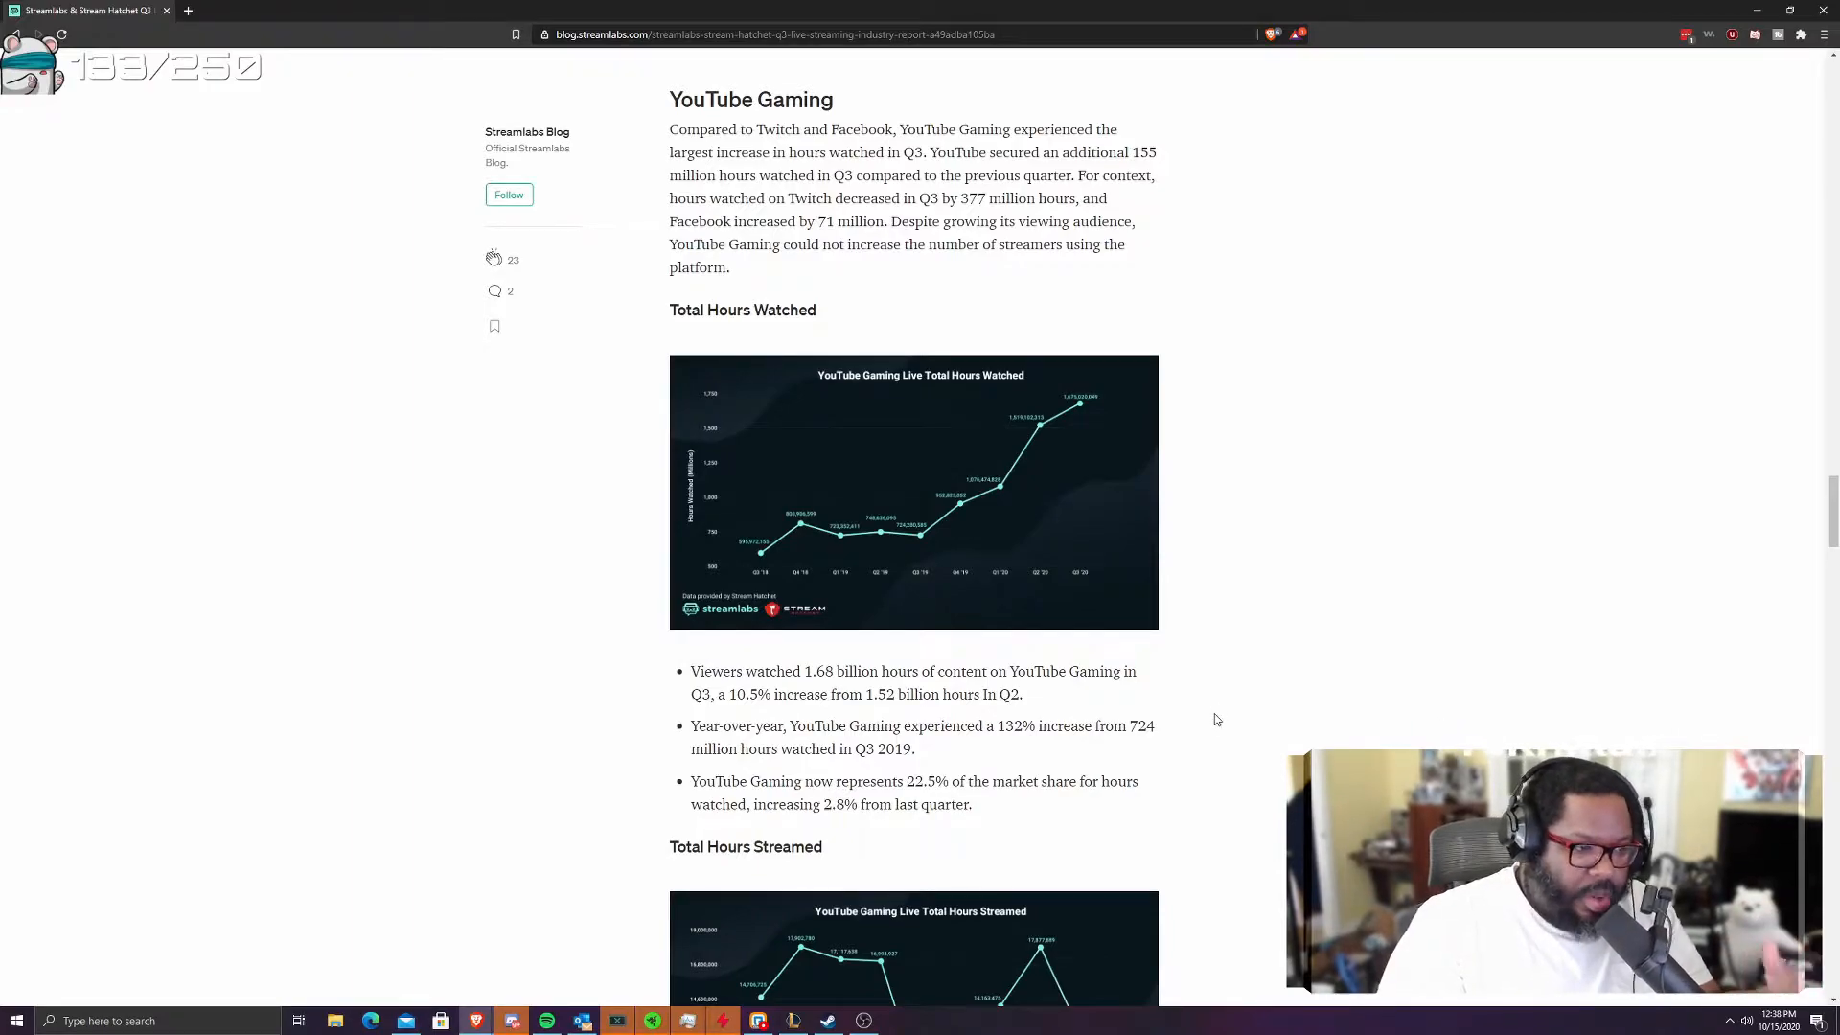
# - Scroll through YouTube Gaming's hours charts to Unique Channels: 913,000 in Q3, down 17%
pyautogui.scroll(-3)
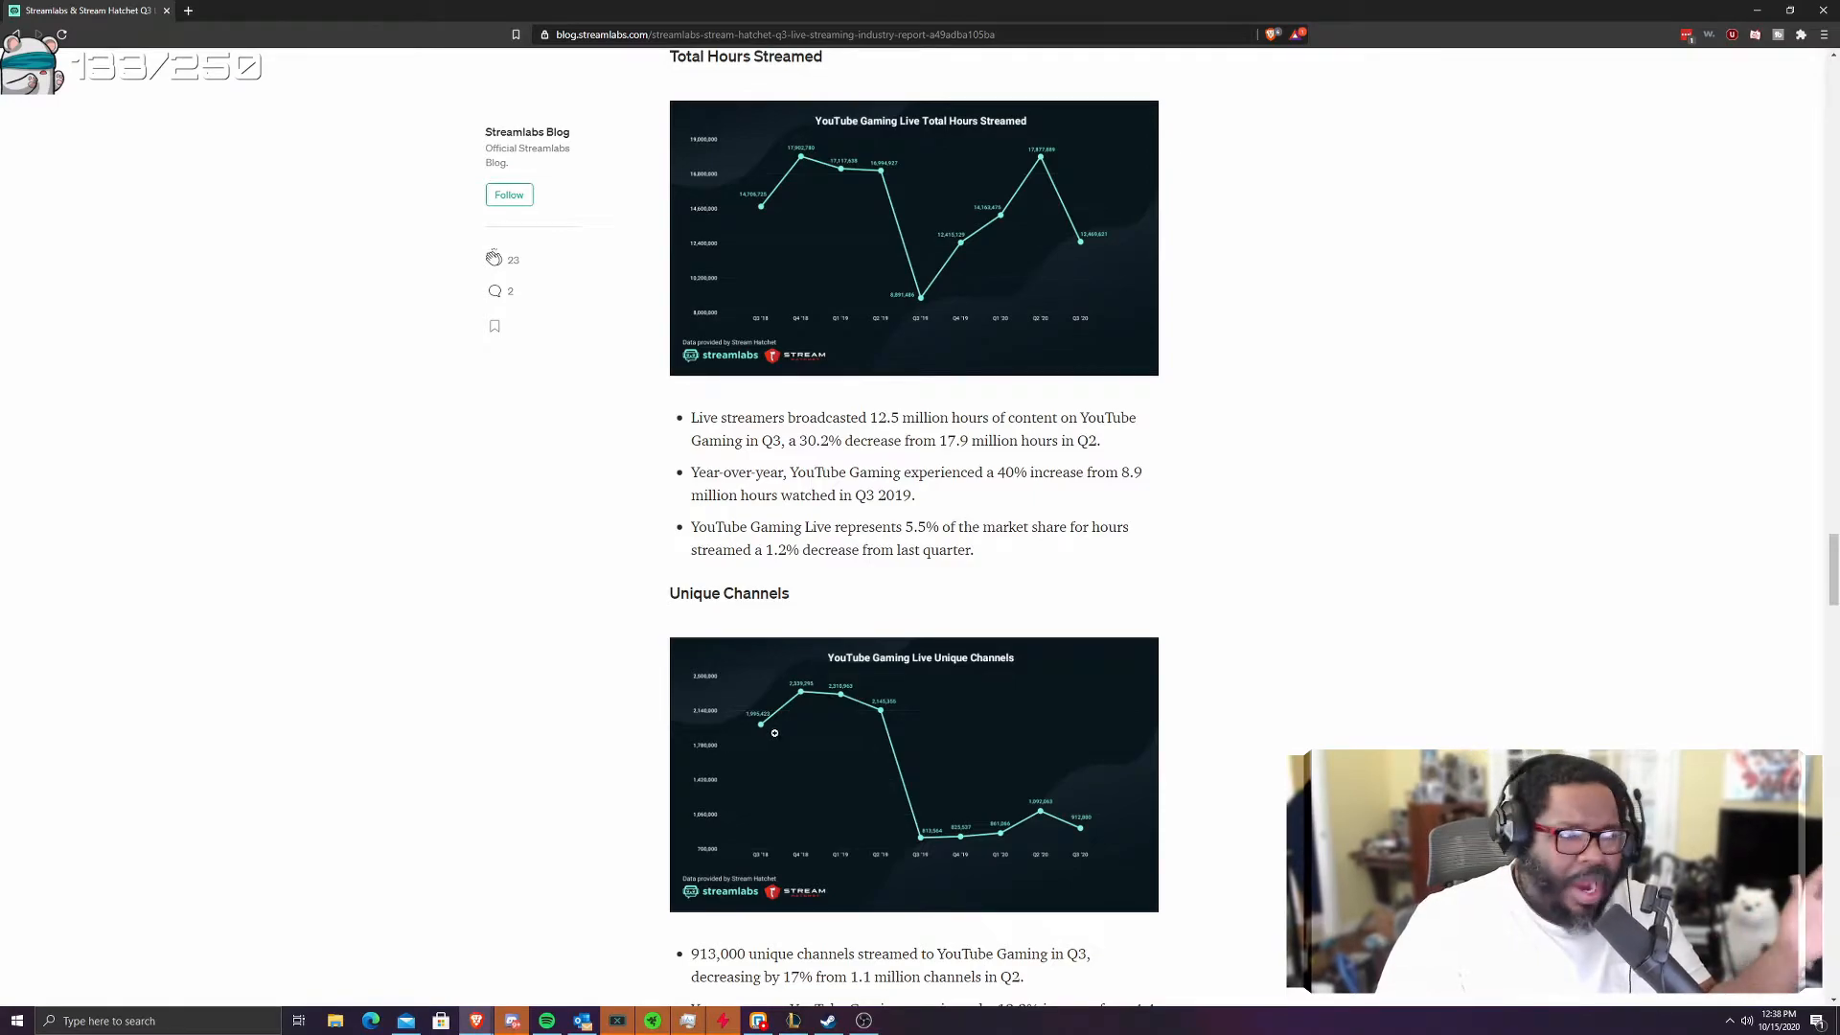
pyautogui.scroll(-3)
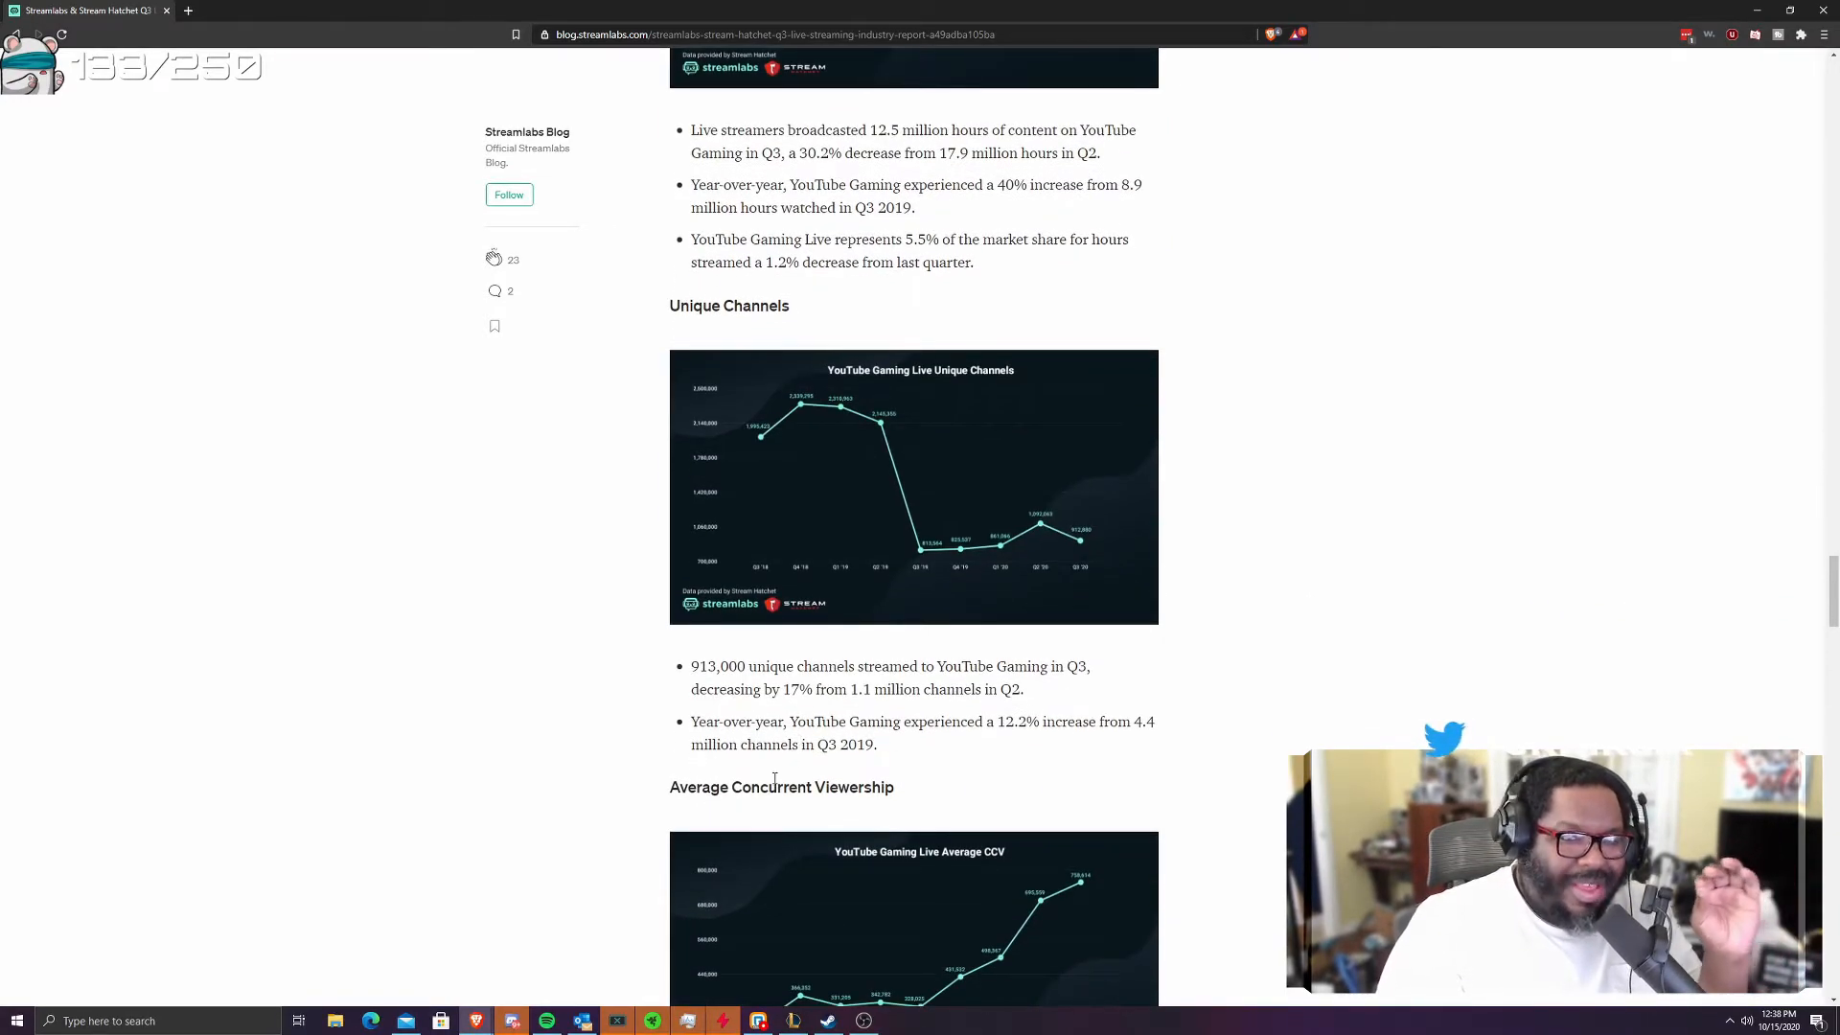
pyautogui.scroll(-3)
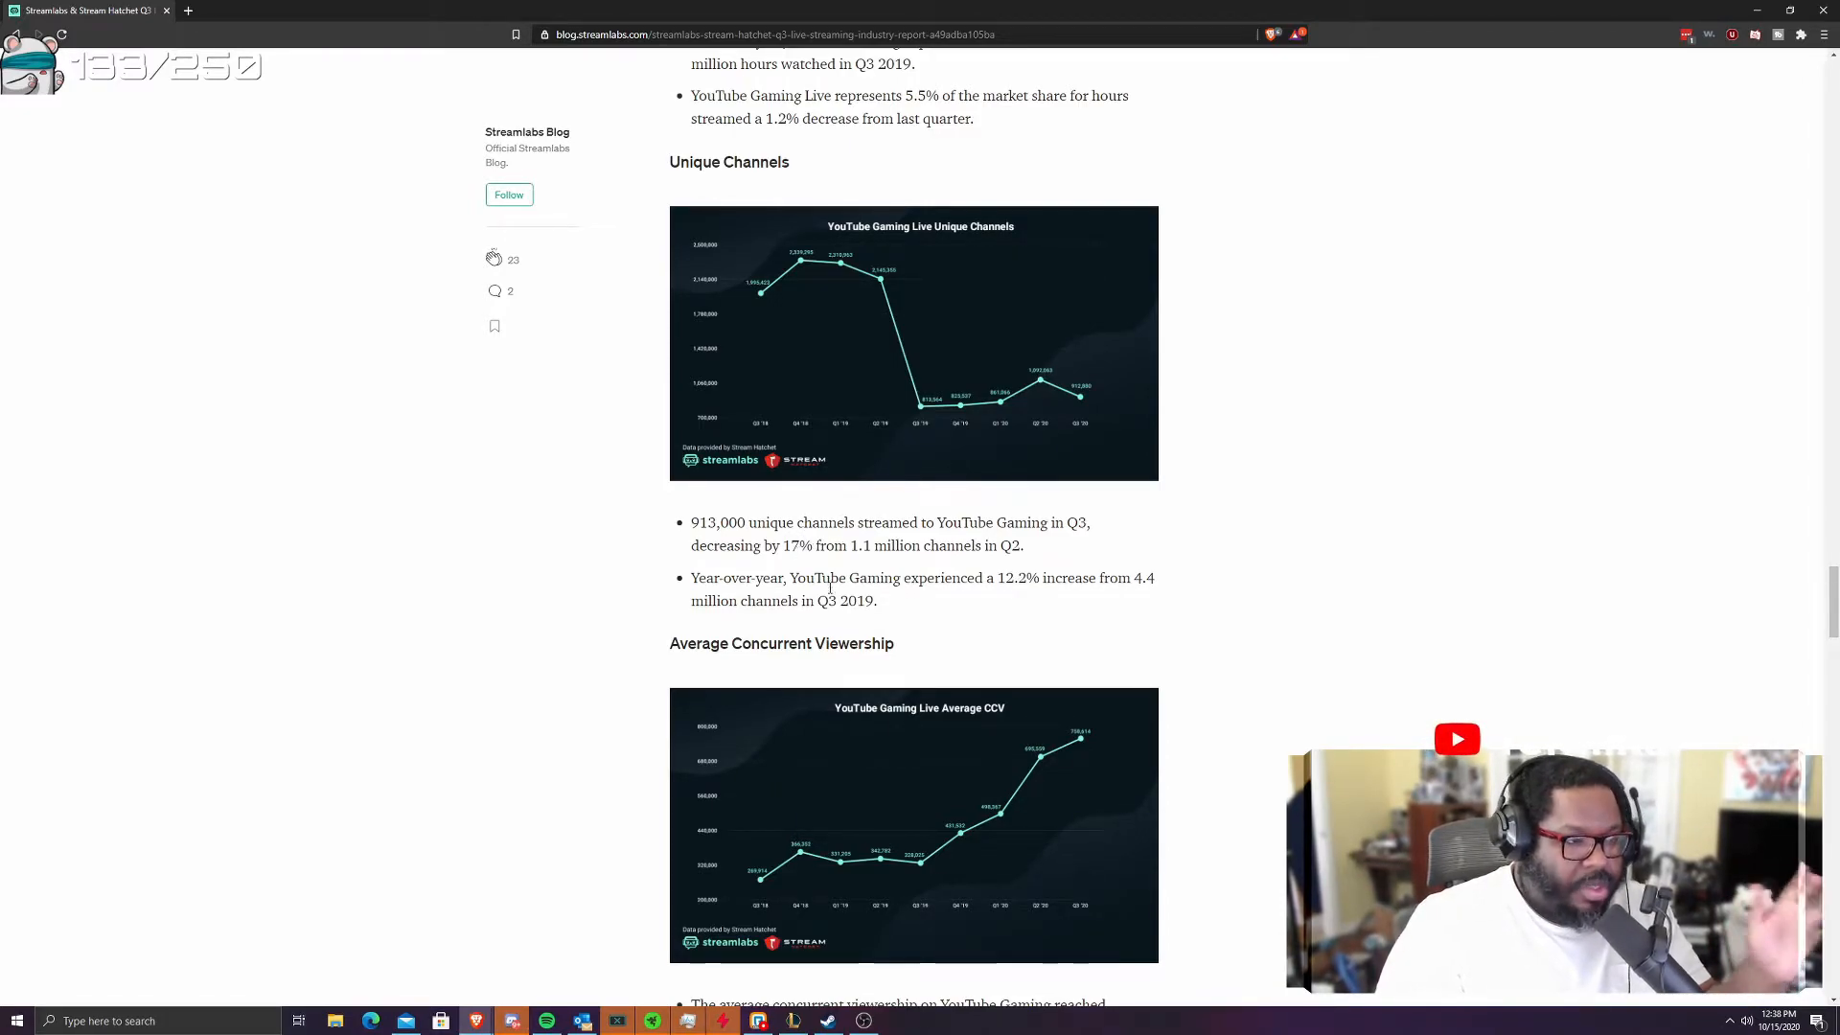
pyautogui.moveTo(857, 596)
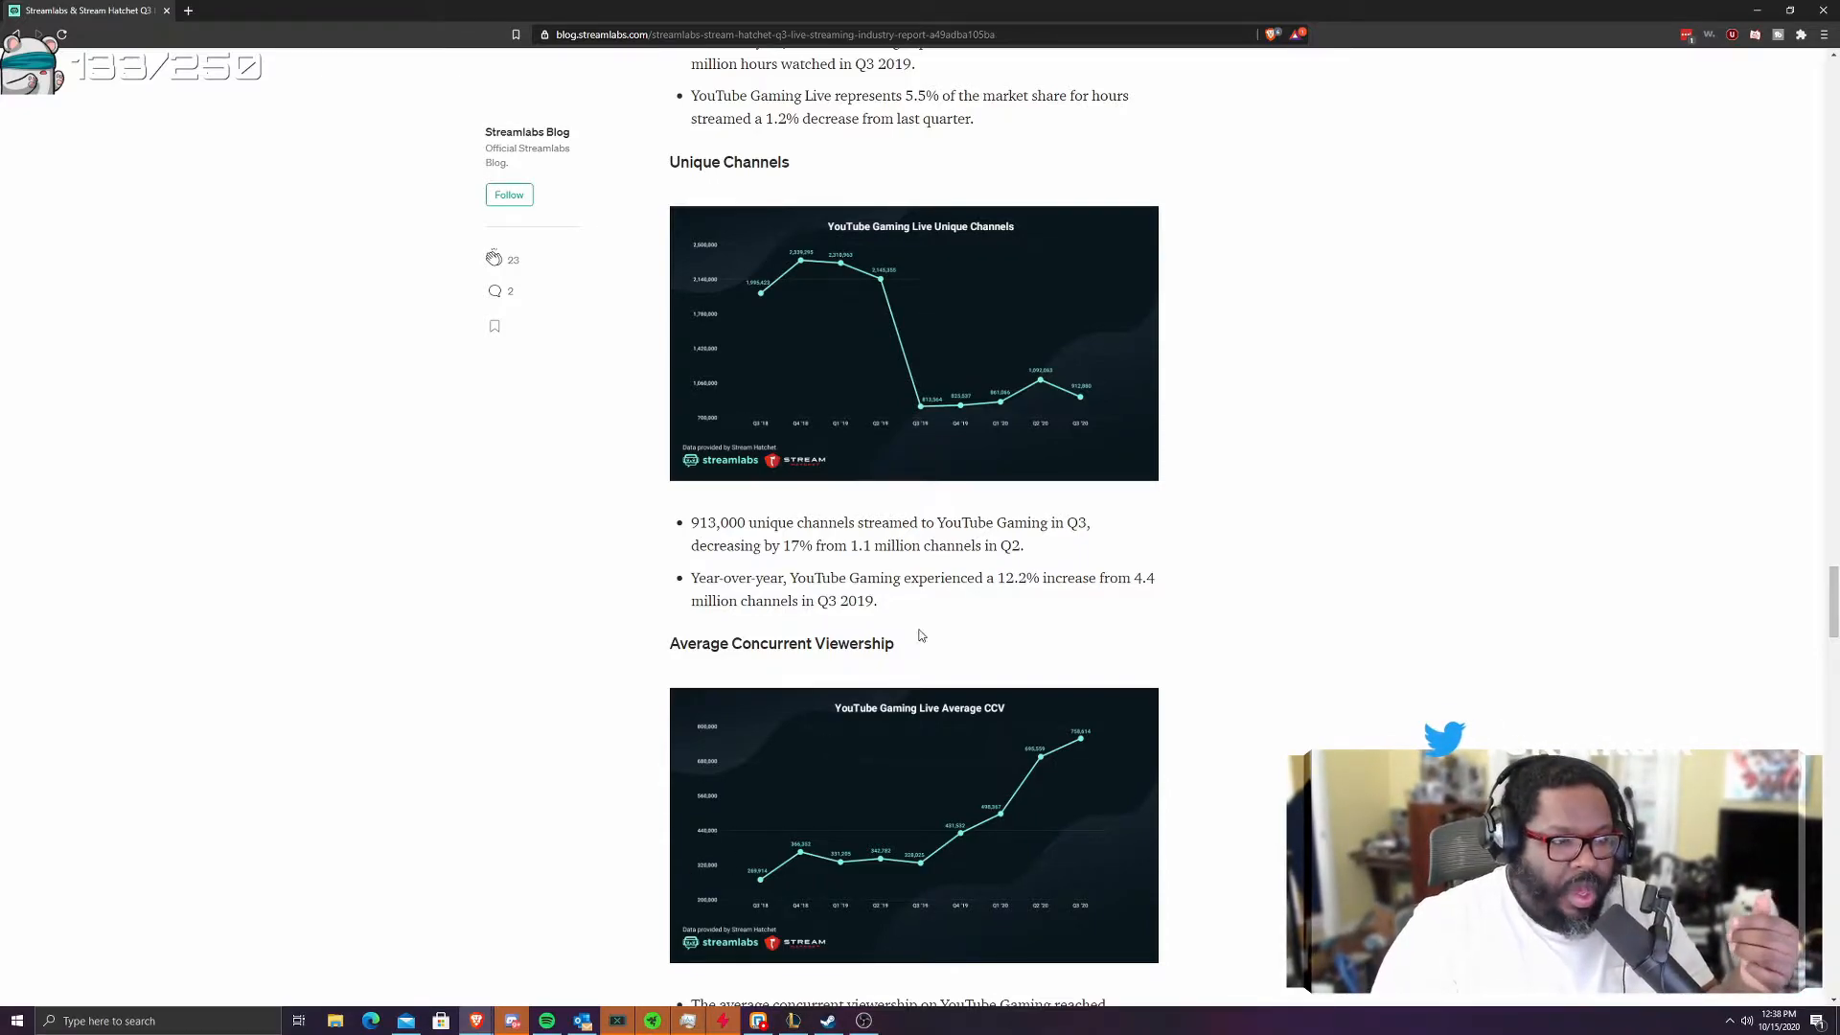
pyautogui.moveTo(977, 675)
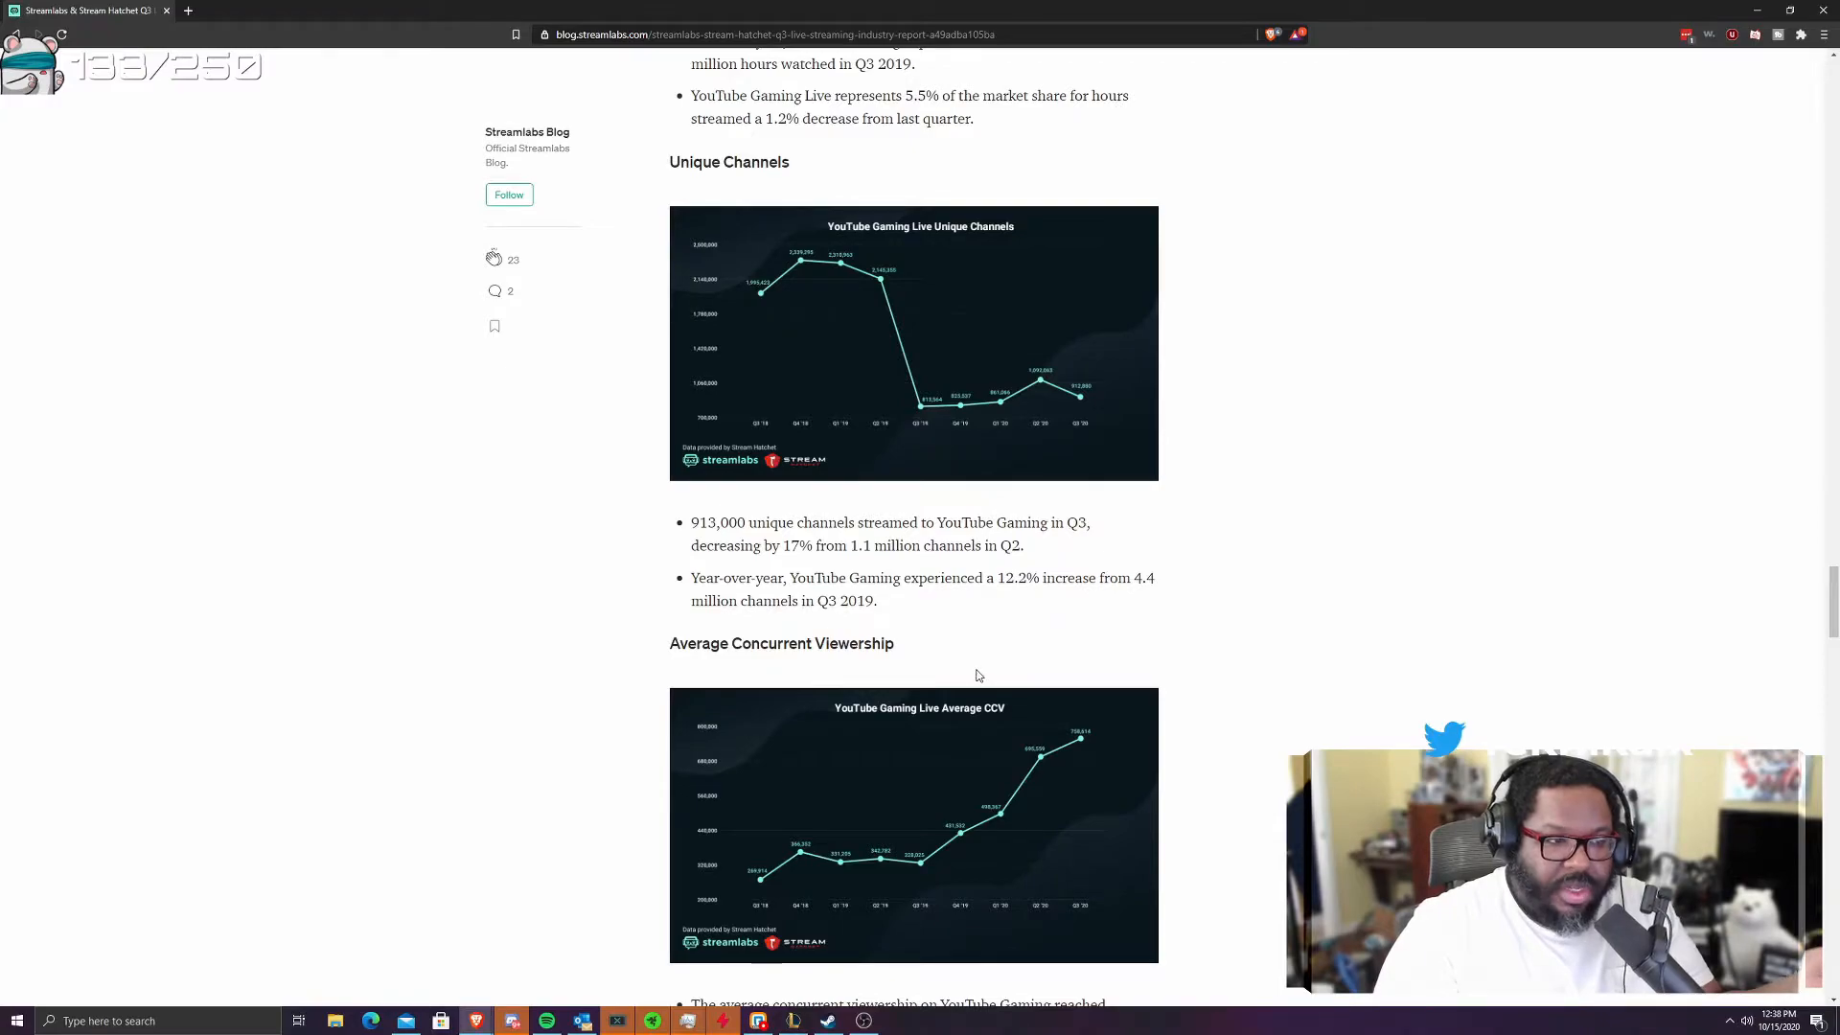
# - Scroll to YouTube Gaming's 759,000 average concurrent viewers (up 9.1%) and the Facebook Gaming heading
pyautogui.scroll(-3)
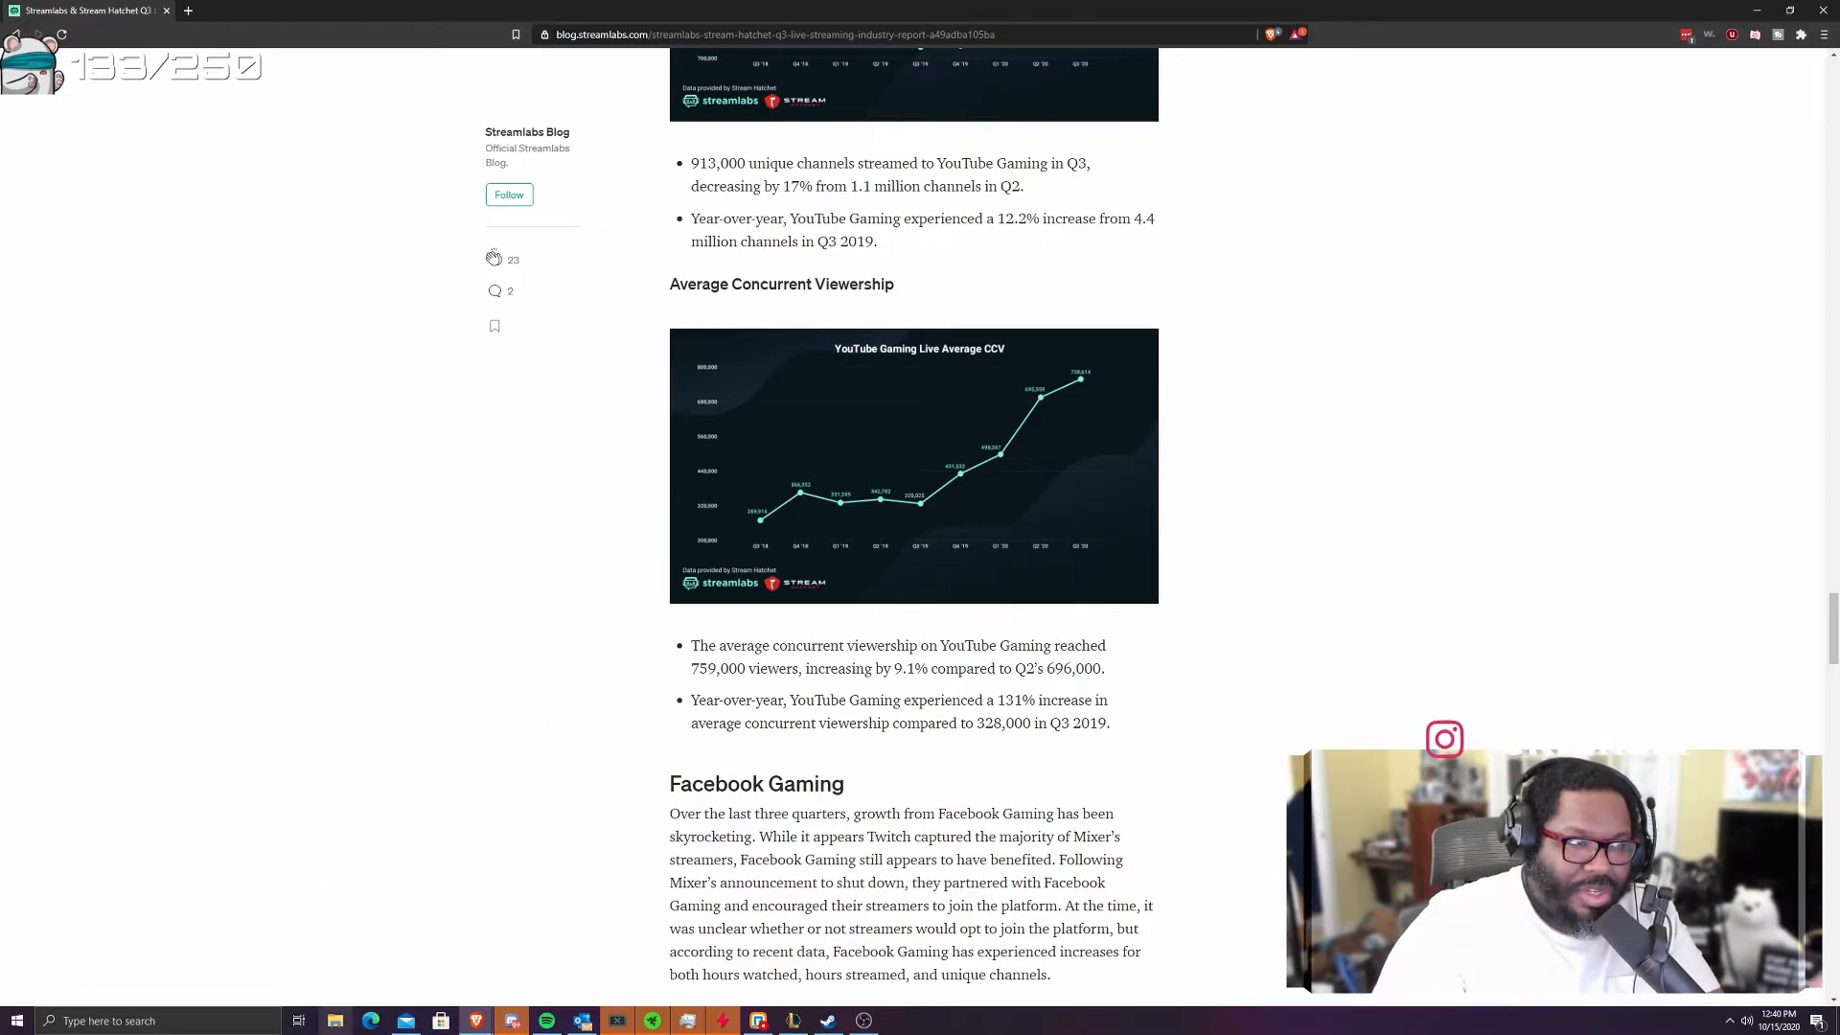
pyautogui.moveTo(696, 158)
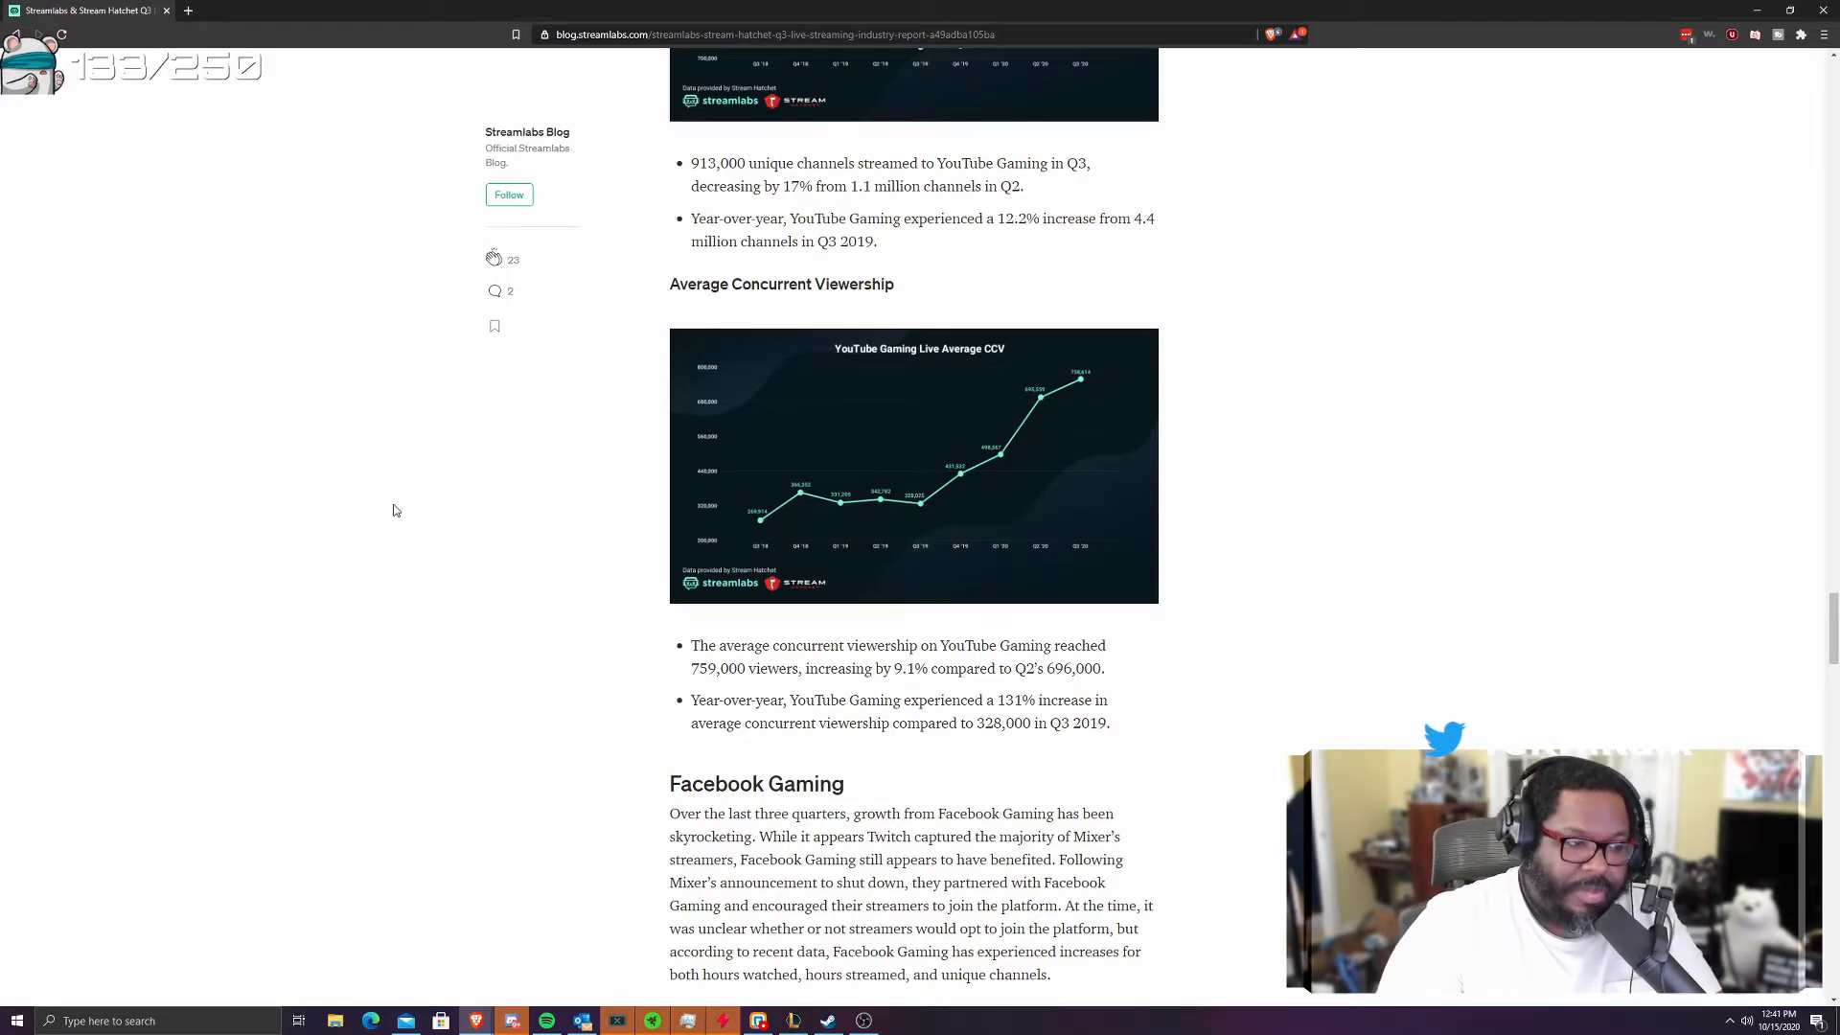
# - Scroll past Total Hours Streamed to Facebook Gaming's Unique Channels figures (268,000, up 27%)
pyautogui.scroll(-3)
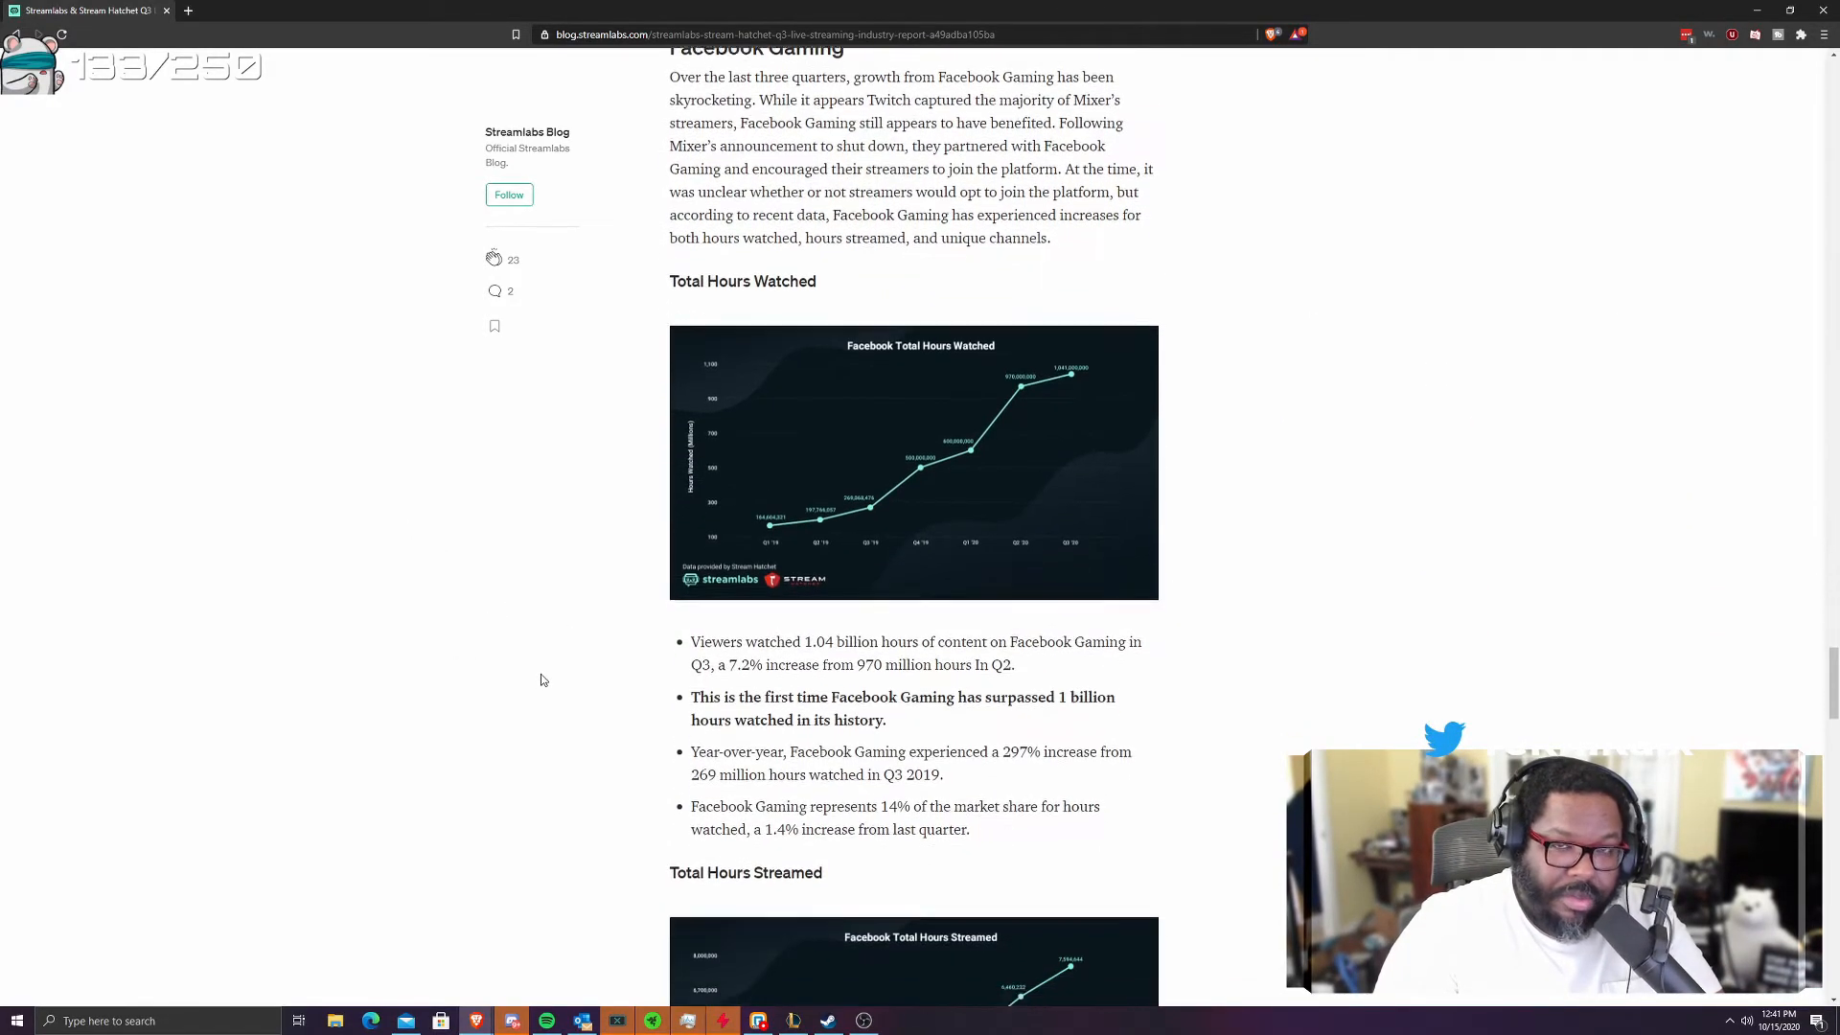
pyautogui.scroll(-3)
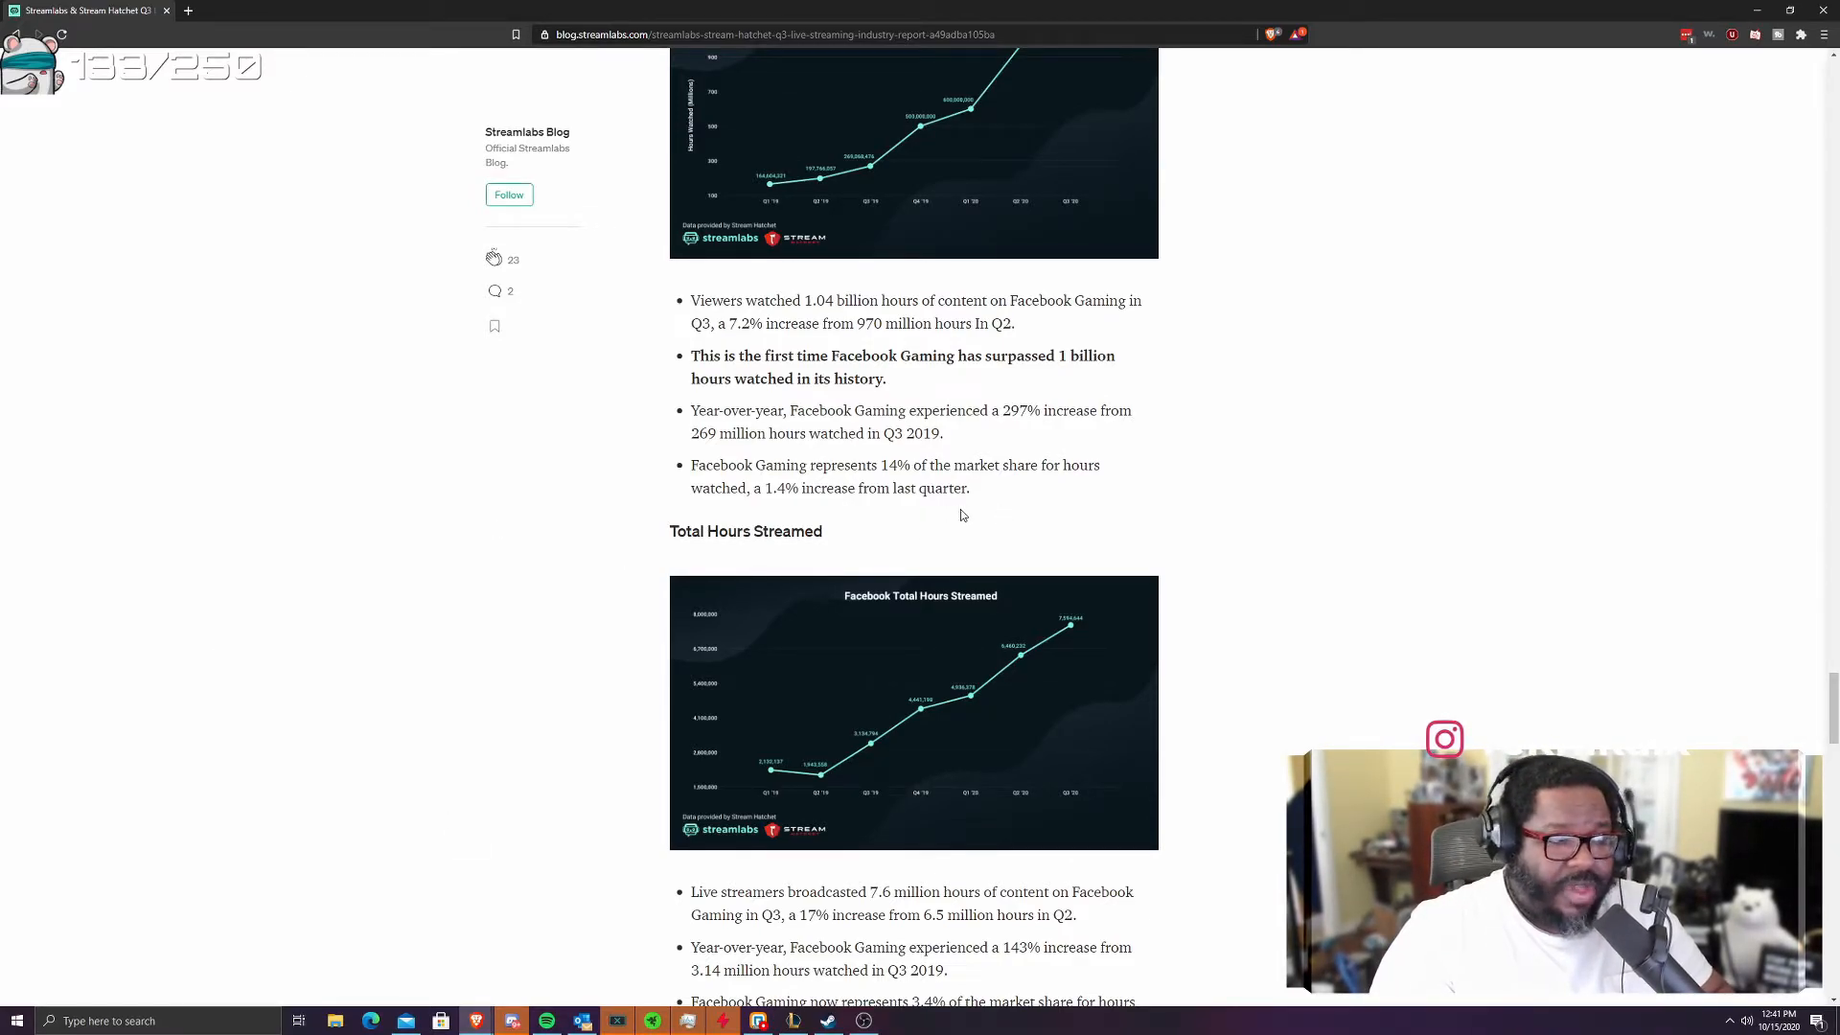
pyautogui.scroll(-3)
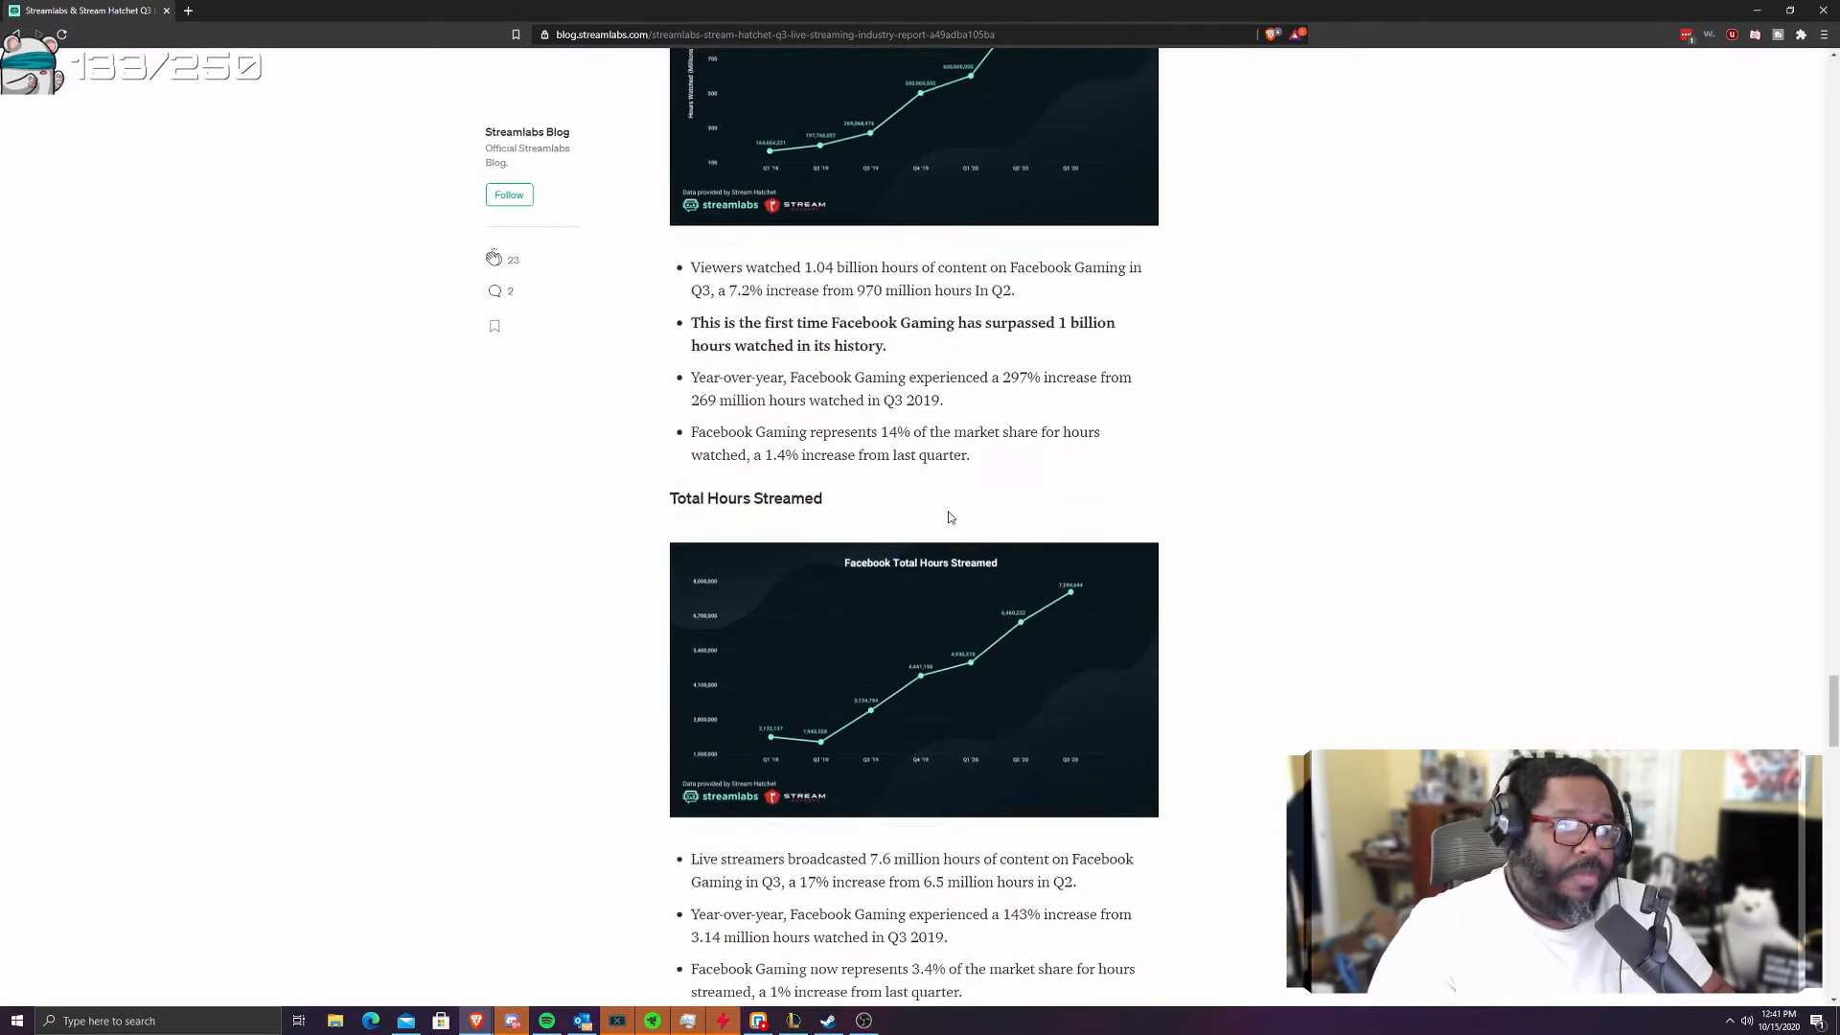
pyautogui.scroll(3)
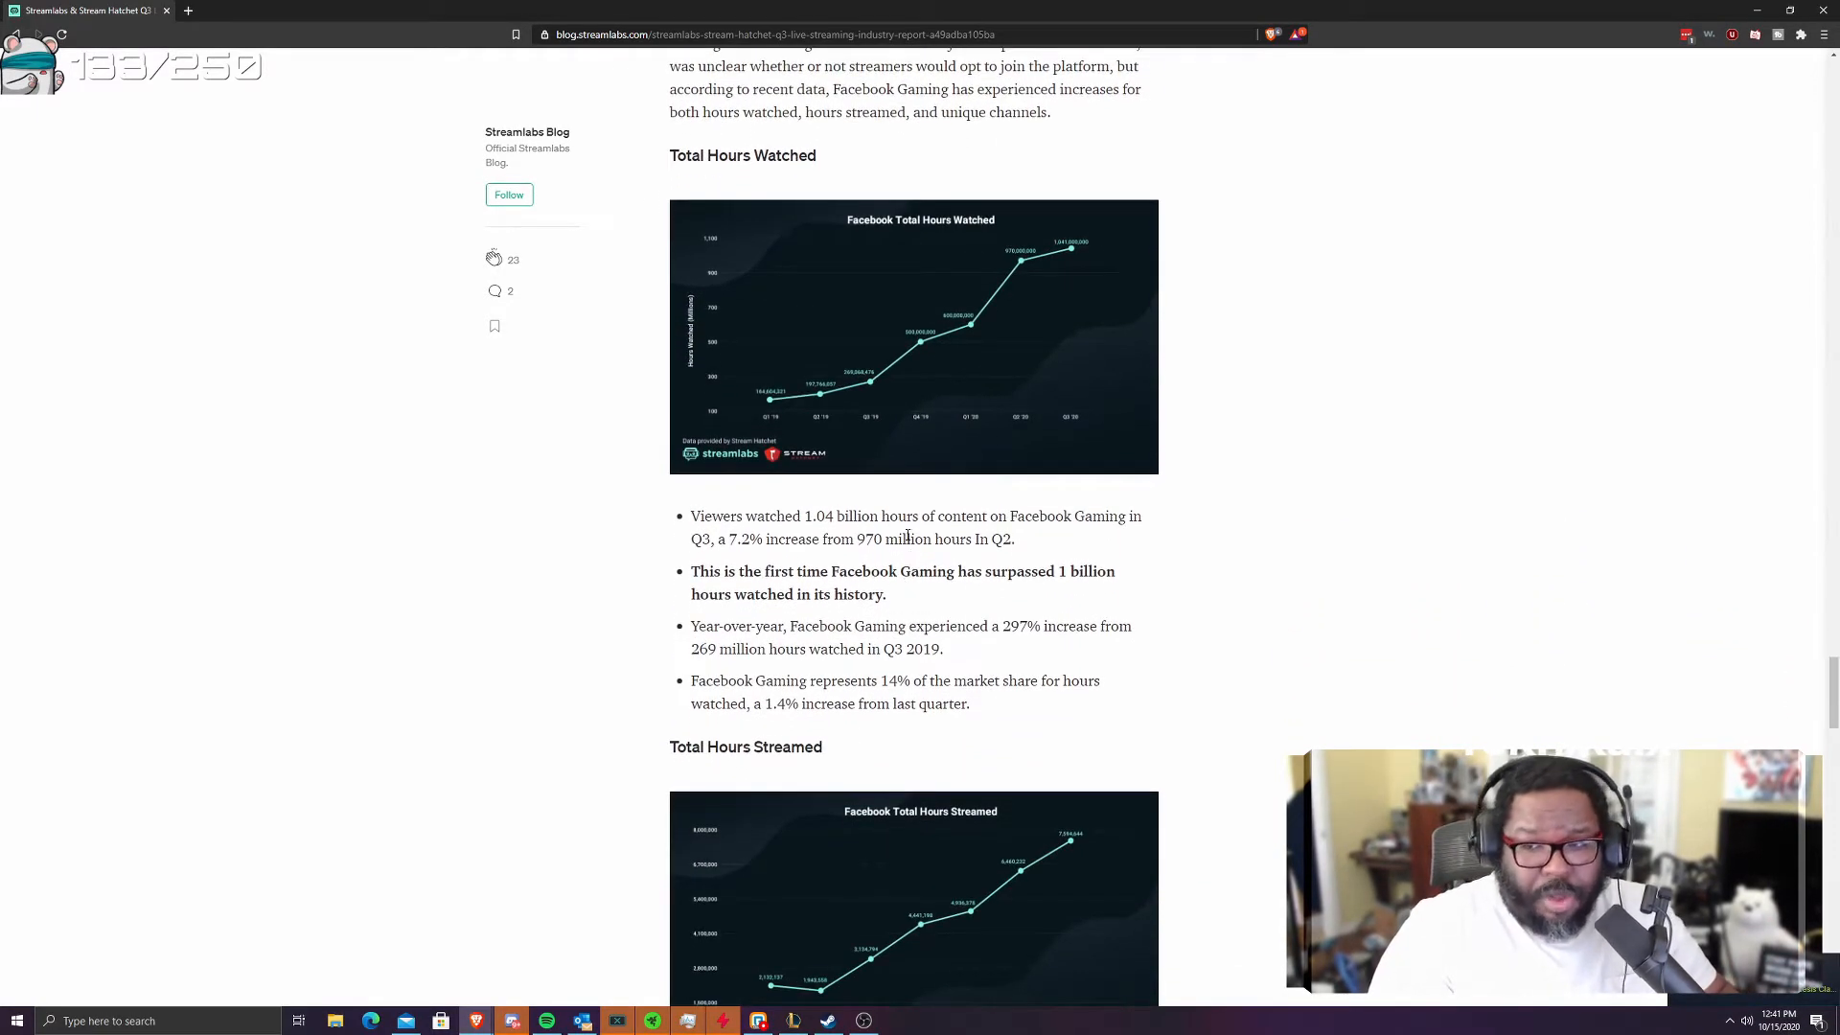
pyautogui.scroll(-3)
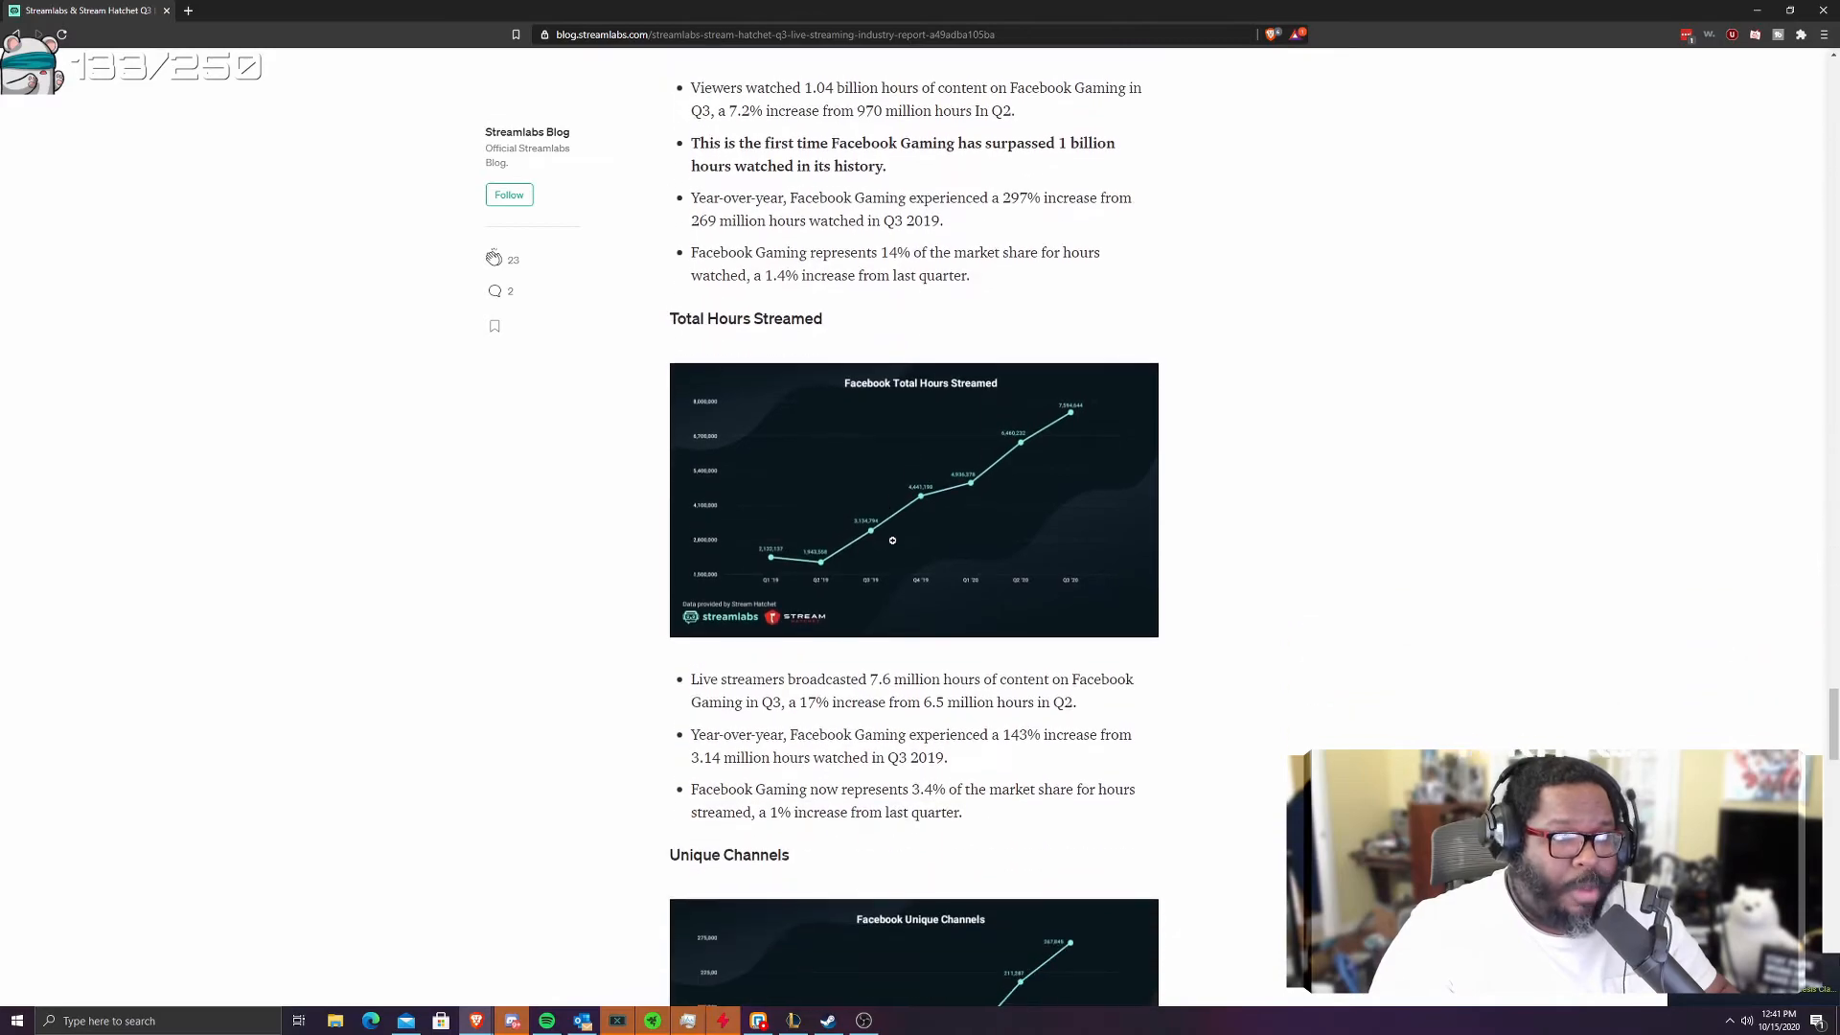
pyautogui.scroll(-3)
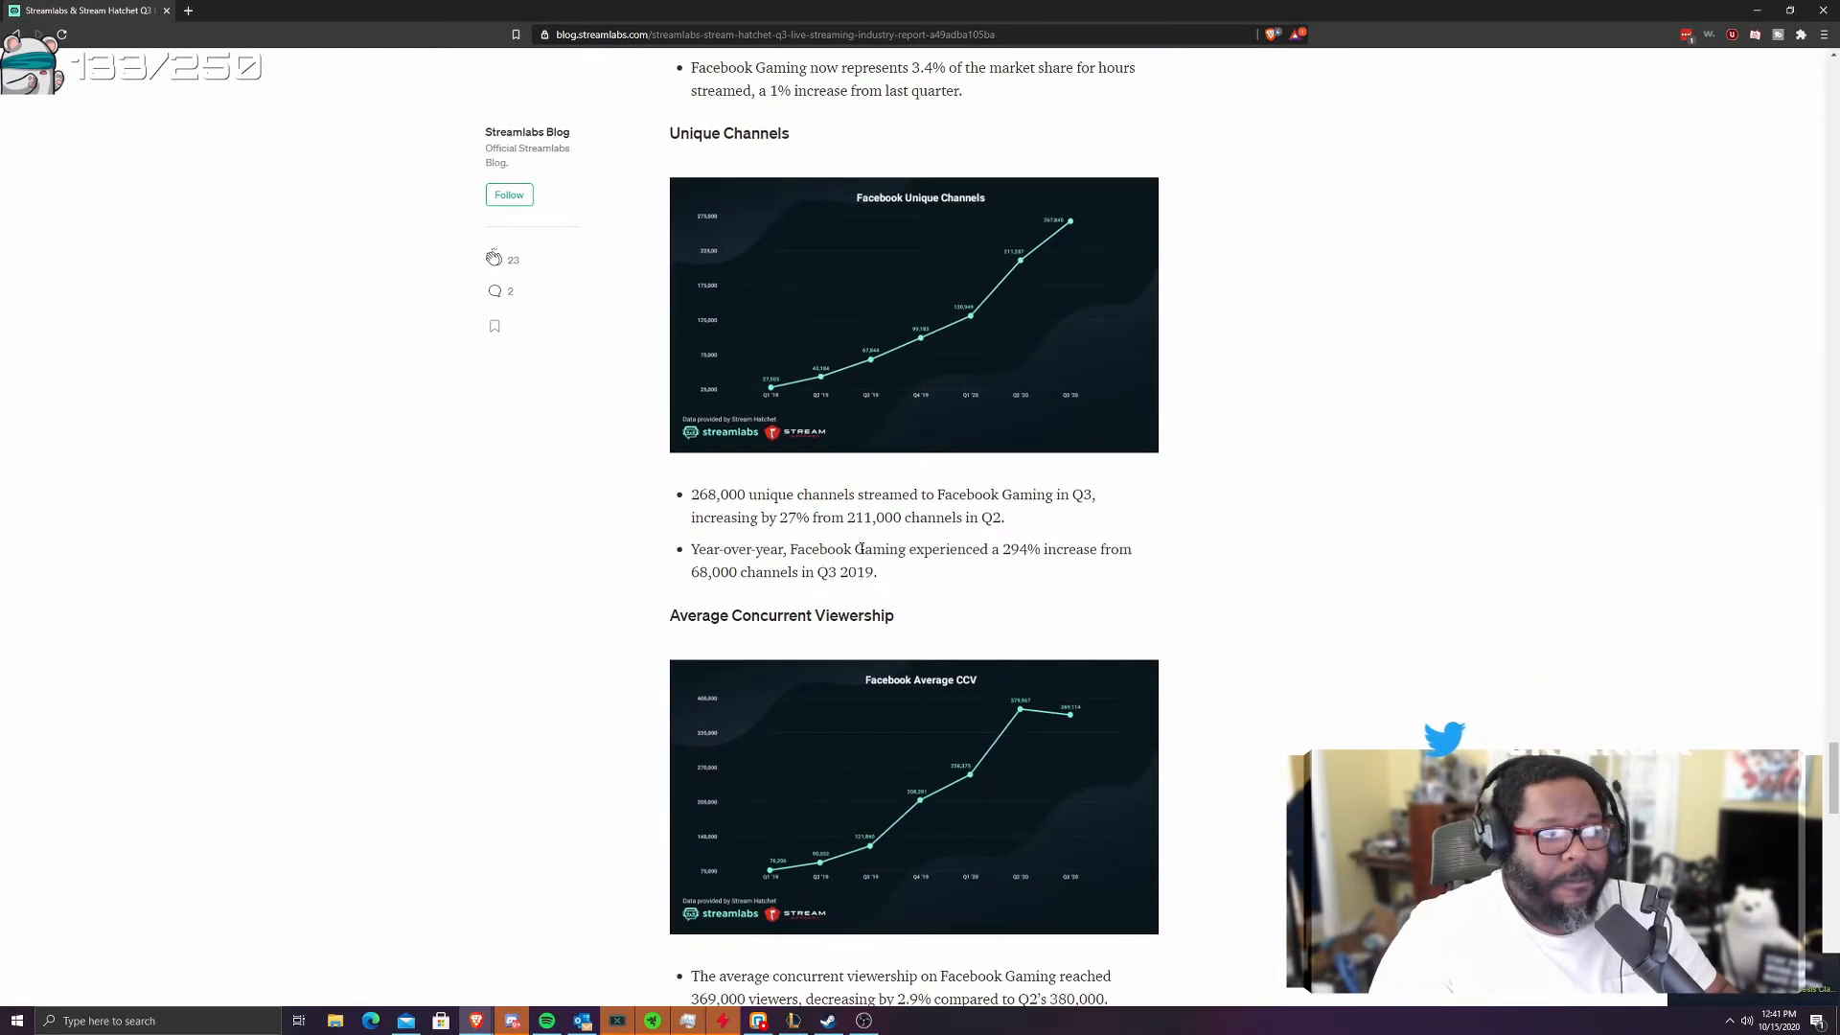
pyautogui.moveTo(659, 521)
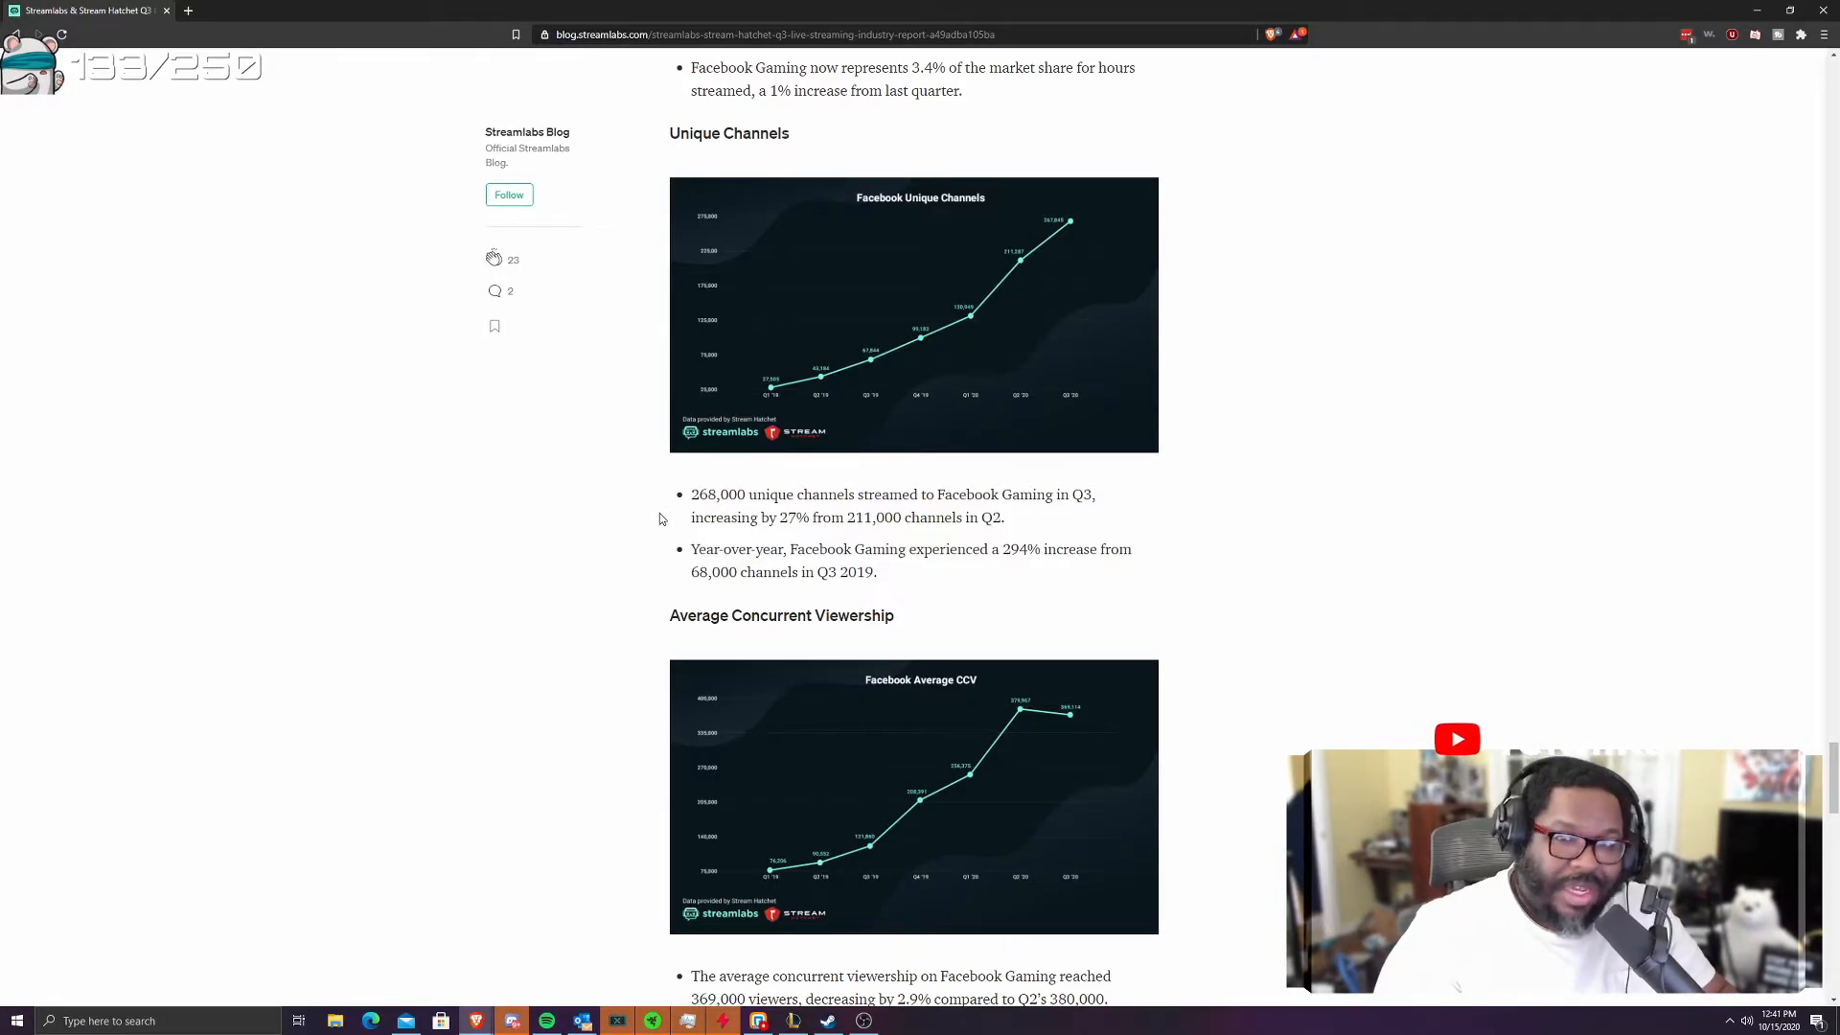
pyautogui.moveTo(658, 647)
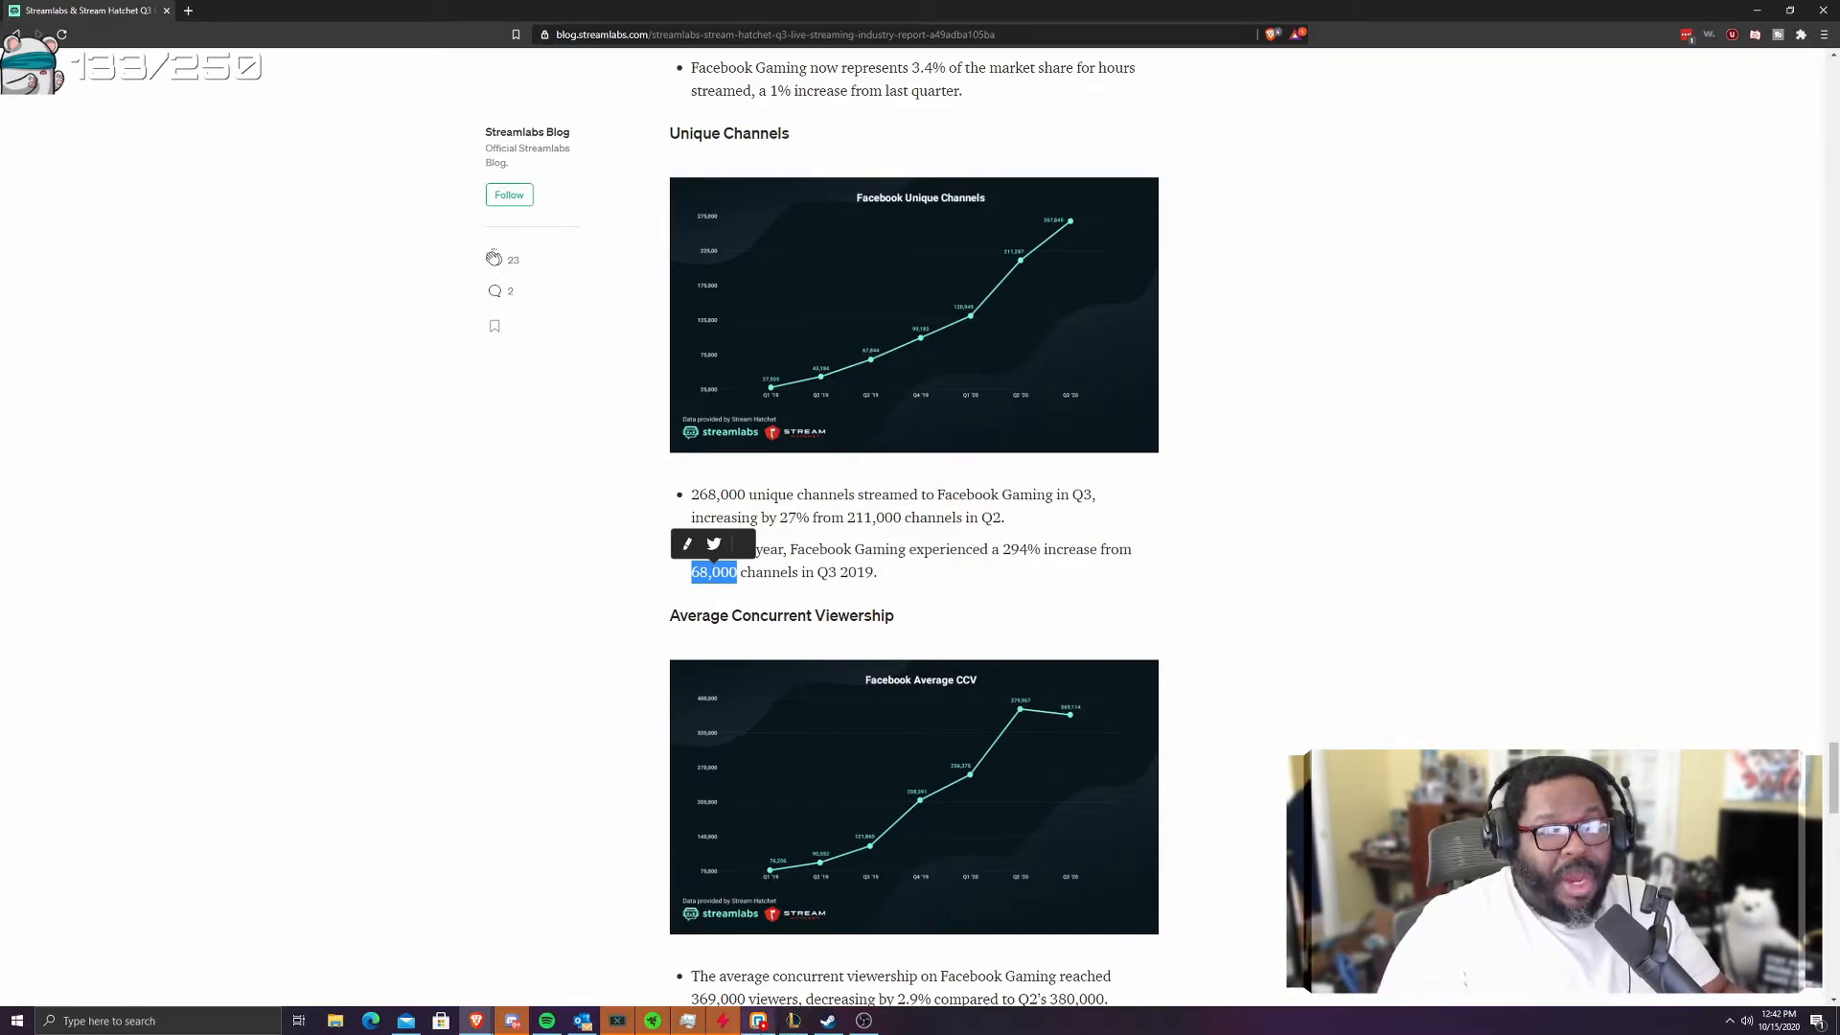
# - Scroll to Facebook's average concurrent viewership notes (369,000, down 2.9%) and the Top Esports heading
pyautogui.scroll(-3)
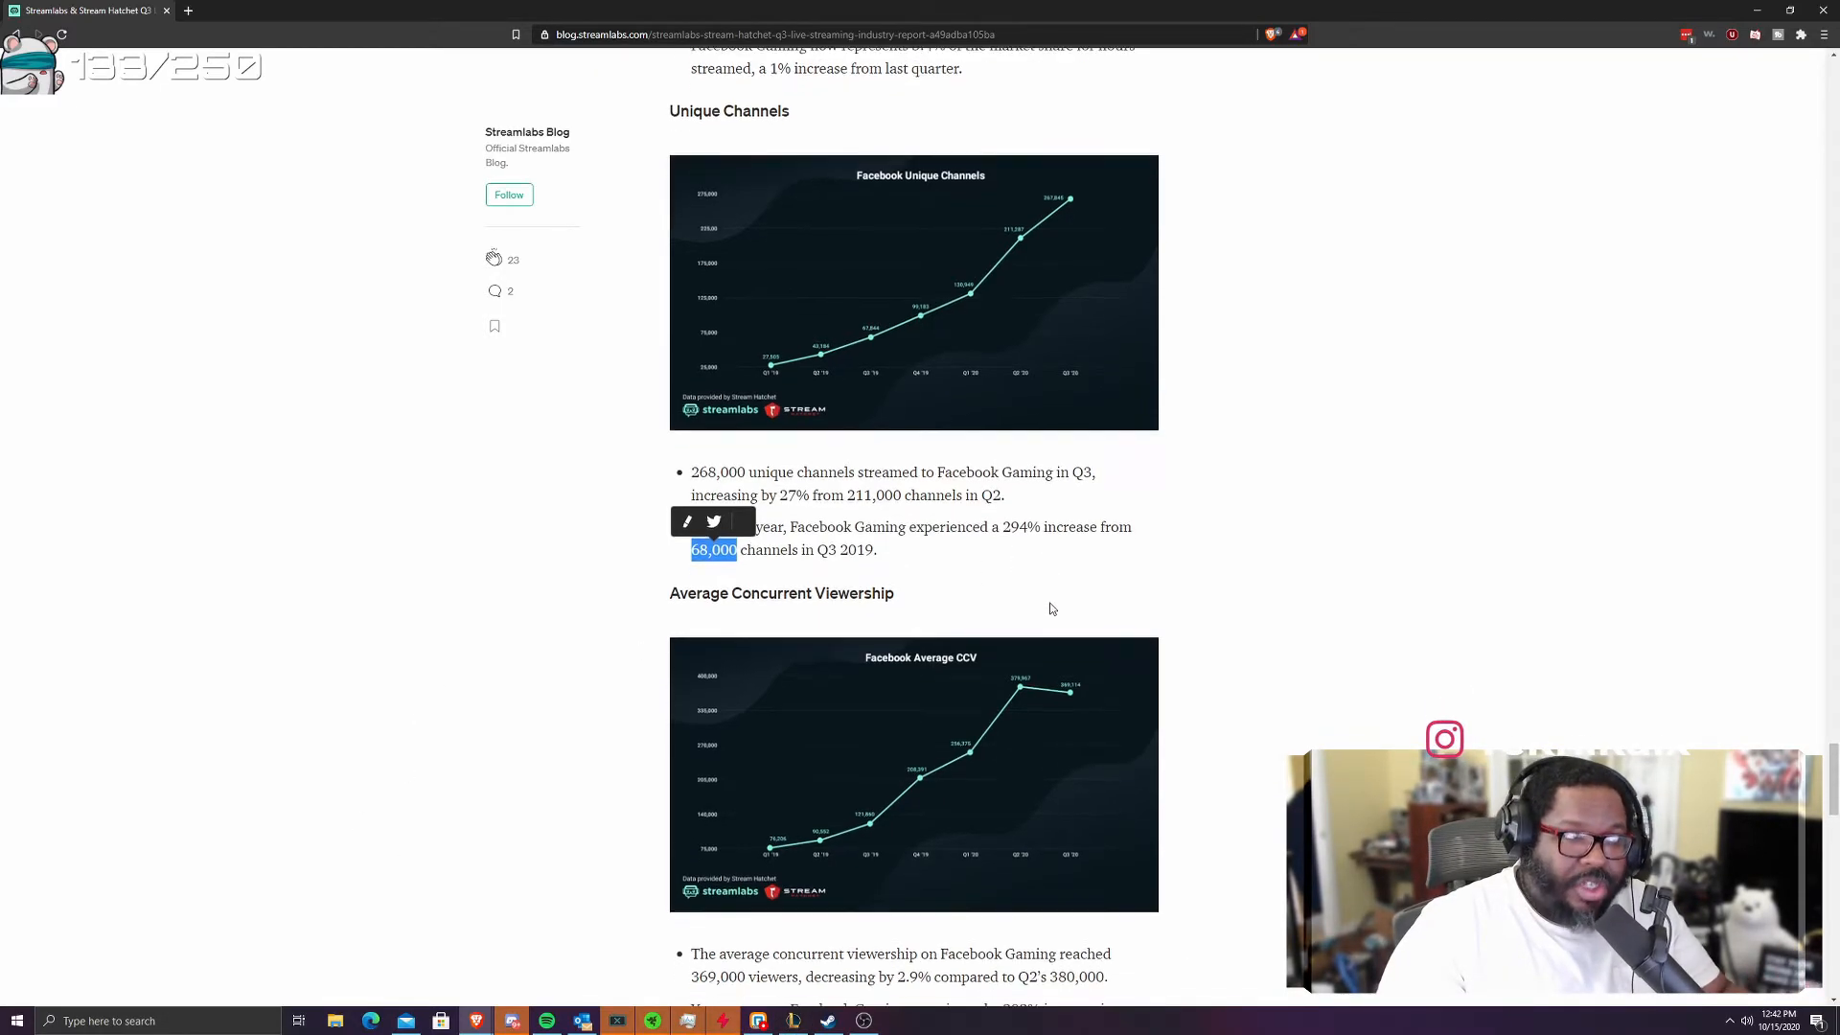
pyautogui.scroll(-3)
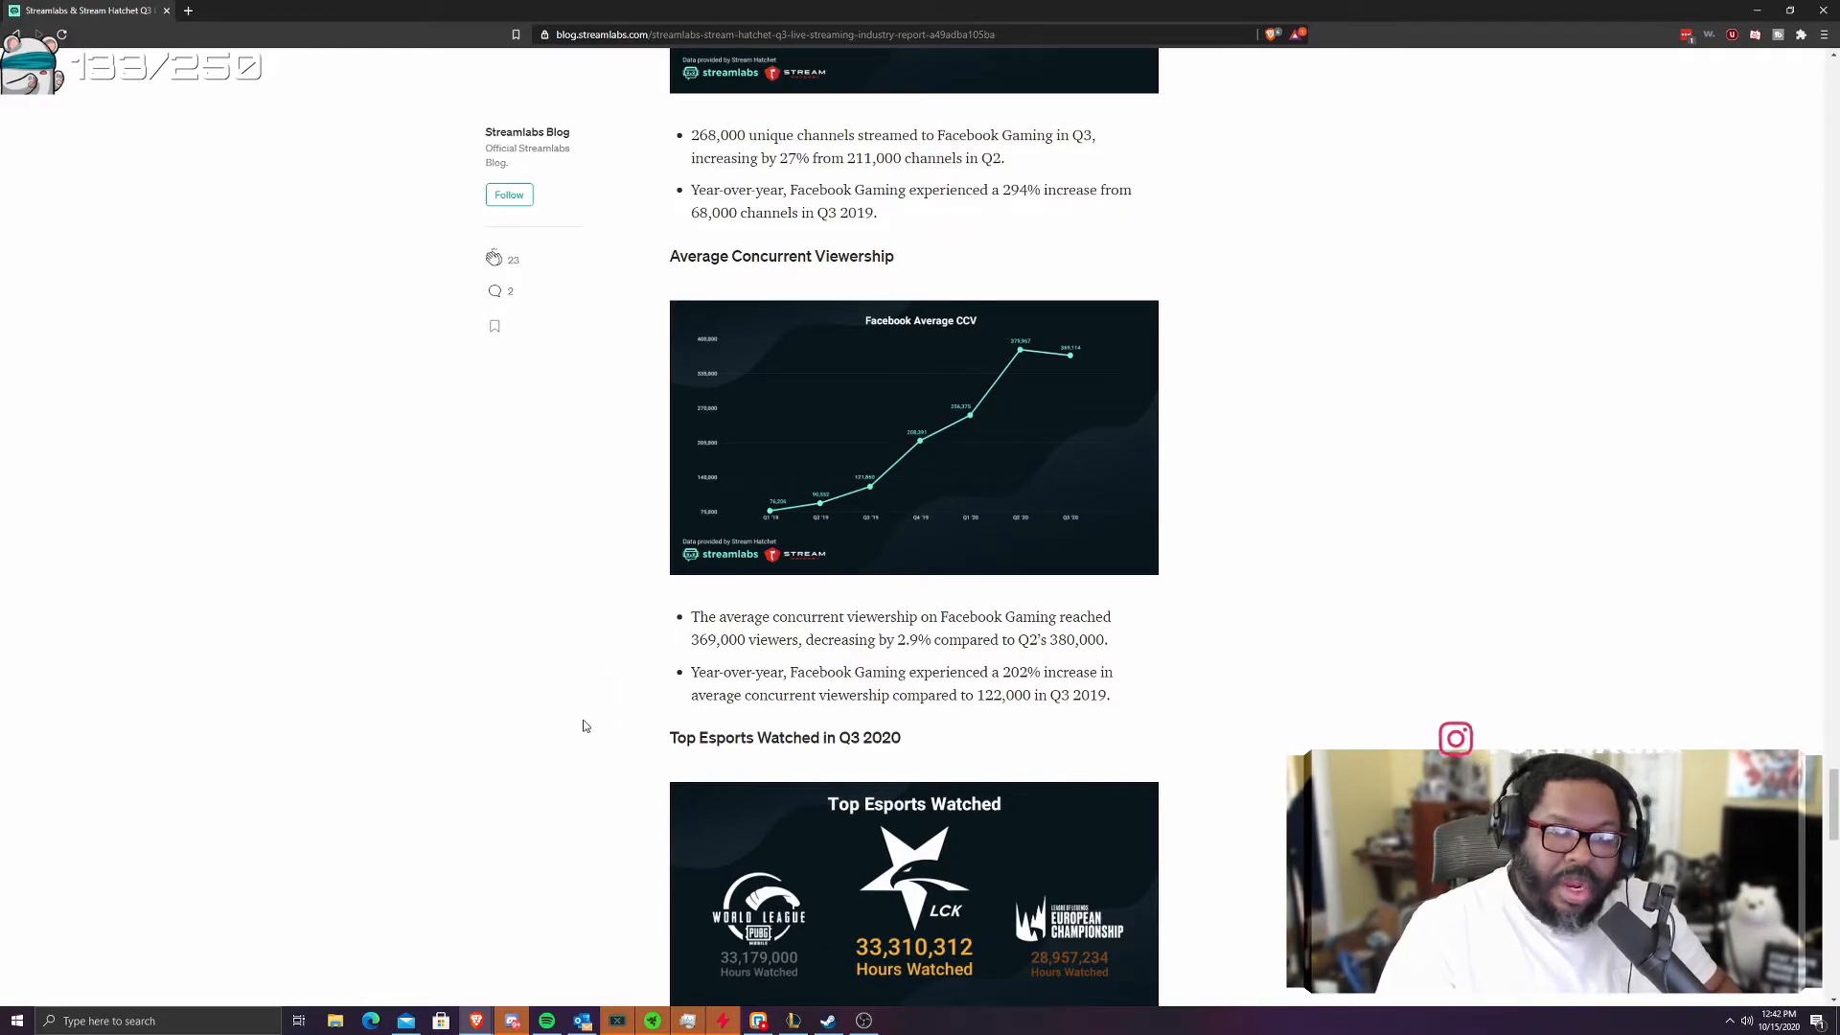
pyautogui.moveTo(401, 670)
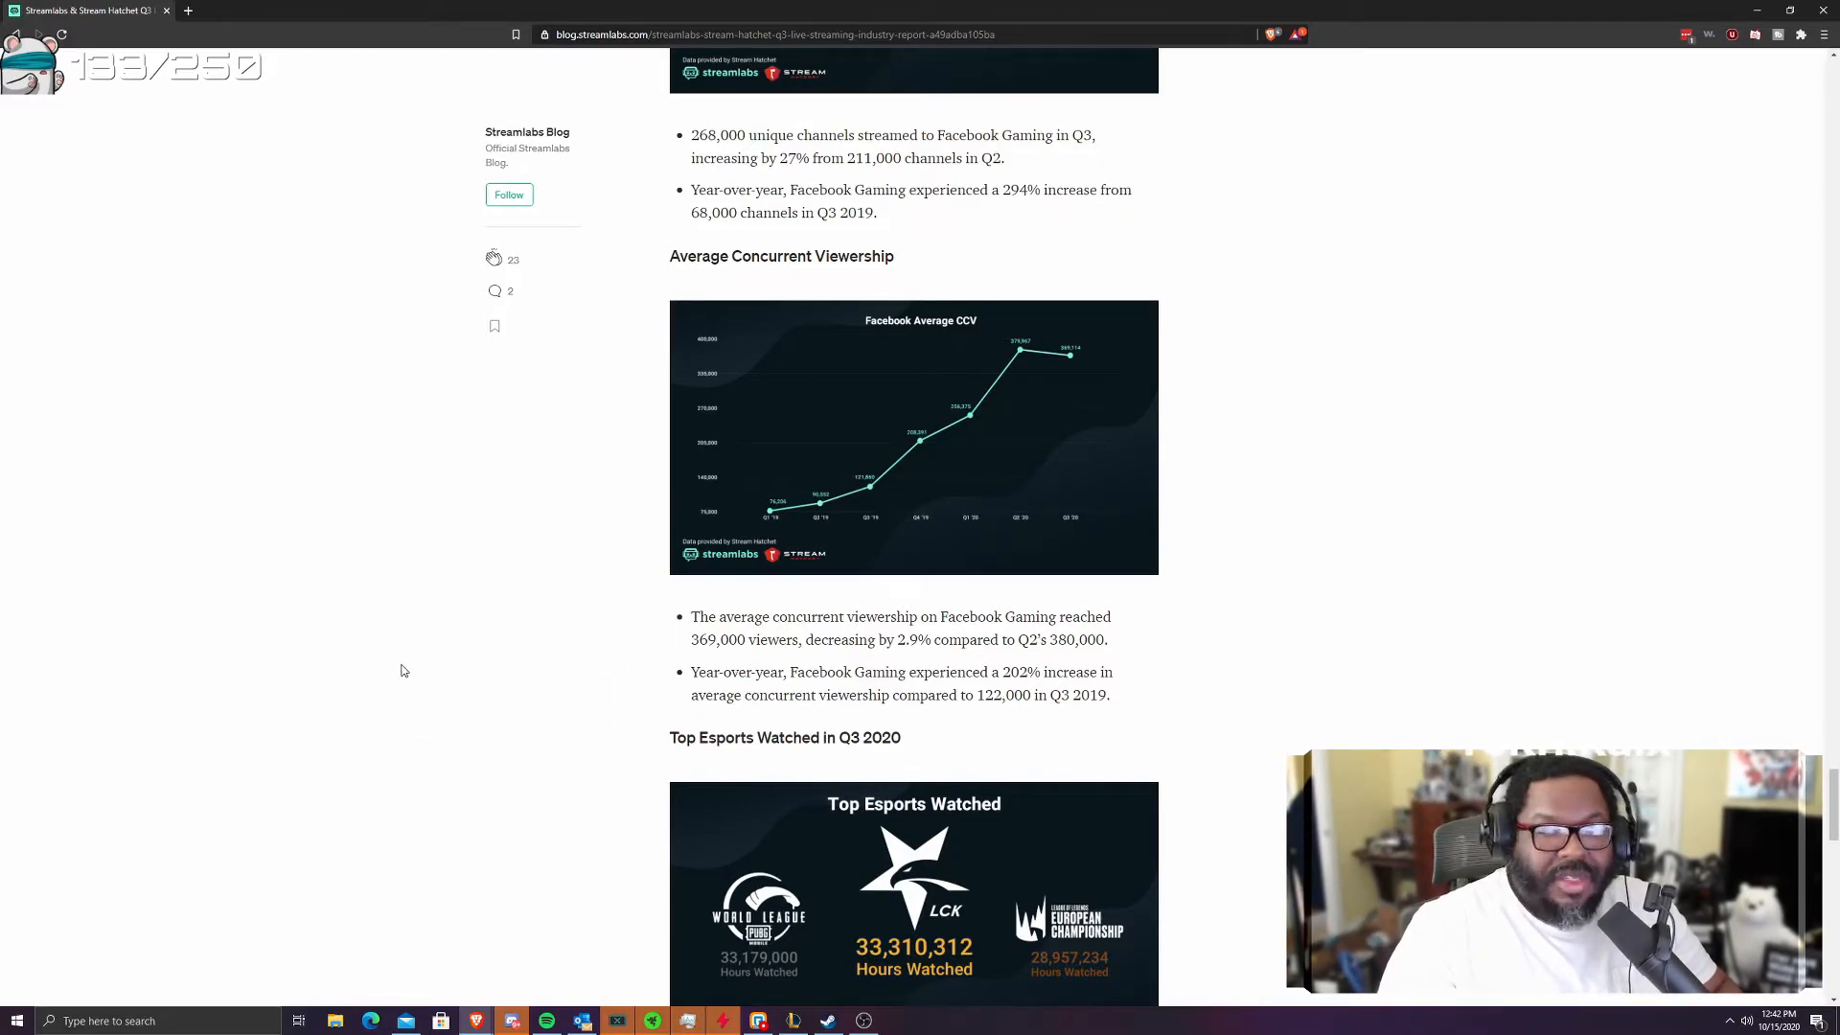
pyautogui.moveTo(605, 791)
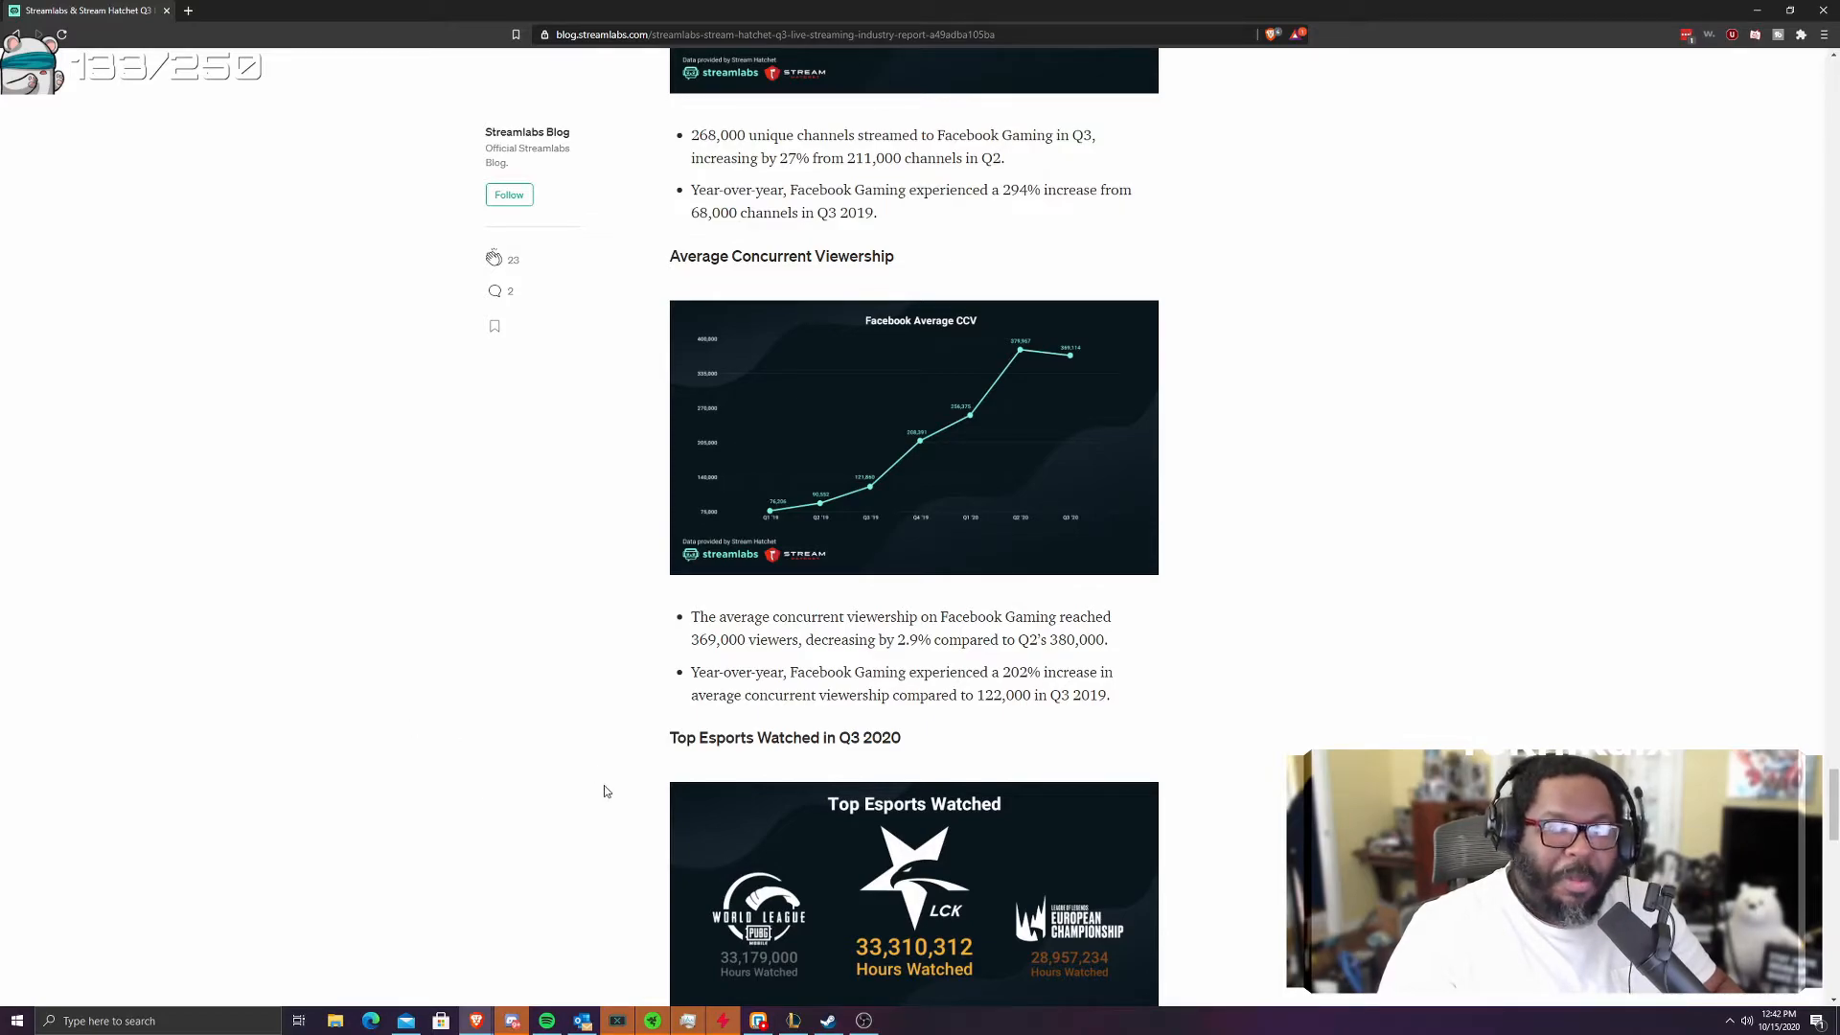
pyautogui.moveTo(563, 827)
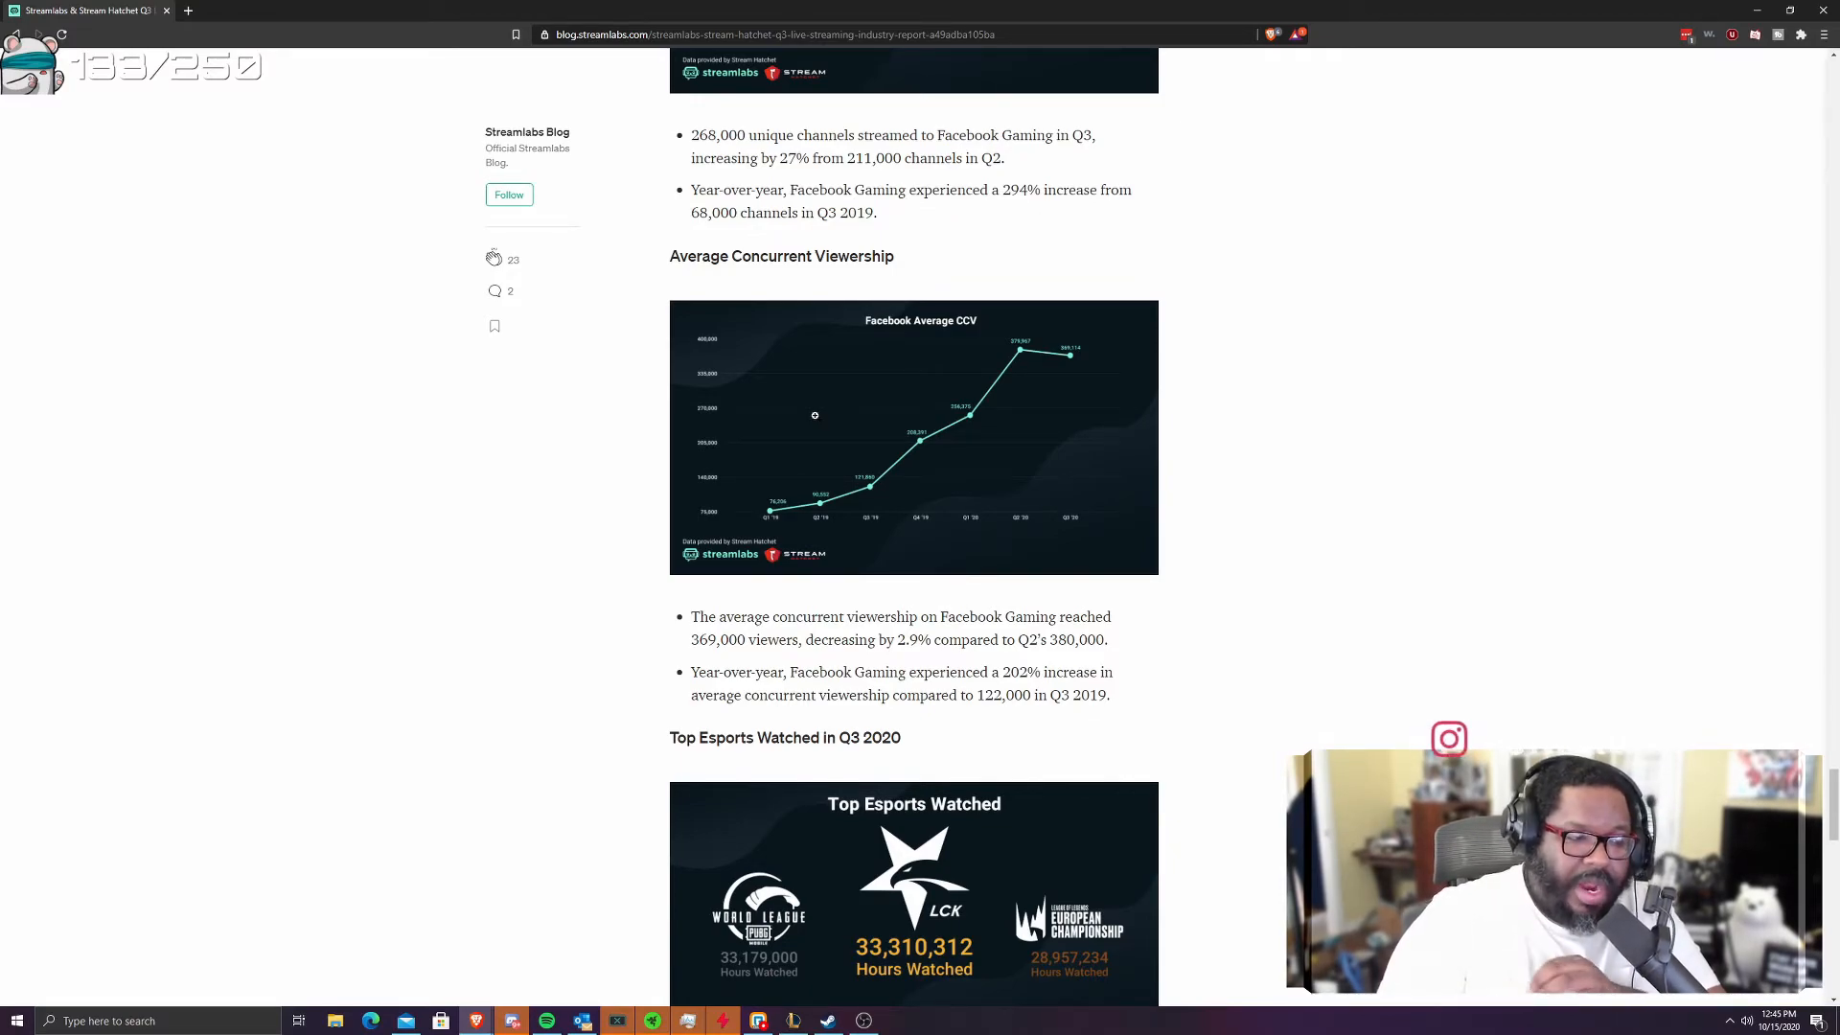
# - Scroll to the article's end, then back to YouTube Gaming's 913,000 unique channels
pyautogui.scroll(-3)
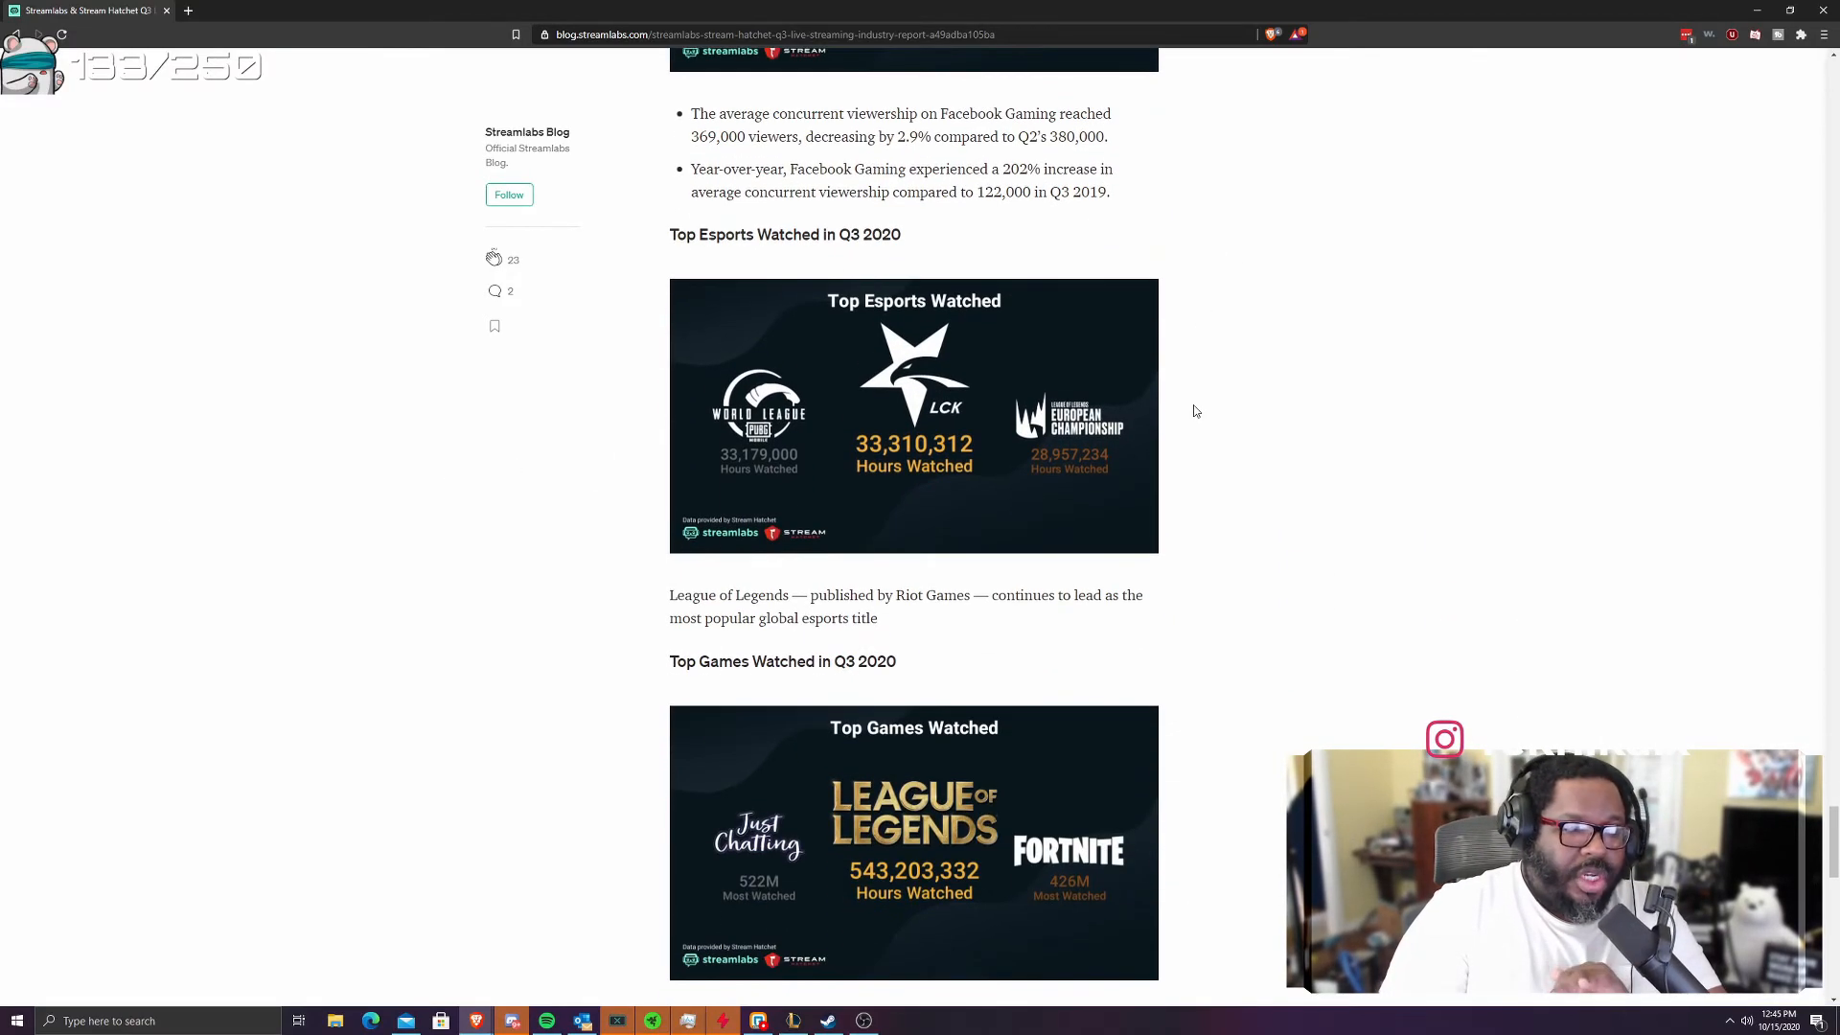
pyautogui.scroll(-3)
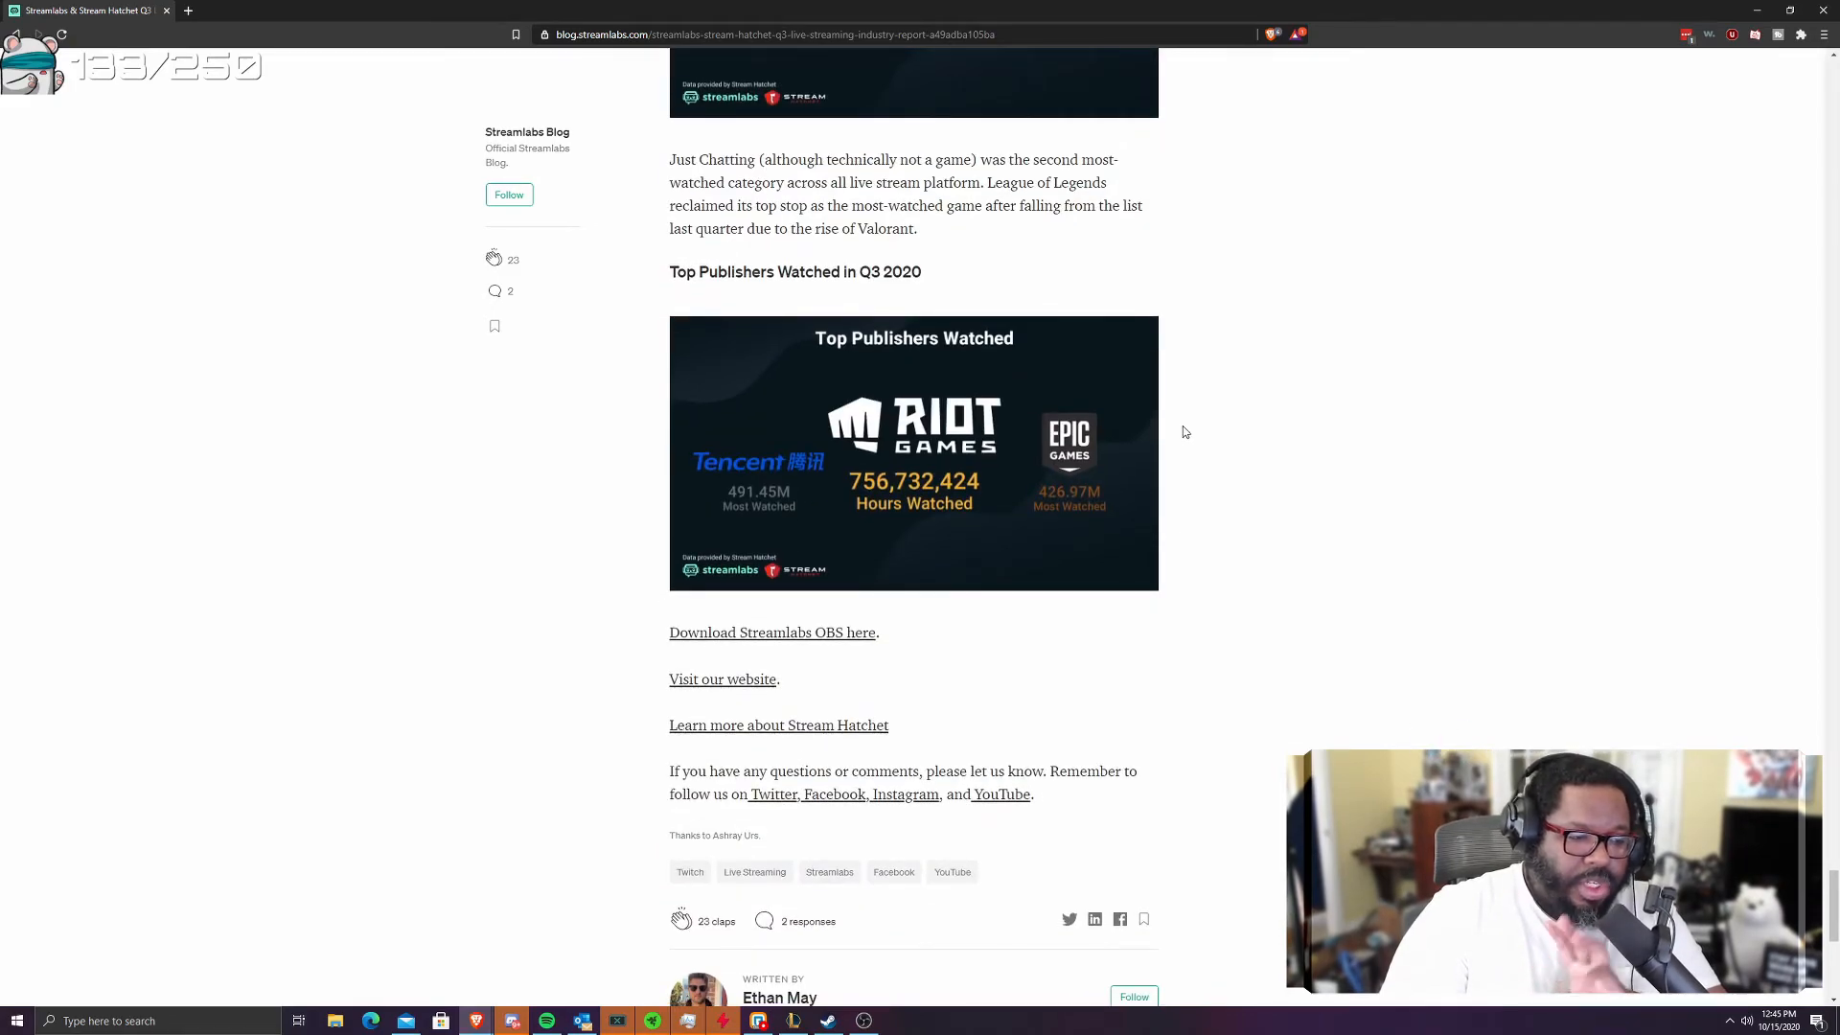
pyautogui.scroll(-3)
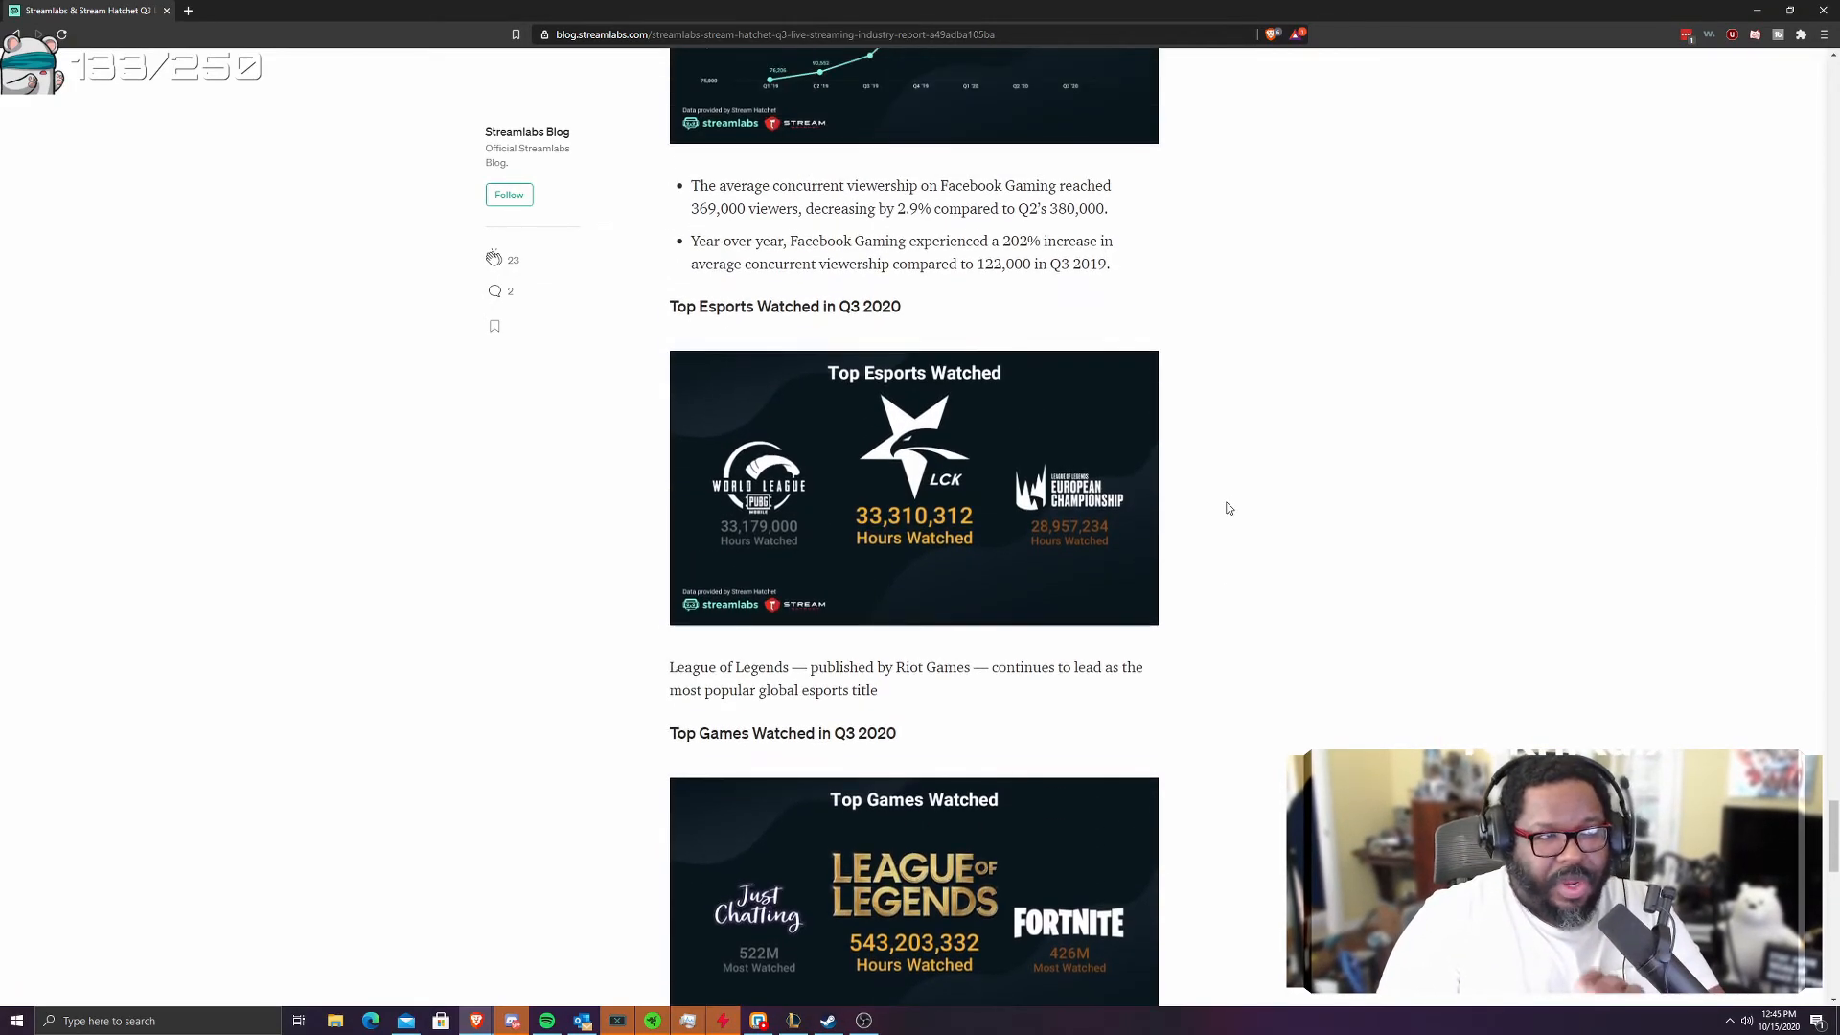
pyautogui.scroll(3)
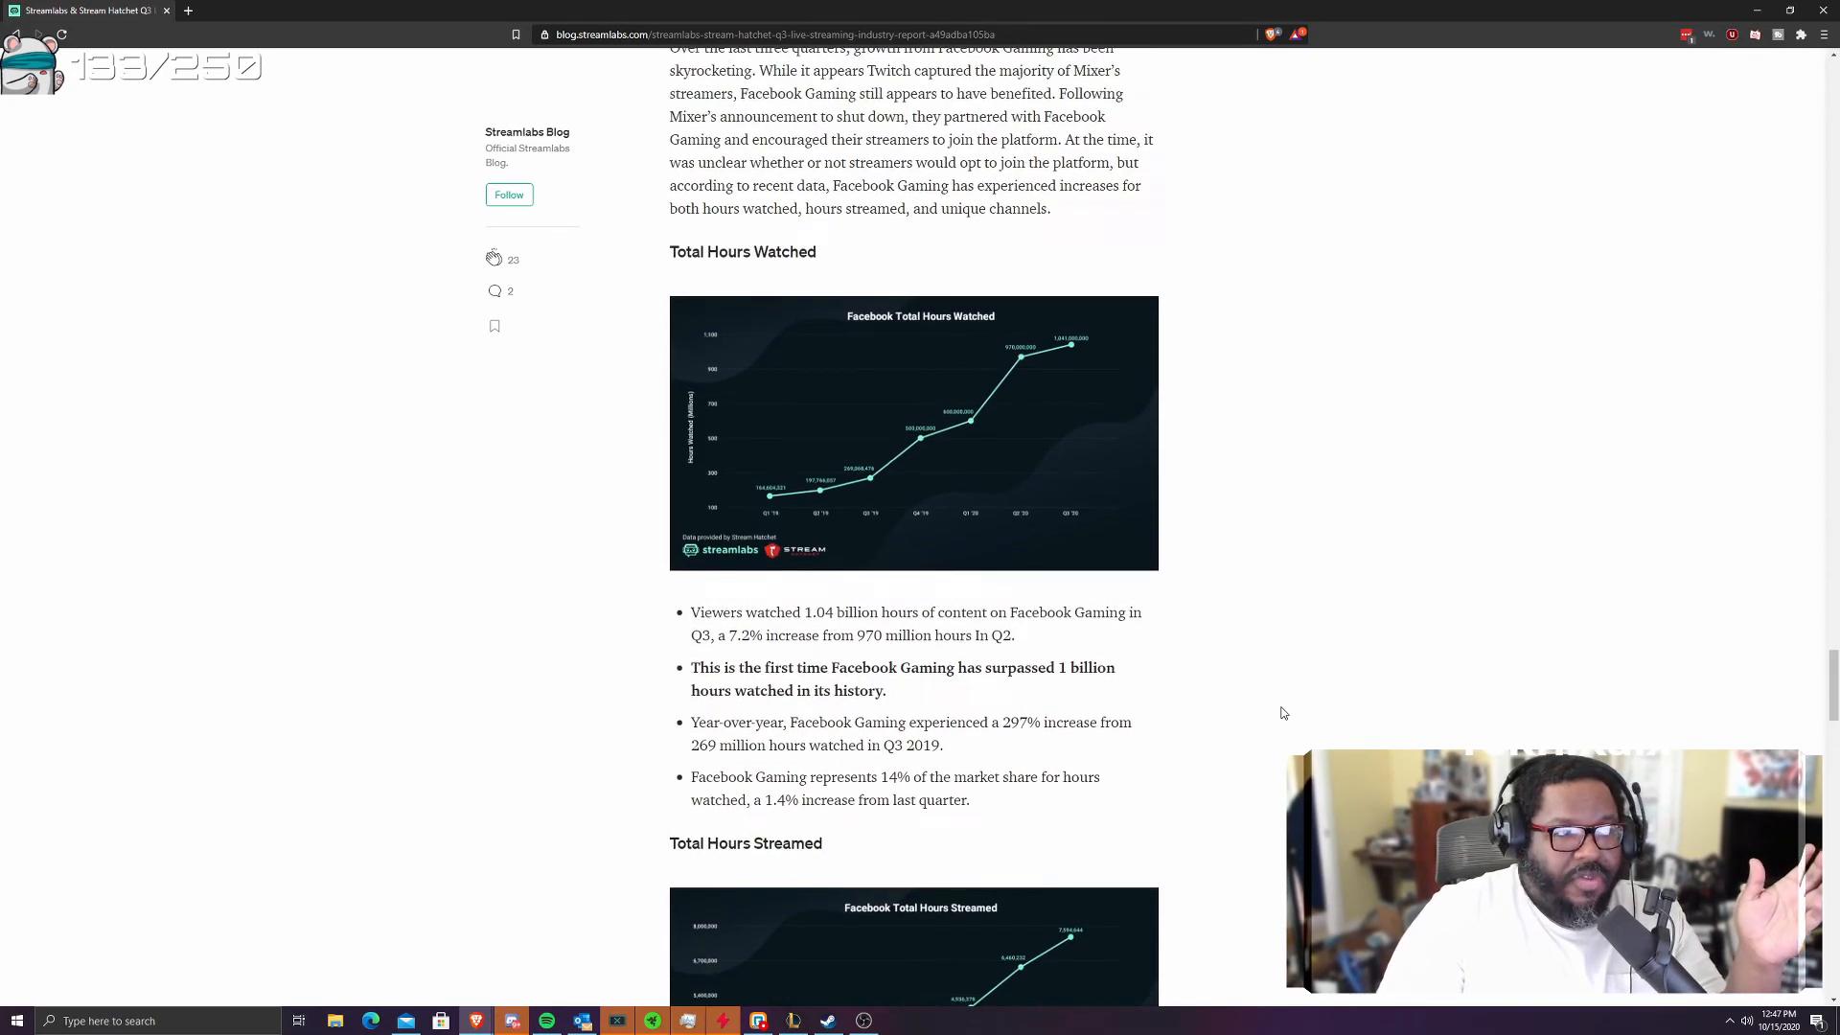
pyautogui.scroll(-3)
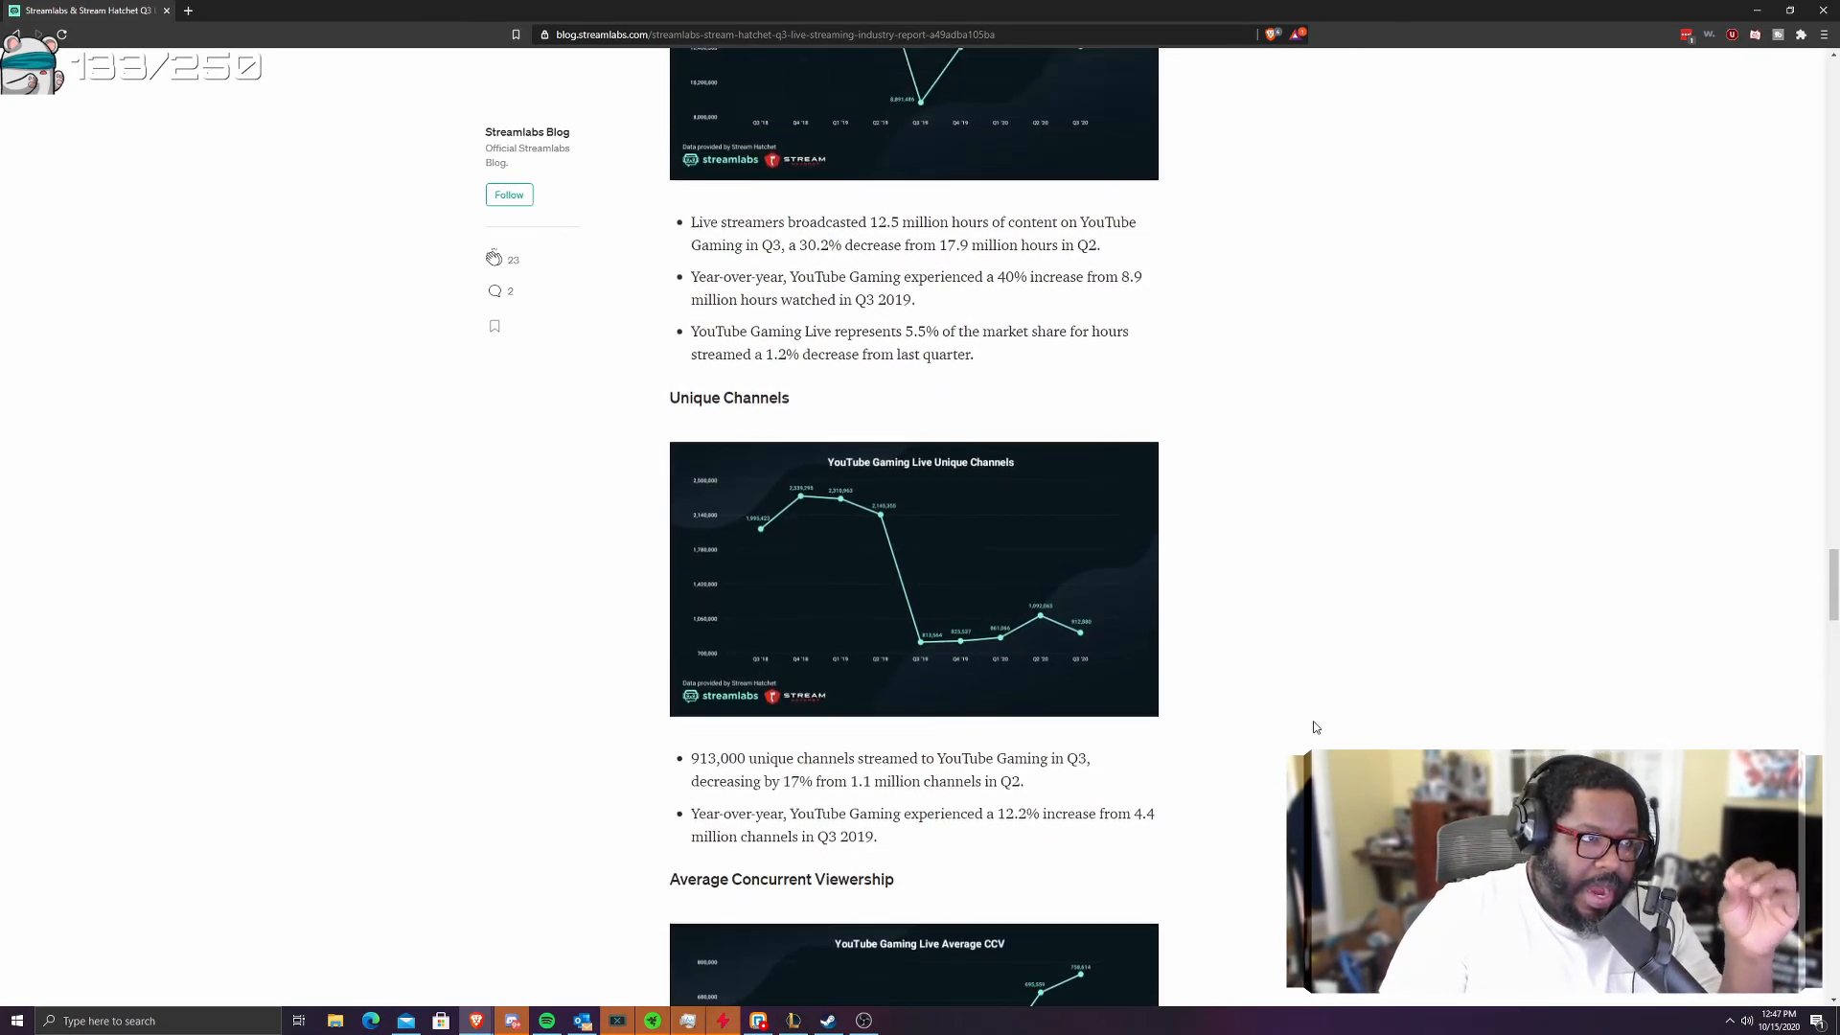